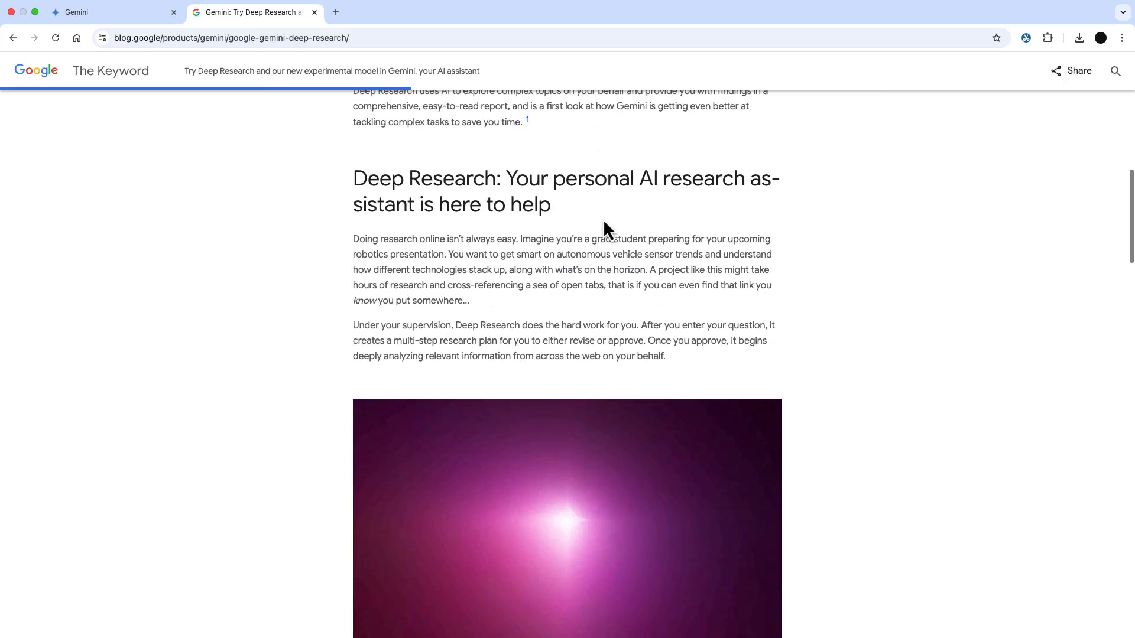
# Switch Gemini to the 1.5 Pro with Deep Research model from the model list
pyautogui.scroll(-3)
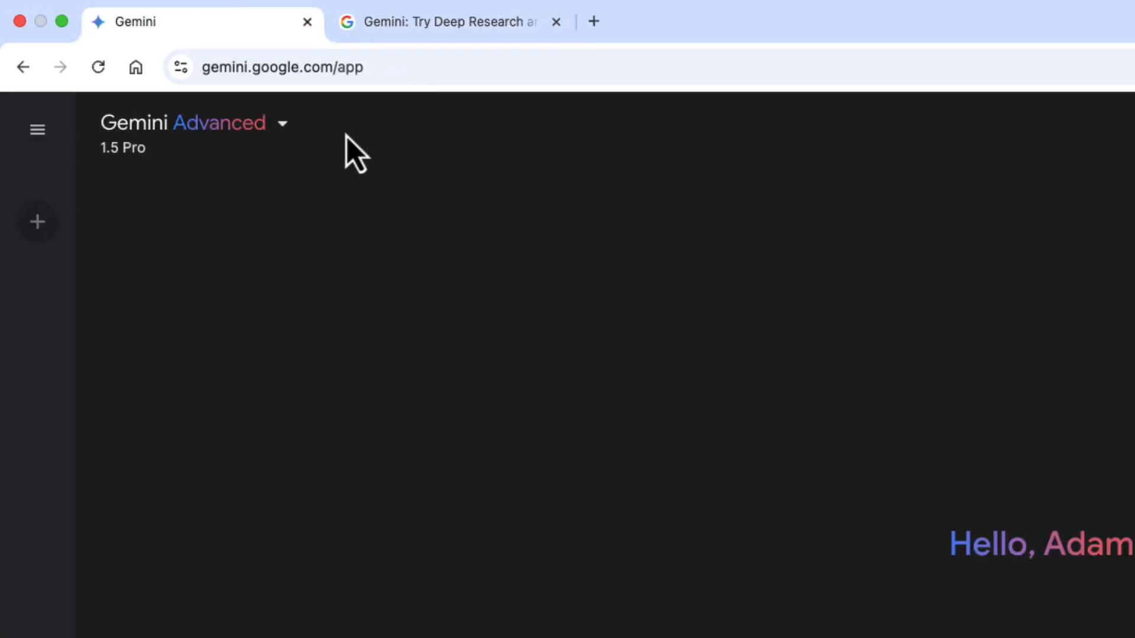
pyautogui.click(195, 123)
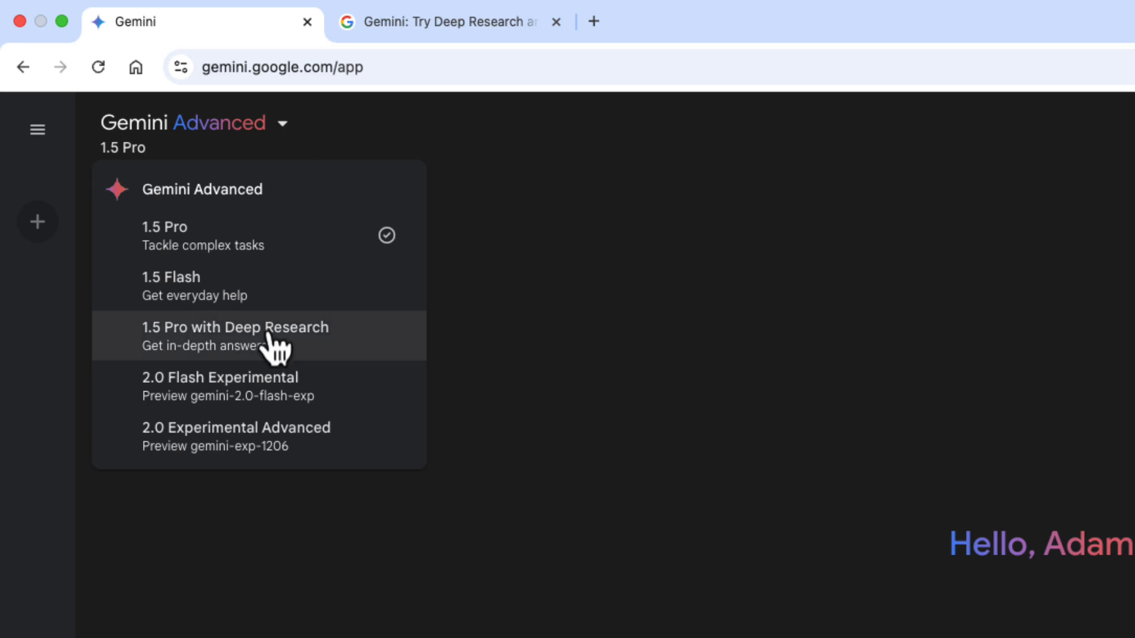
pyautogui.click(234, 334)
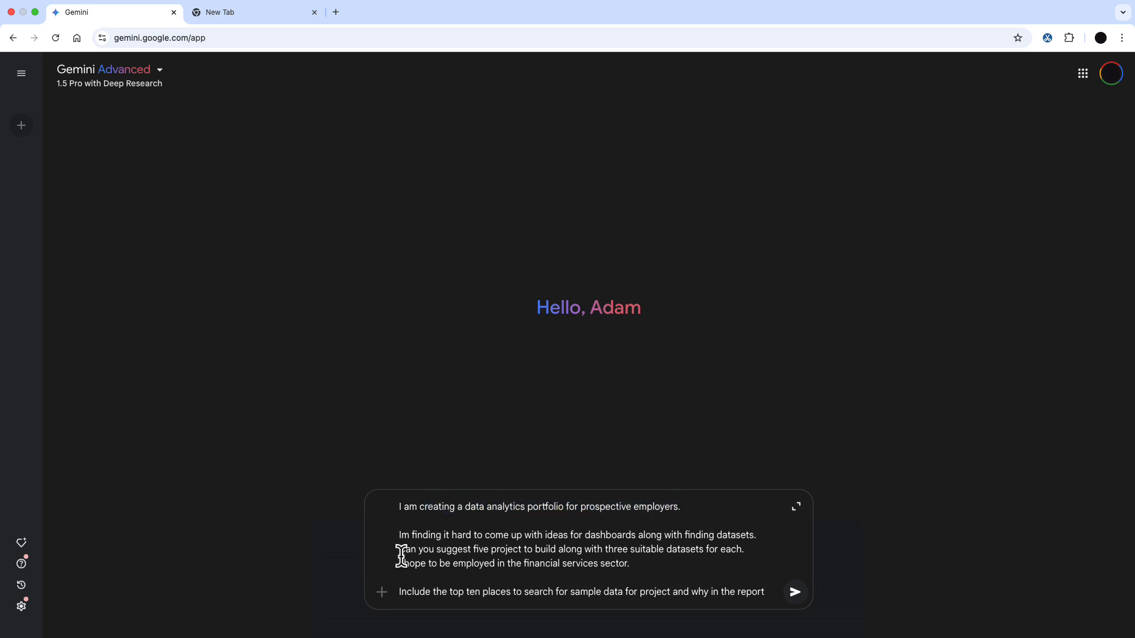
# Submit the finance portfolio request and expand all steps of the proposed research plan
pyautogui.click(794, 592)
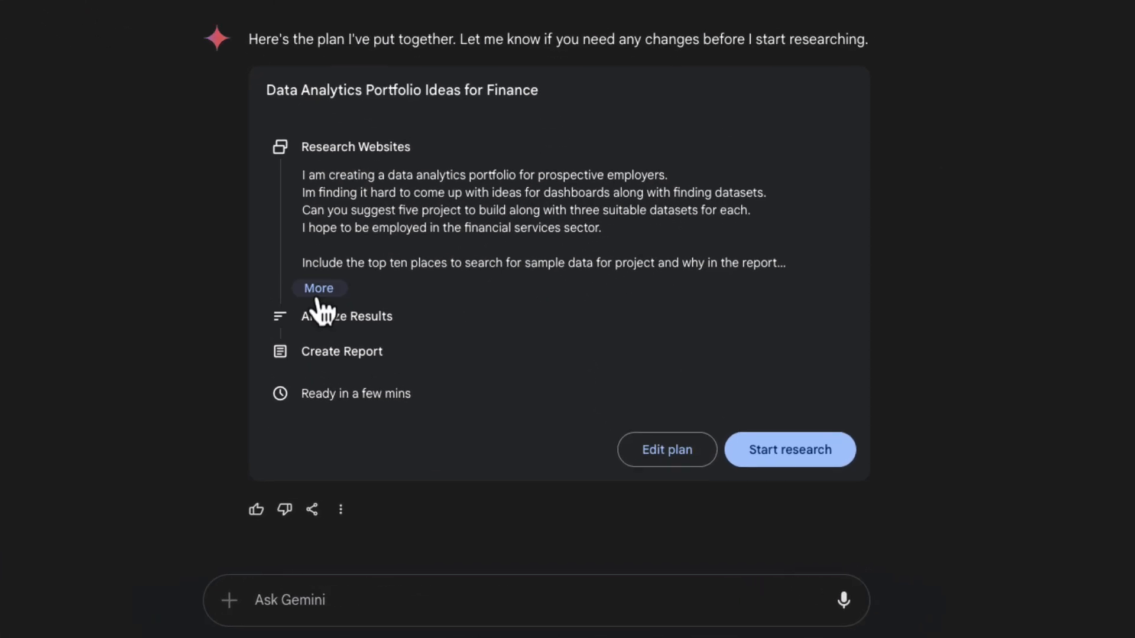
pyautogui.click(318, 288)
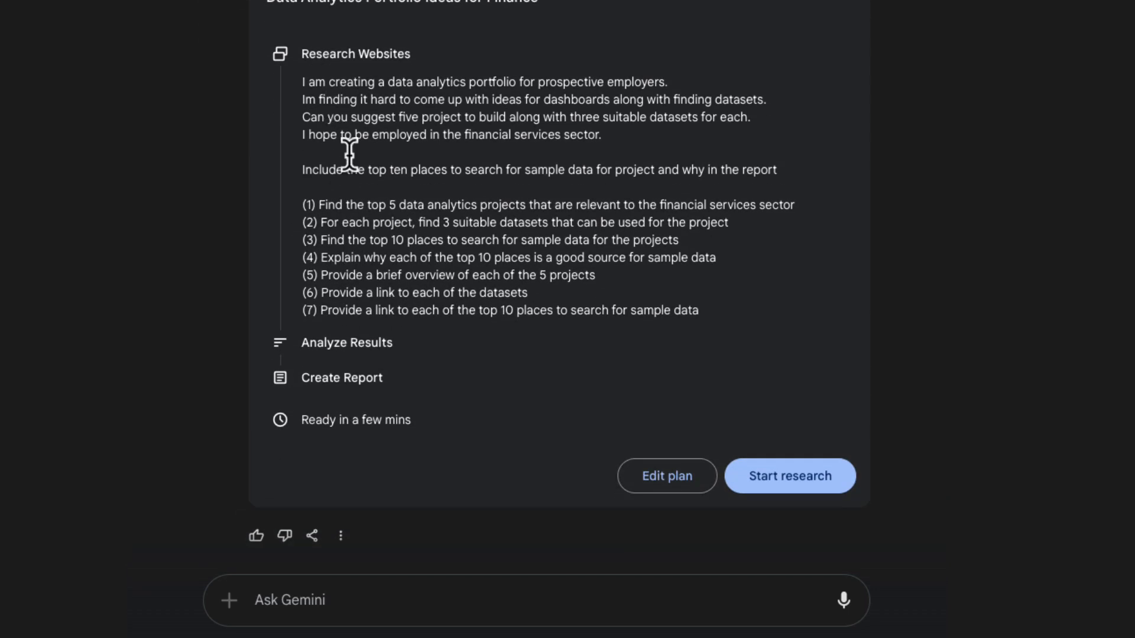
pyautogui.moveTo(380, 204); pyautogui.dragTo(499, 204)
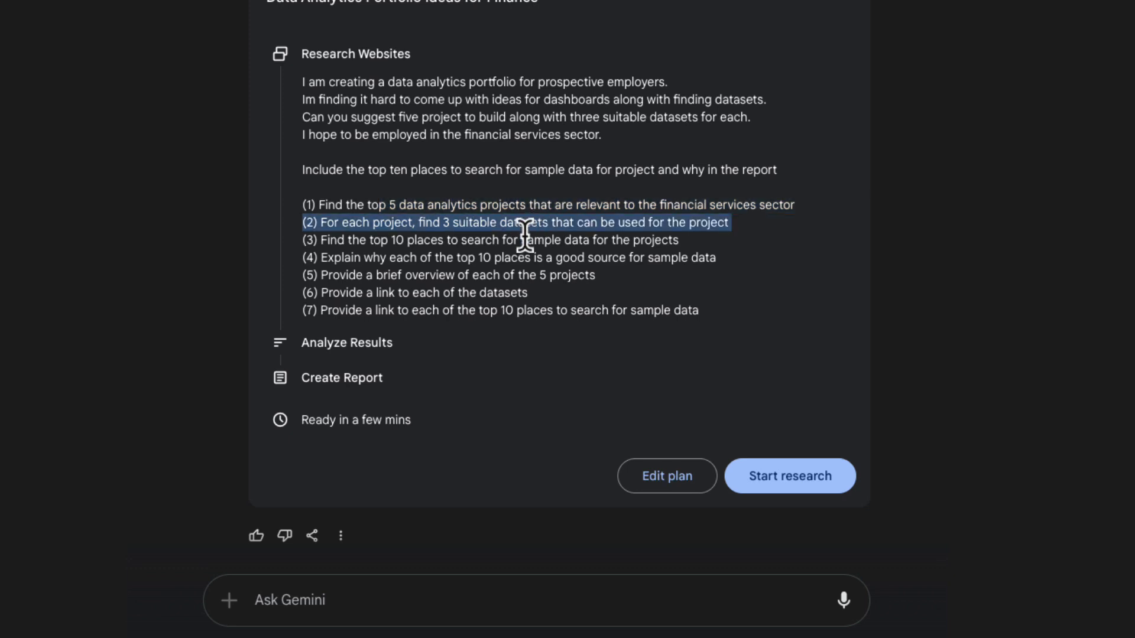
pyautogui.click(491, 240)
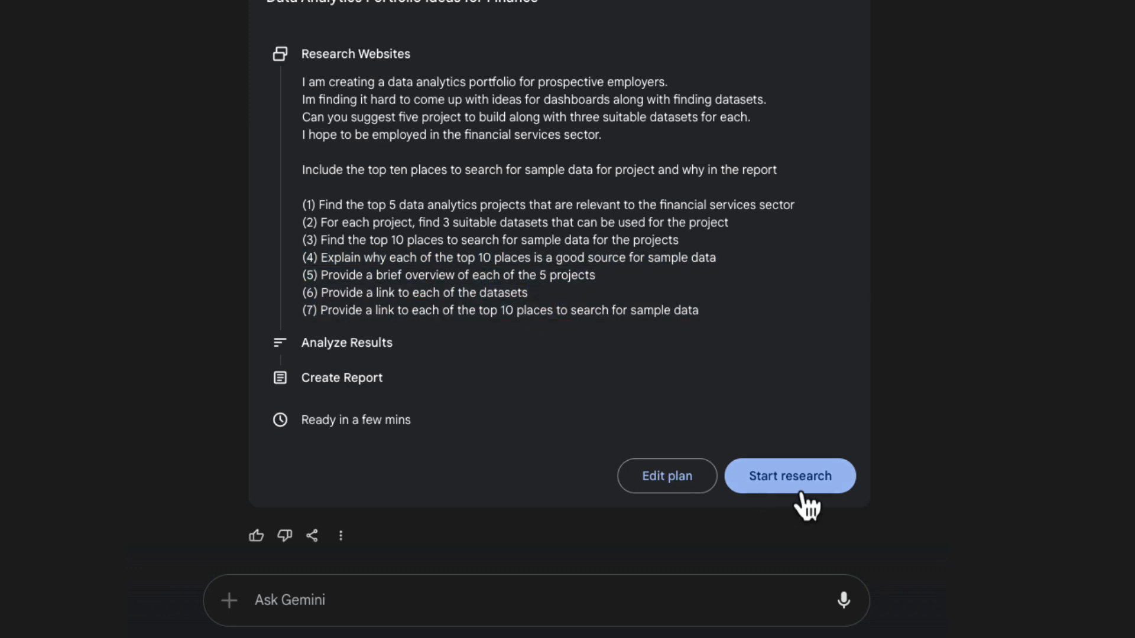
# Start the research and follow the Researching websites list as it grows past a hundred sources
pyautogui.click(789, 476)
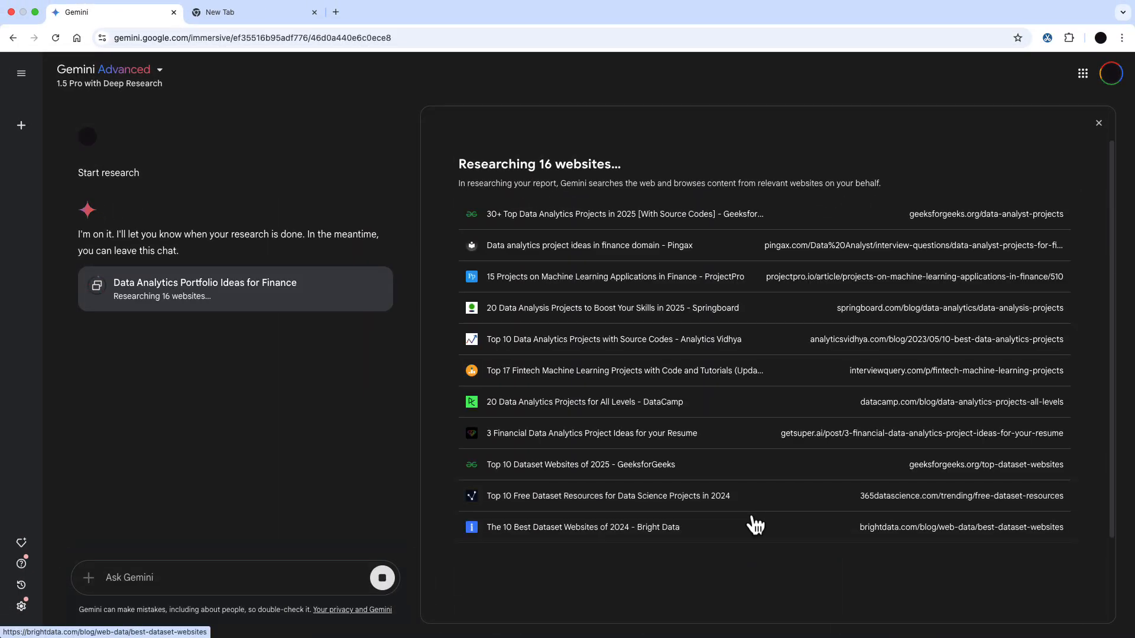
pyautogui.scroll(-3)
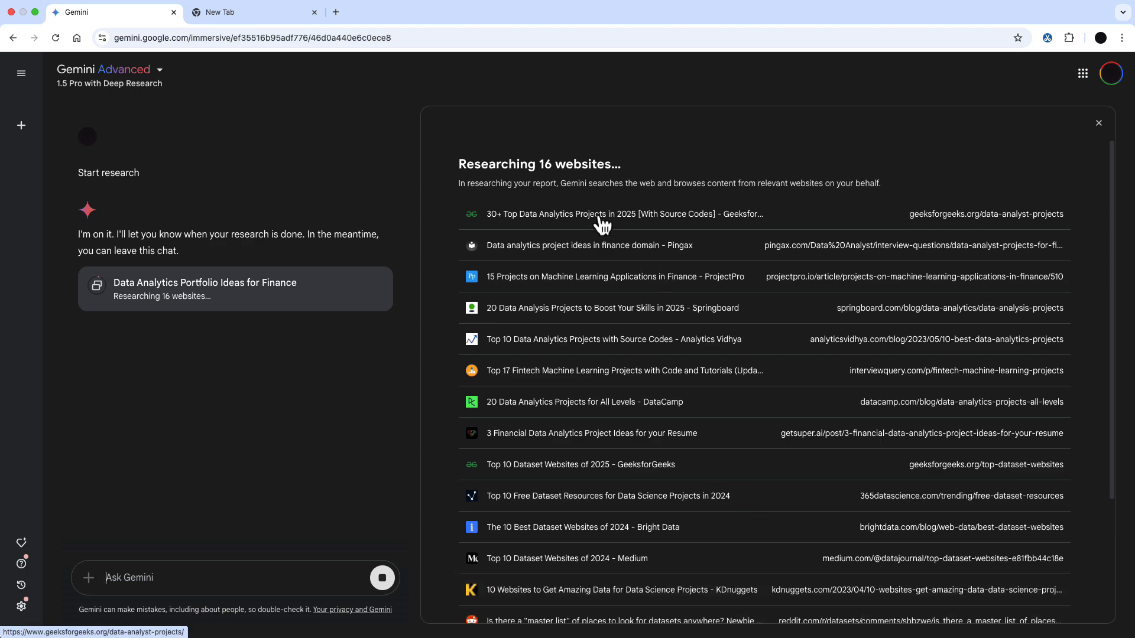
pyautogui.scroll(-3)
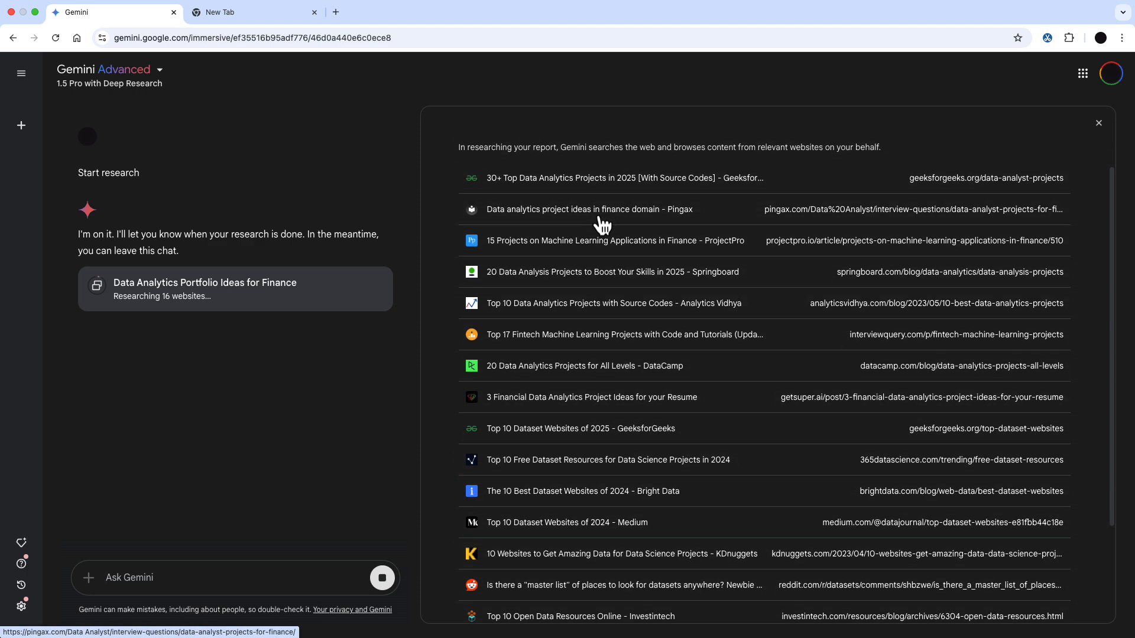
pyautogui.scroll(-3)
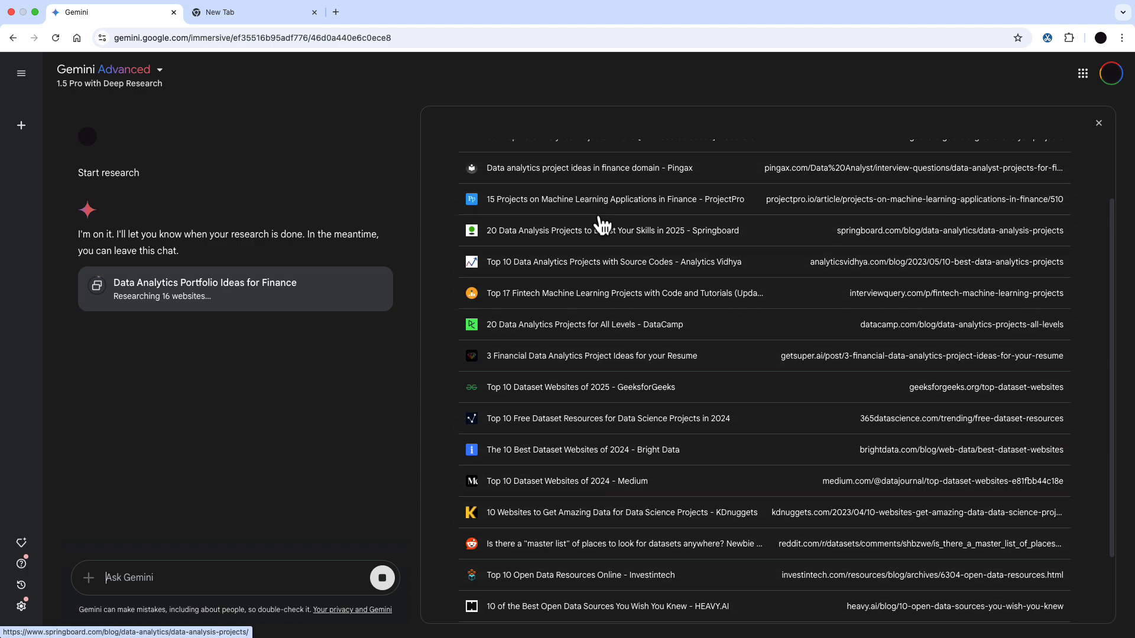
pyautogui.scroll(-3)
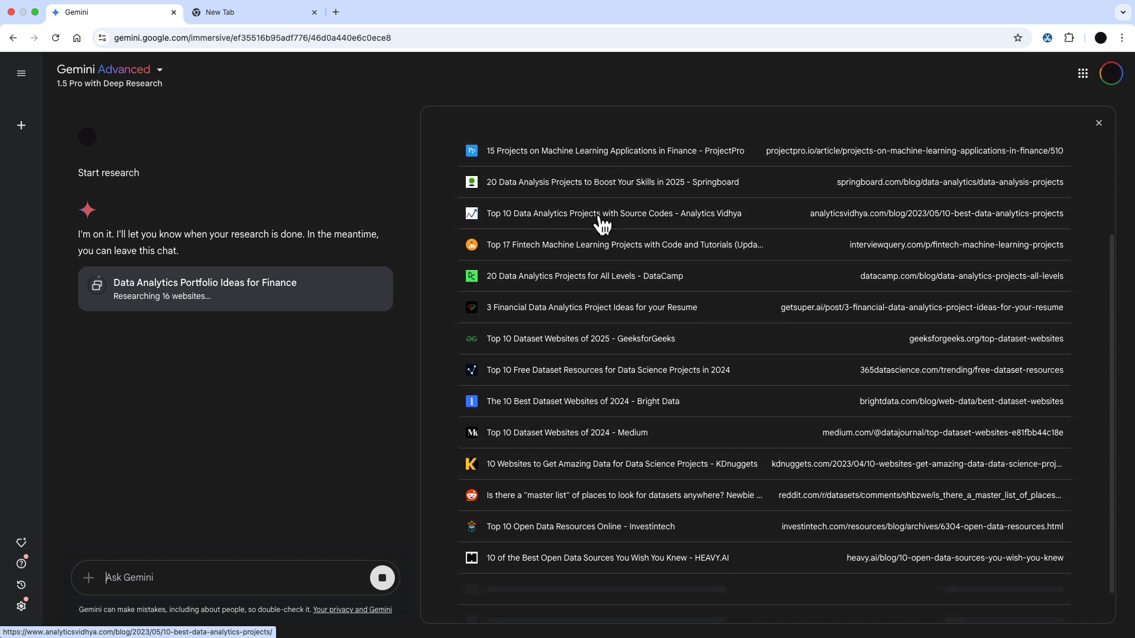
pyautogui.scroll(-3)
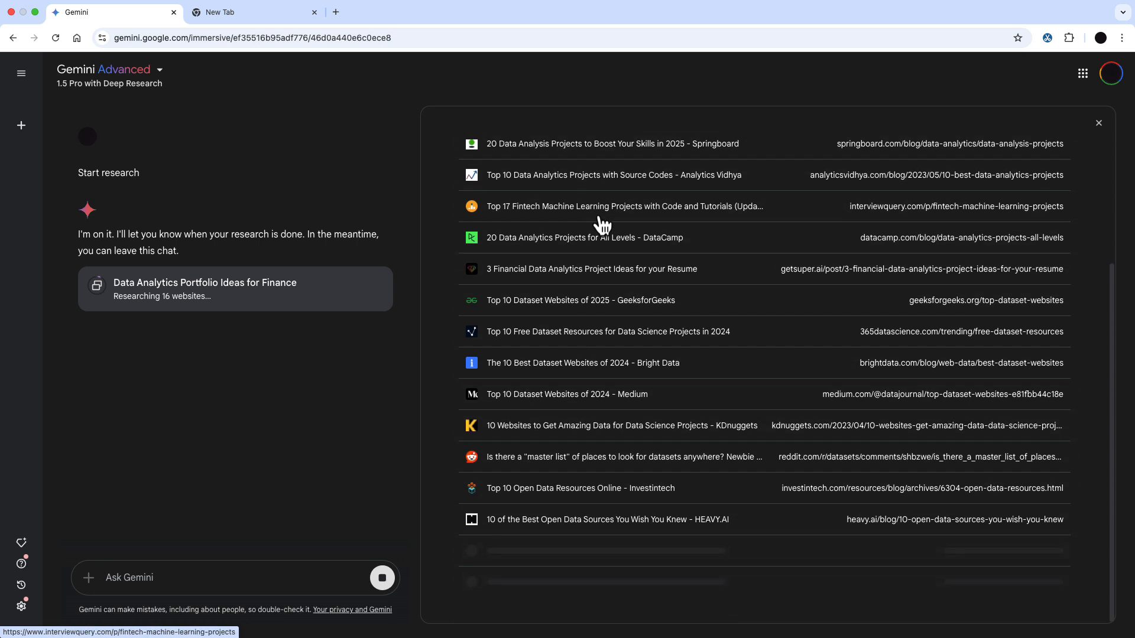
pyautogui.scroll(-3)
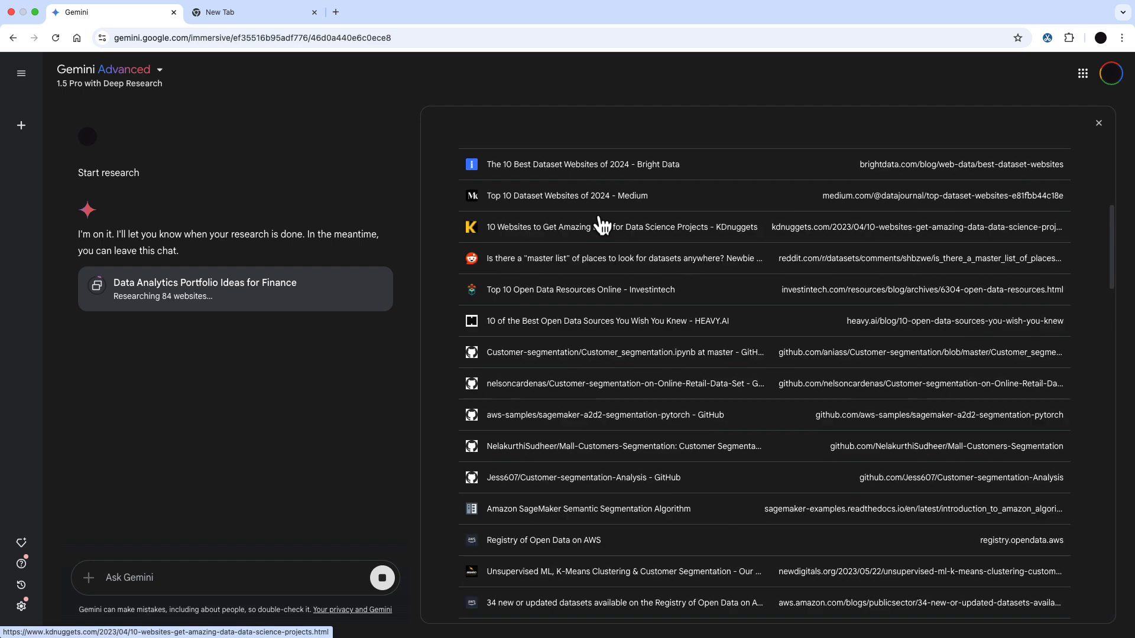
pyautogui.scroll(-3)
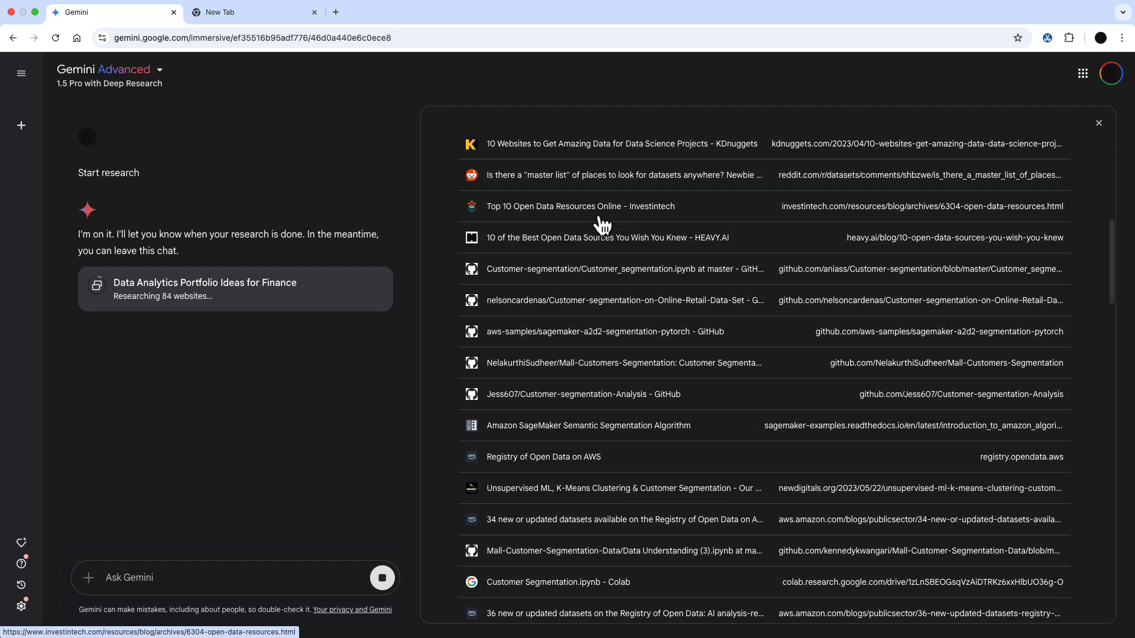
pyautogui.scroll(-3)
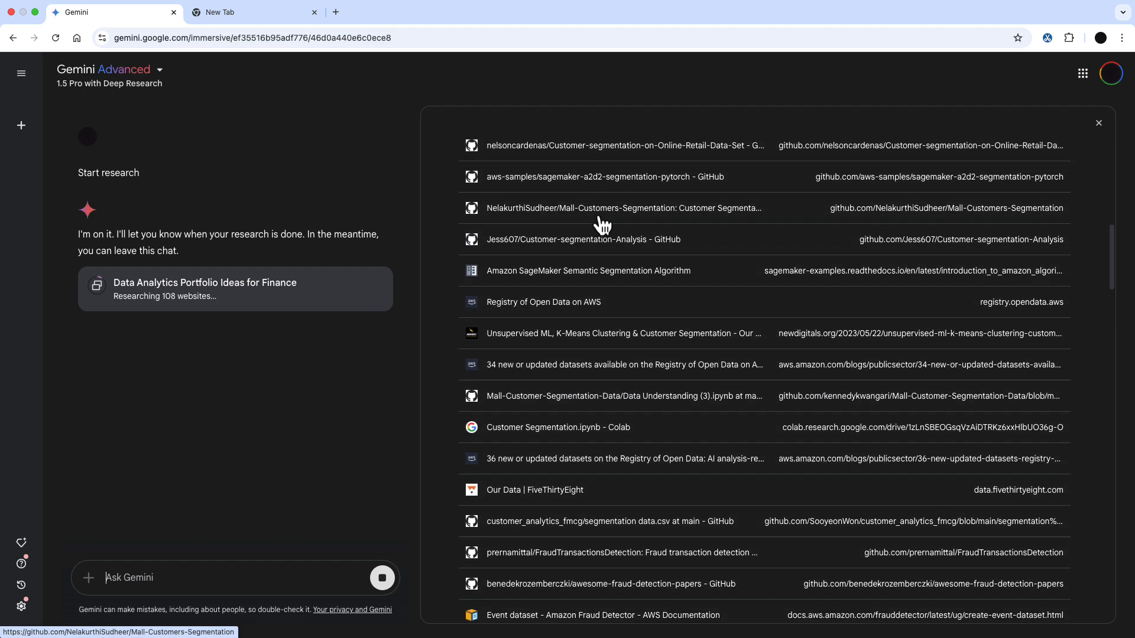
pyautogui.scroll(-3)
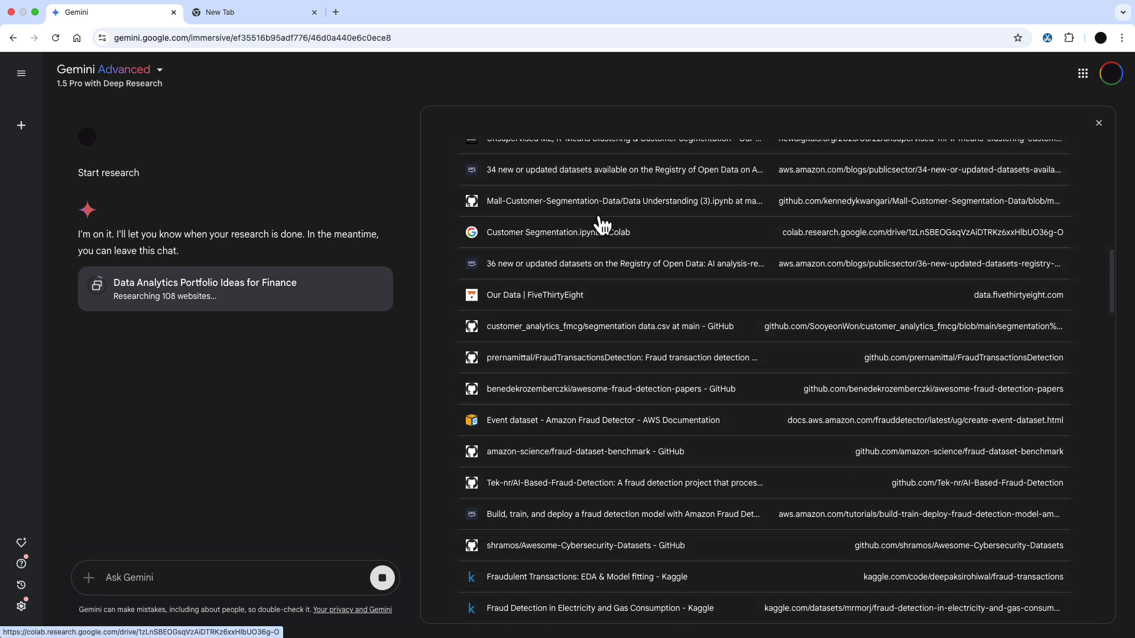
pyautogui.scroll(-3)
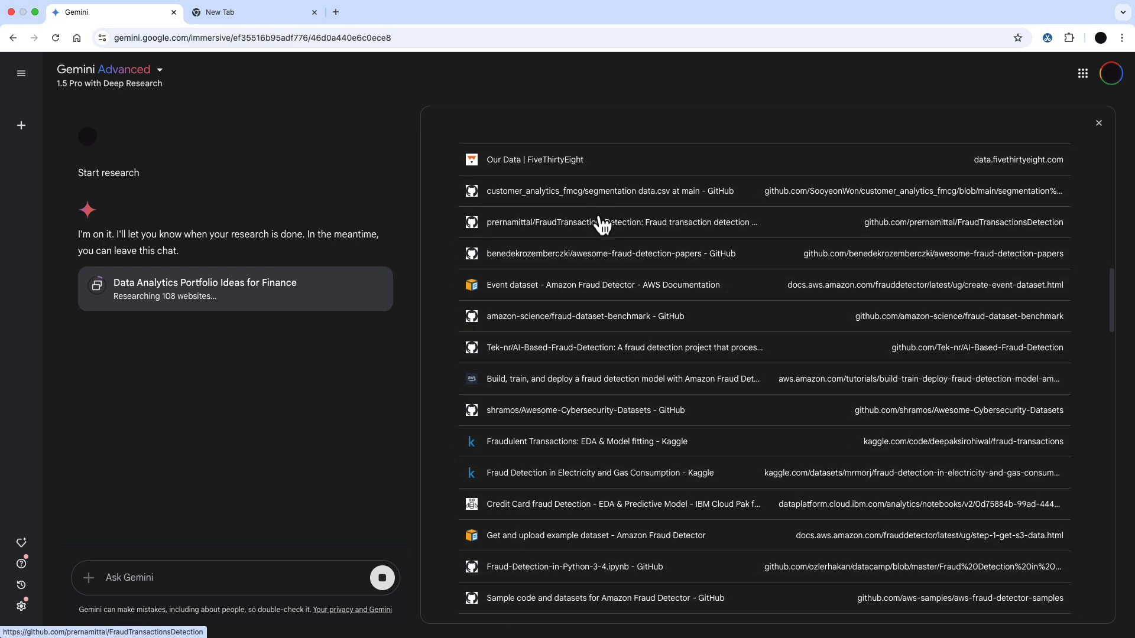
pyautogui.scroll(-3)
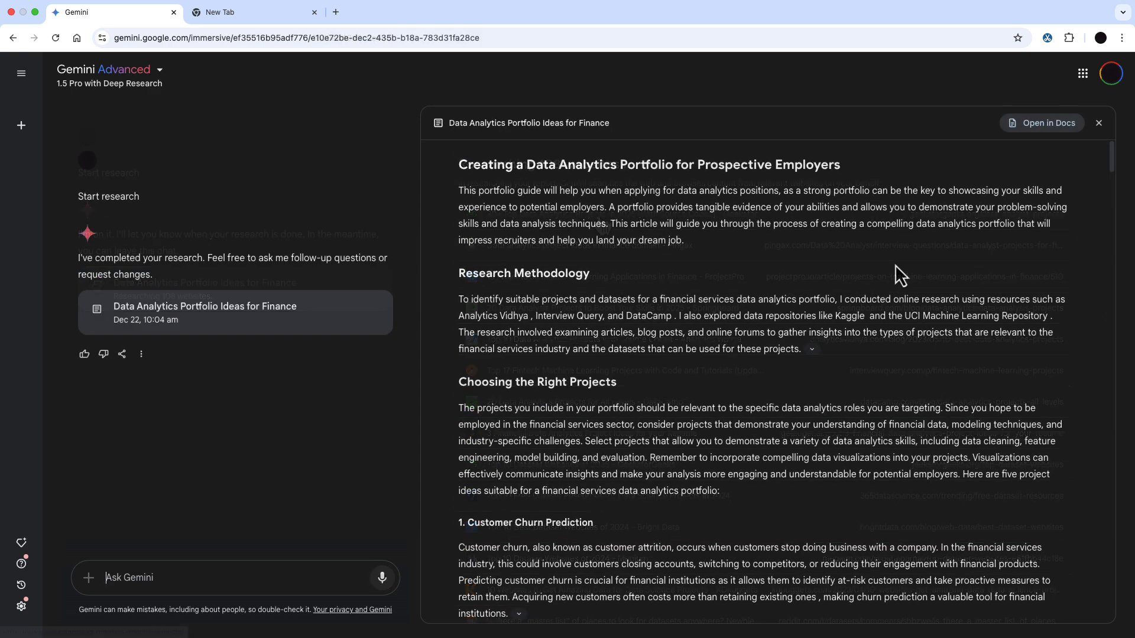
pyautogui.scroll(-3)
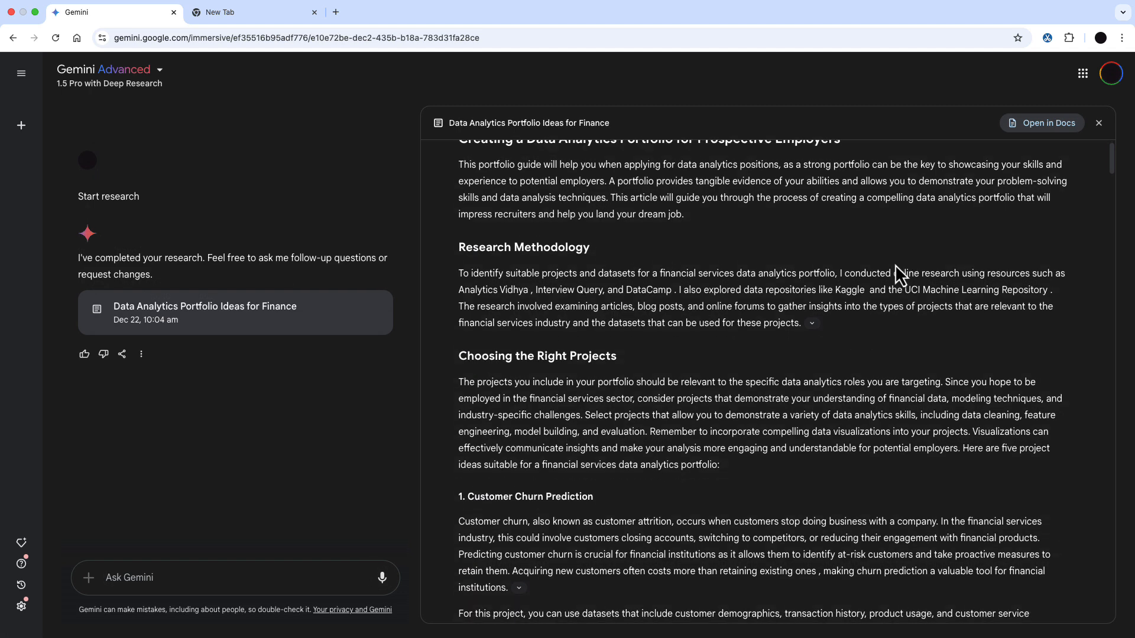
pyautogui.scroll(-3)
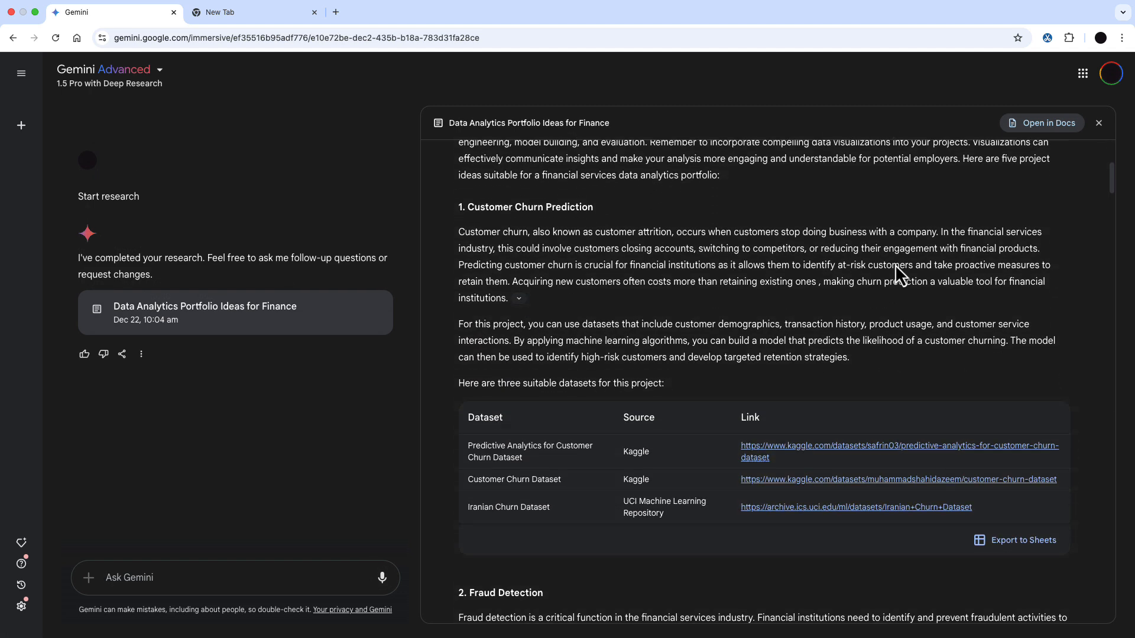
pyautogui.scroll(-3)
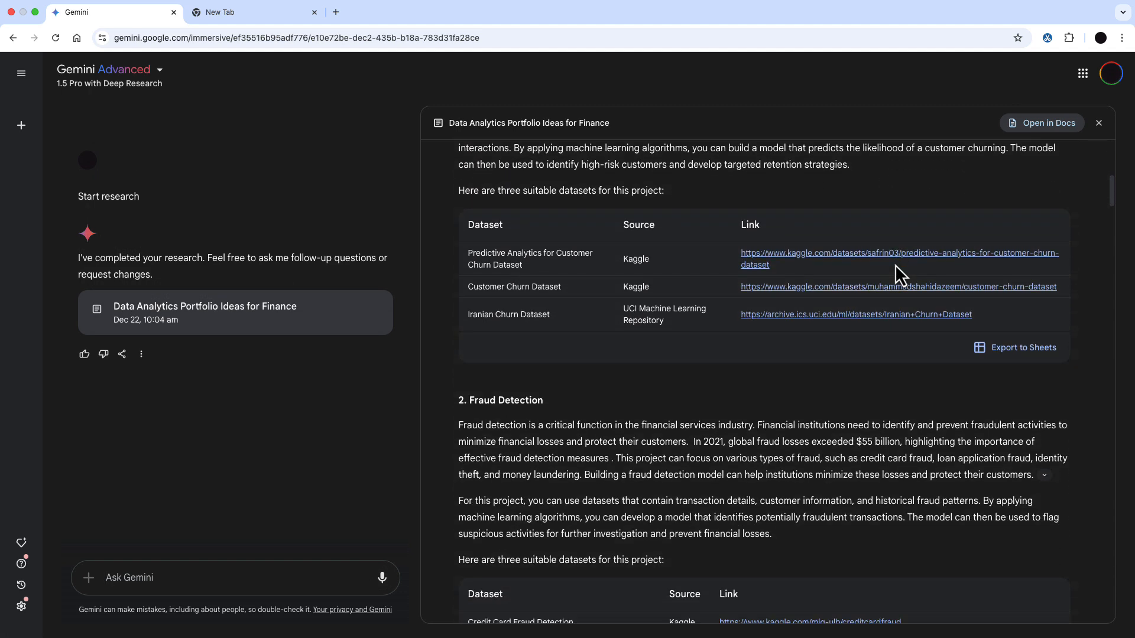
pyautogui.scroll(-3)
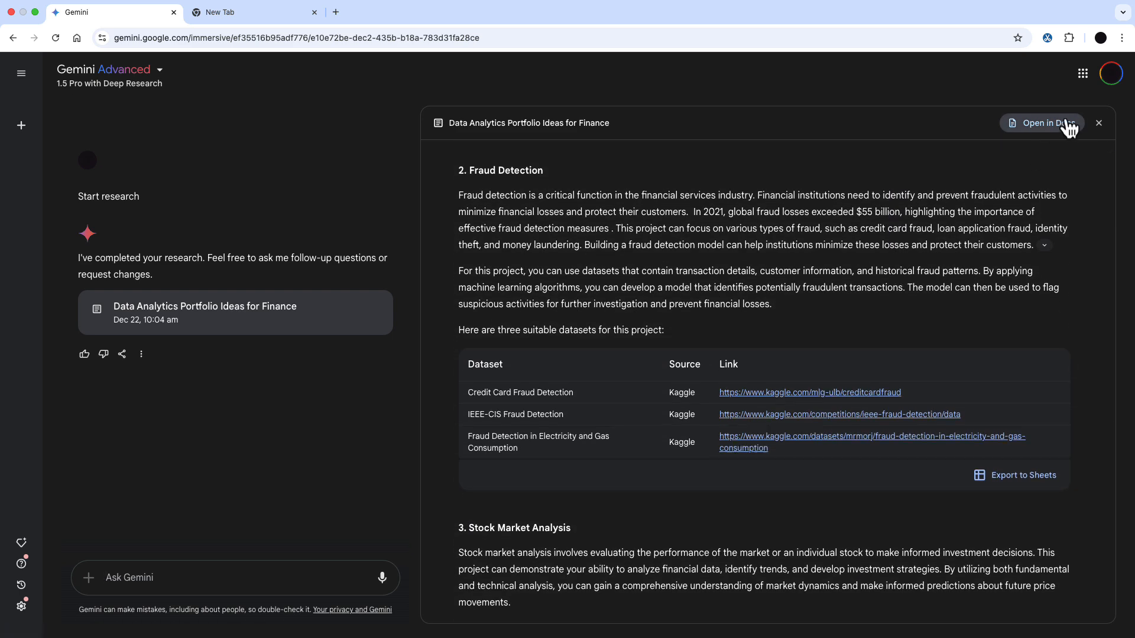
# Open the finished portfolio report as a Google Doc and scroll to the customer-churn dataset table
pyautogui.click(1043, 122)
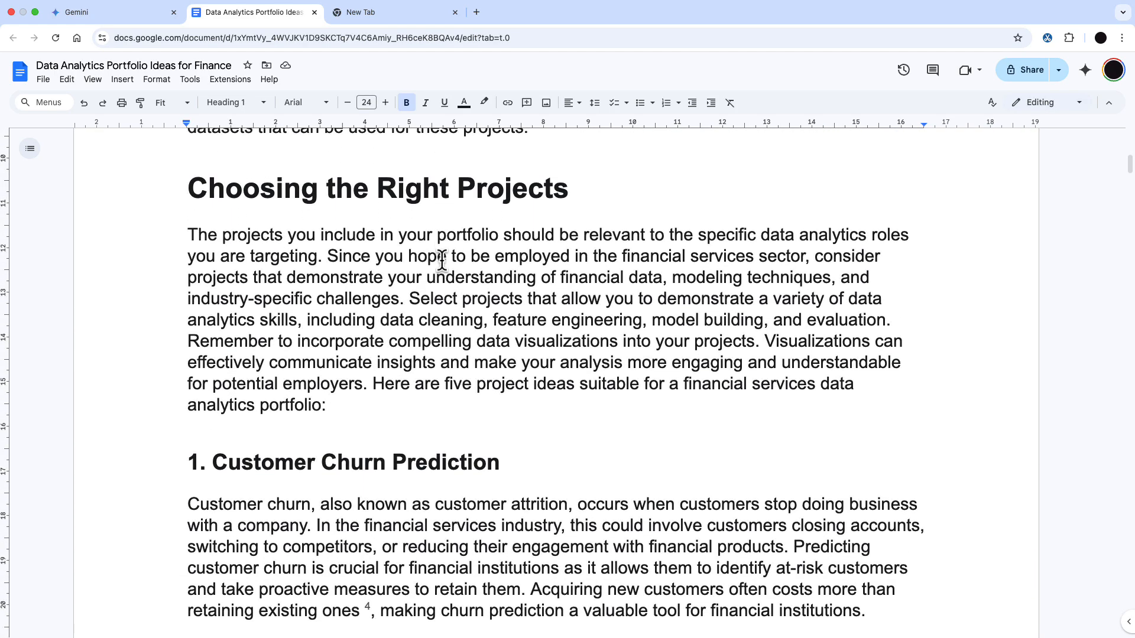
pyautogui.scroll(-3)
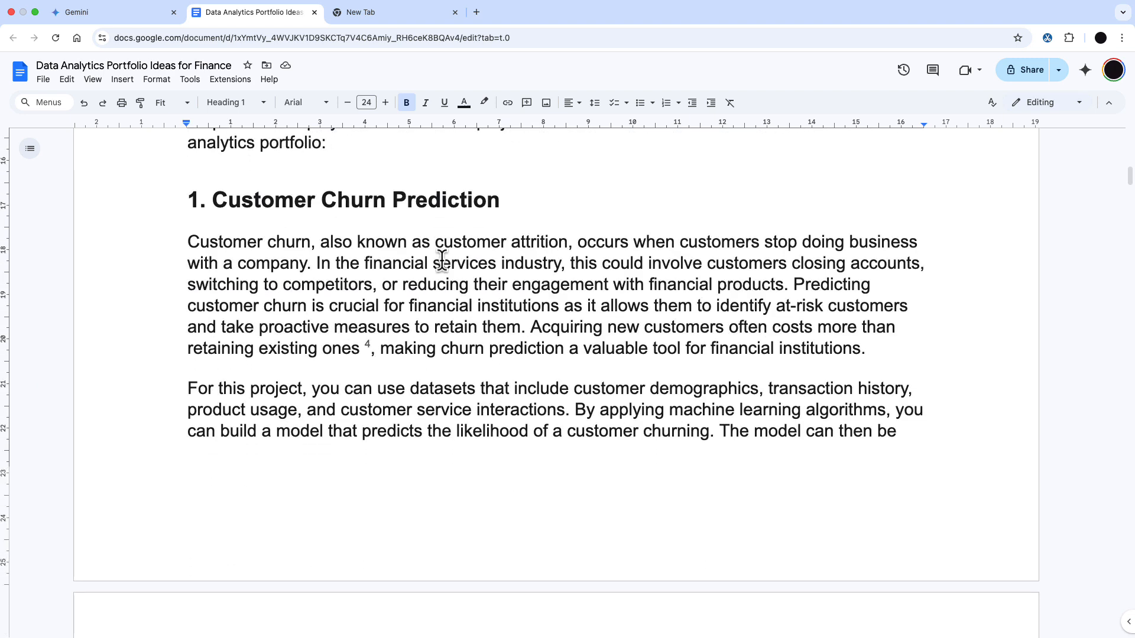
pyautogui.scroll(-3)
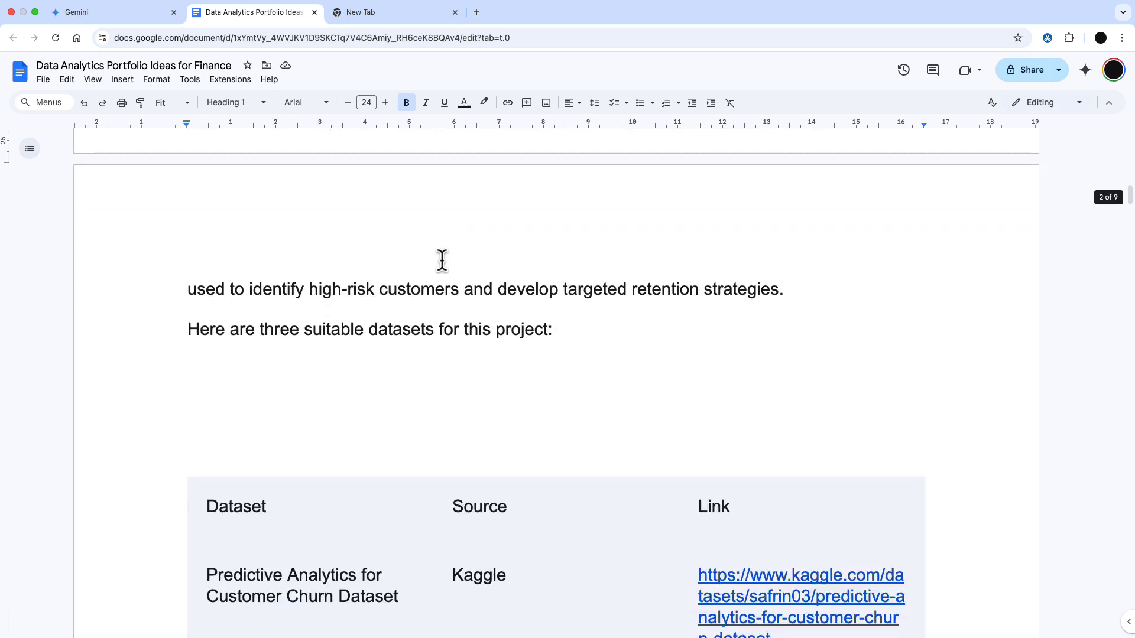
pyautogui.scroll(-3)
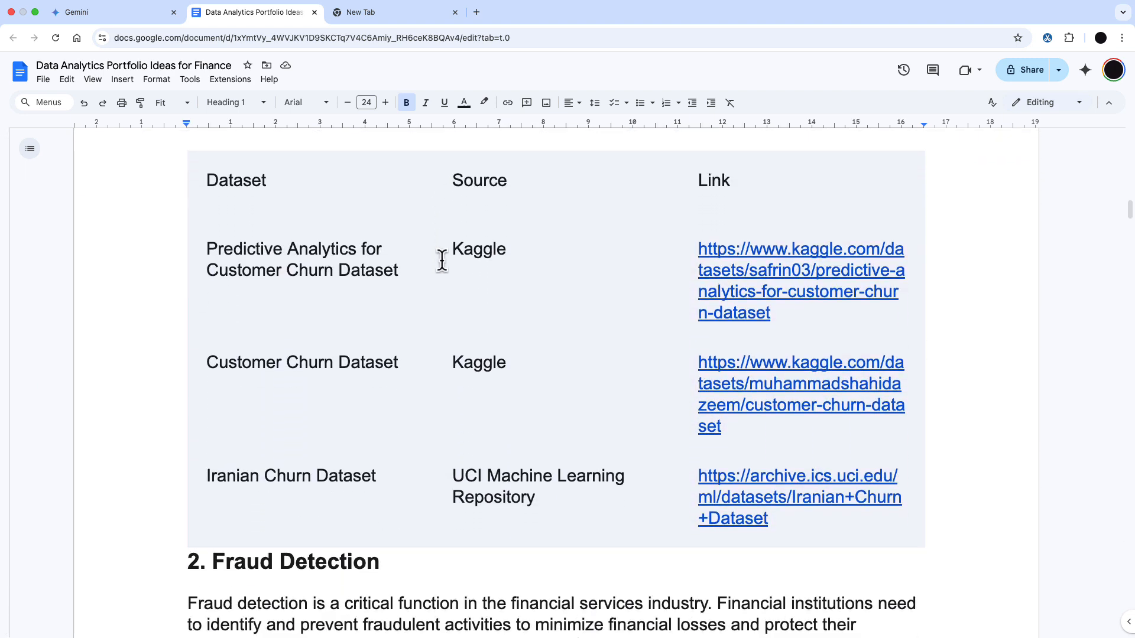
pyautogui.scroll(-3)
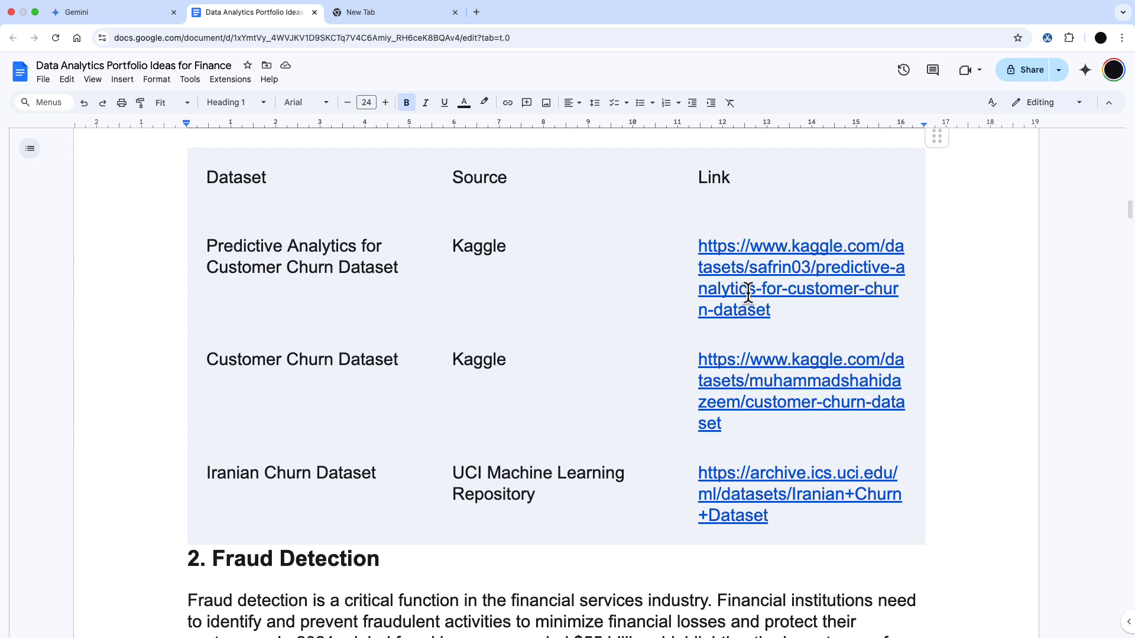
# View the Kaggle churn prediction and credit card fraud dataset pages, returning to the report after each
pyautogui.click(801, 267)
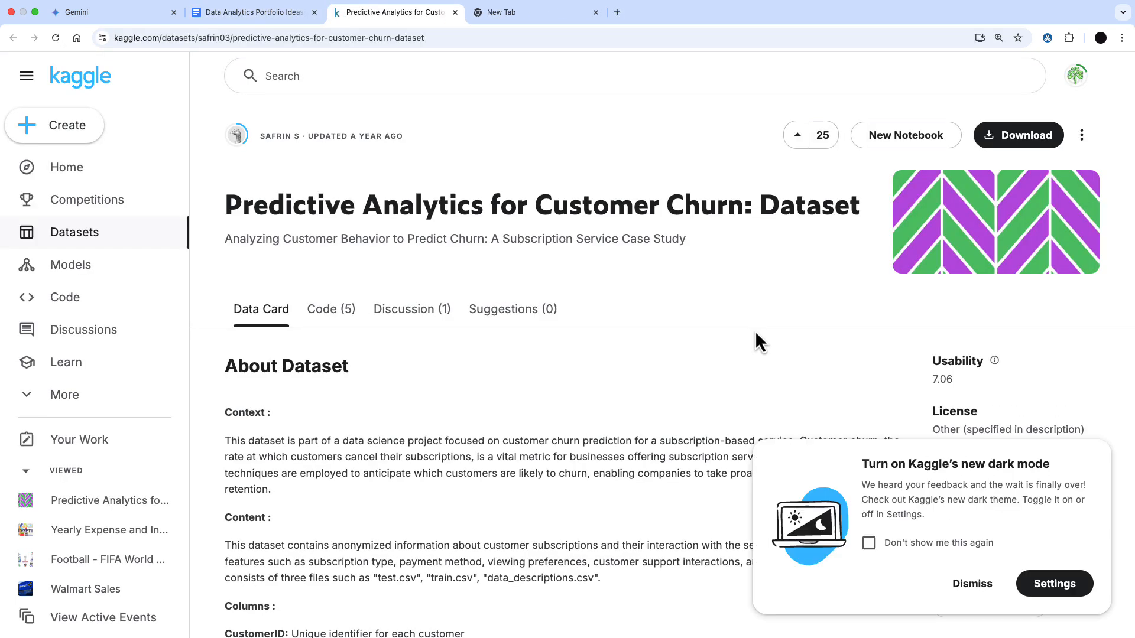
pyautogui.scroll(-3)
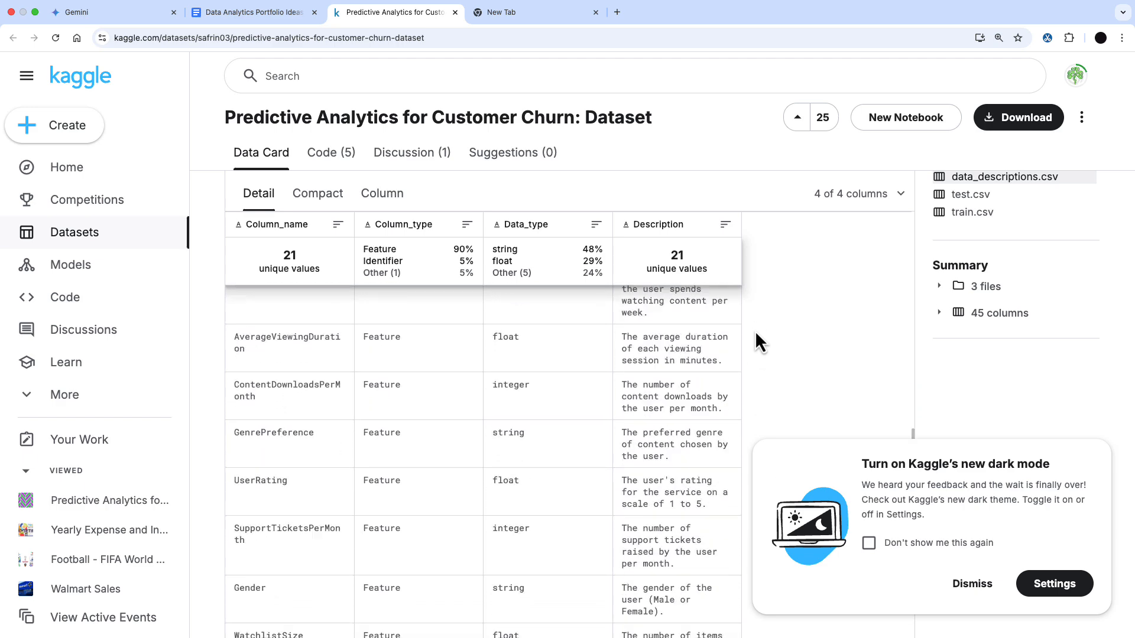
pyautogui.click(250, 11)
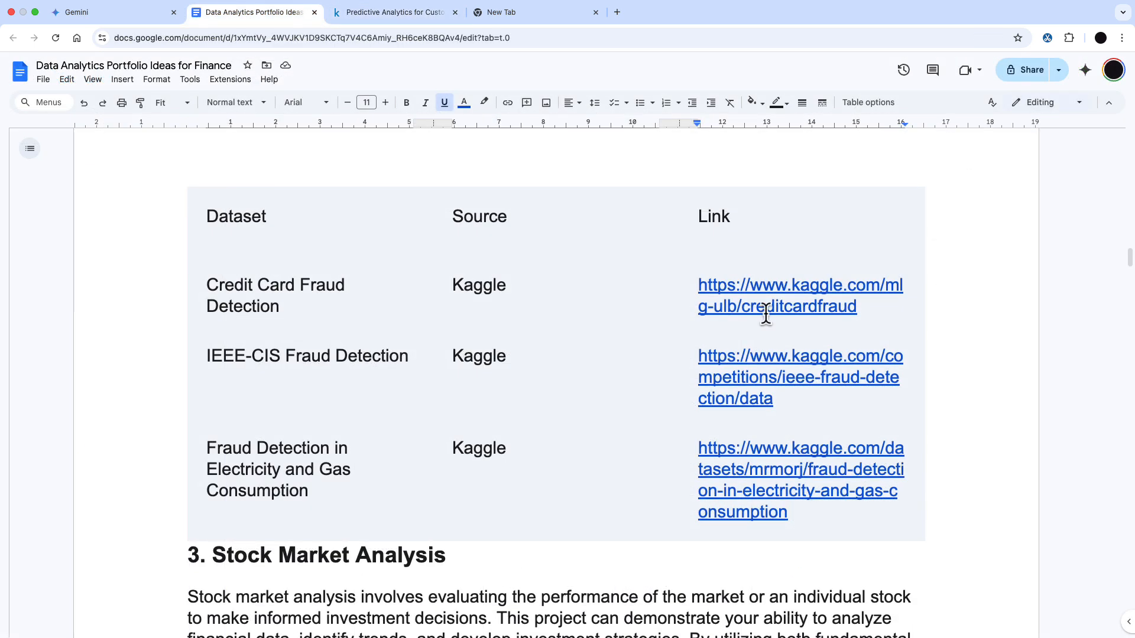
pyautogui.click(799, 296)
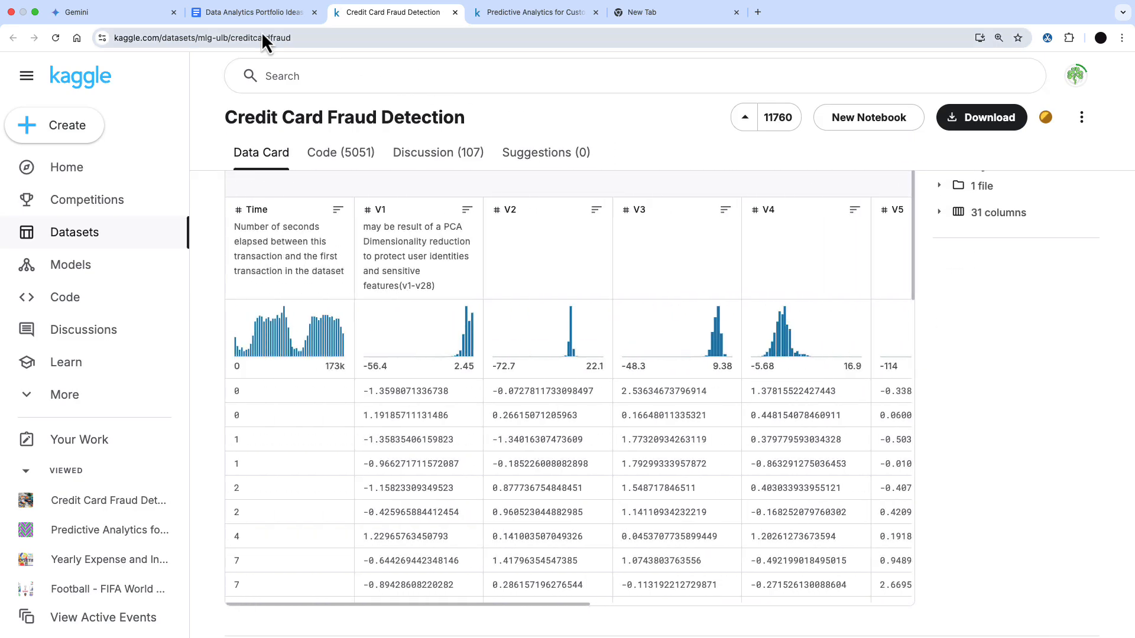
pyautogui.click(249, 11)
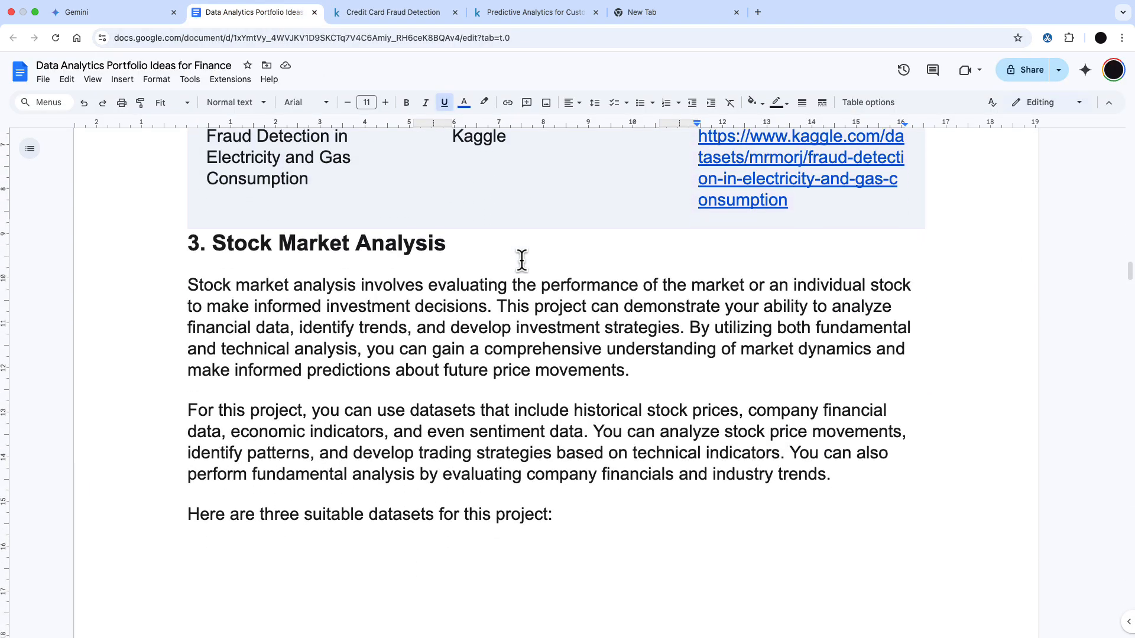
# View the Kaggle German credit data page from the report's next table and return to the report
pyautogui.scroll(-3)
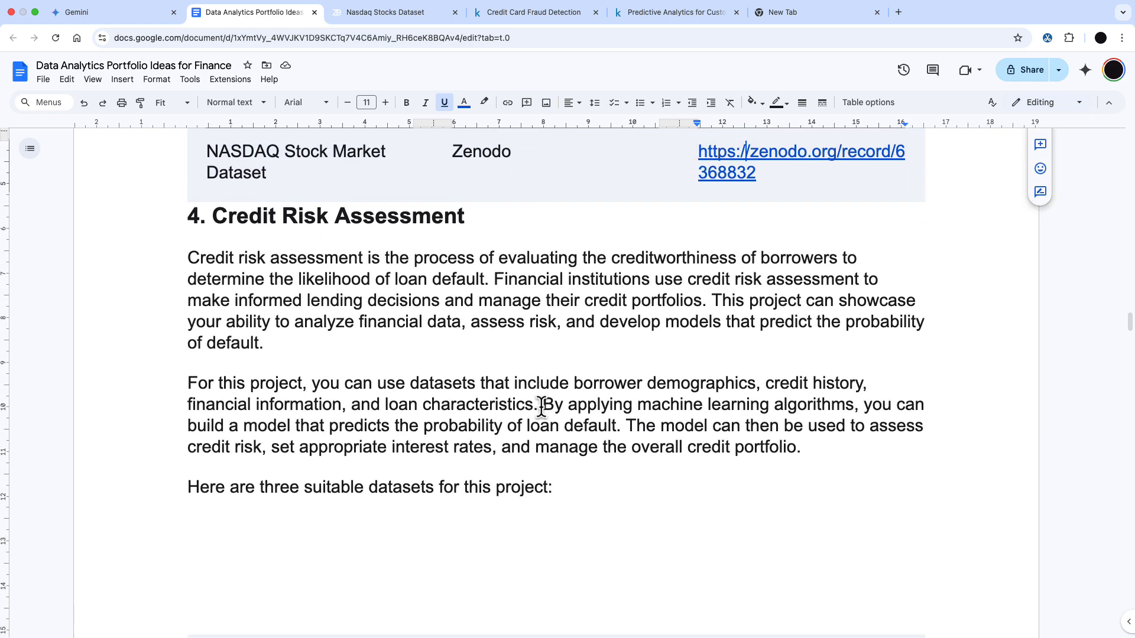
pyautogui.scroll(-3)
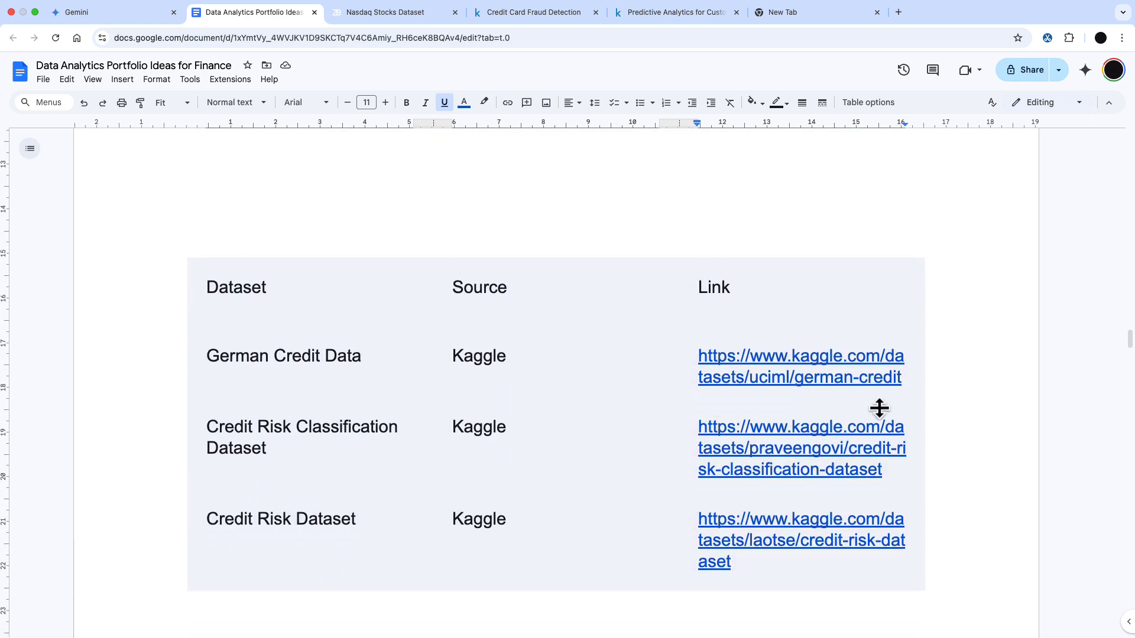
pyautogui.moveTo(816, 376)
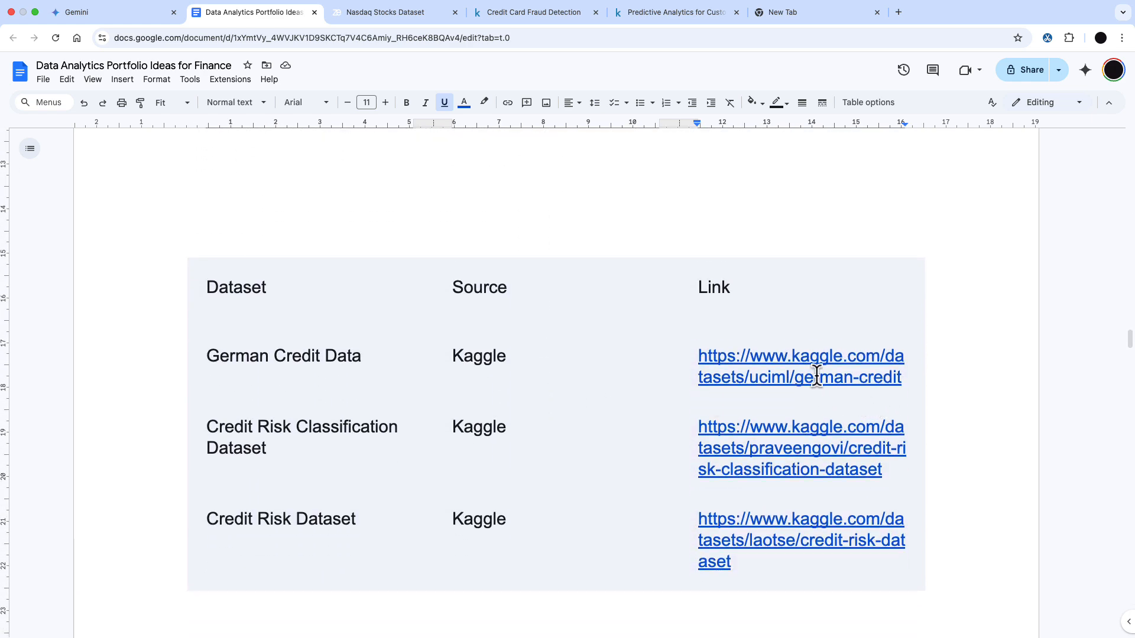
pyautogui.click(800, 356)
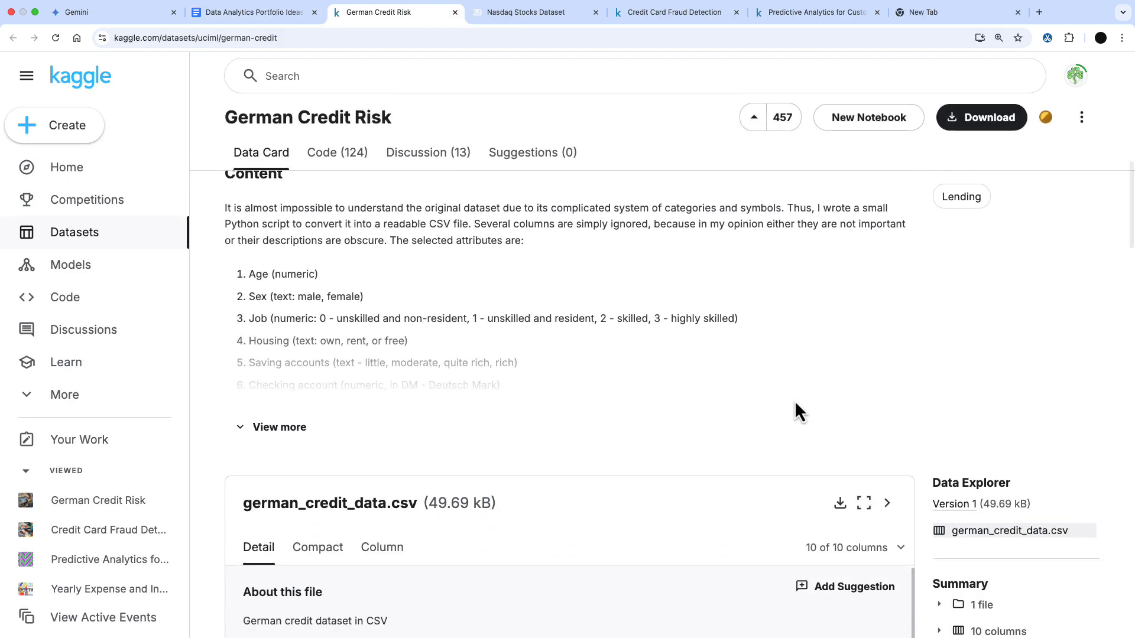
pyautogui.scroll(-3)
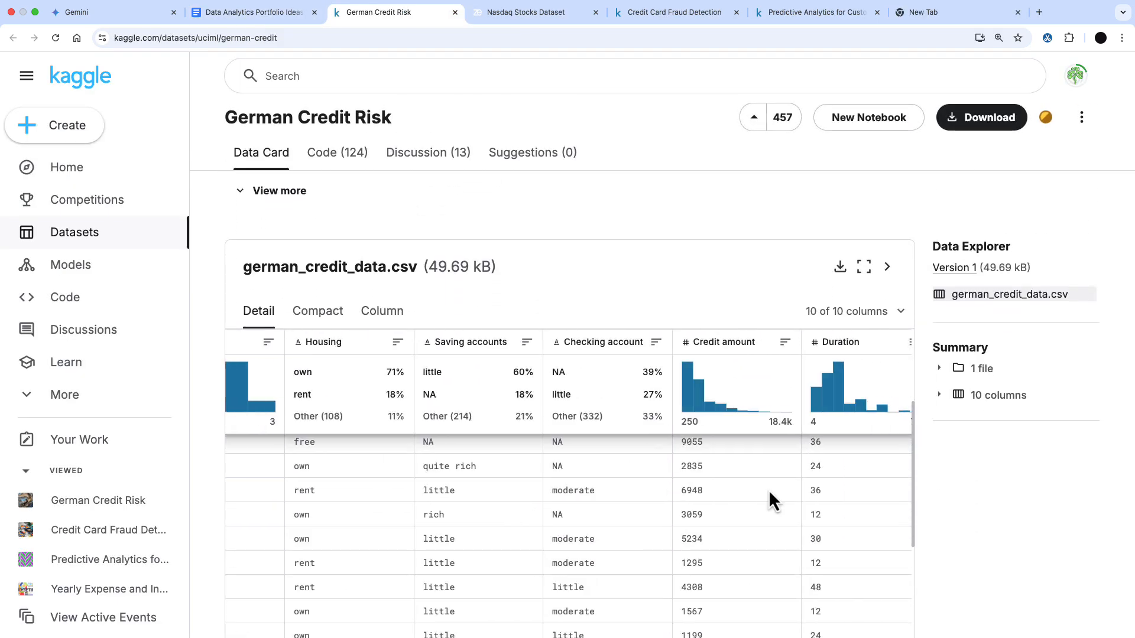
pyautogui.click(245, 12)
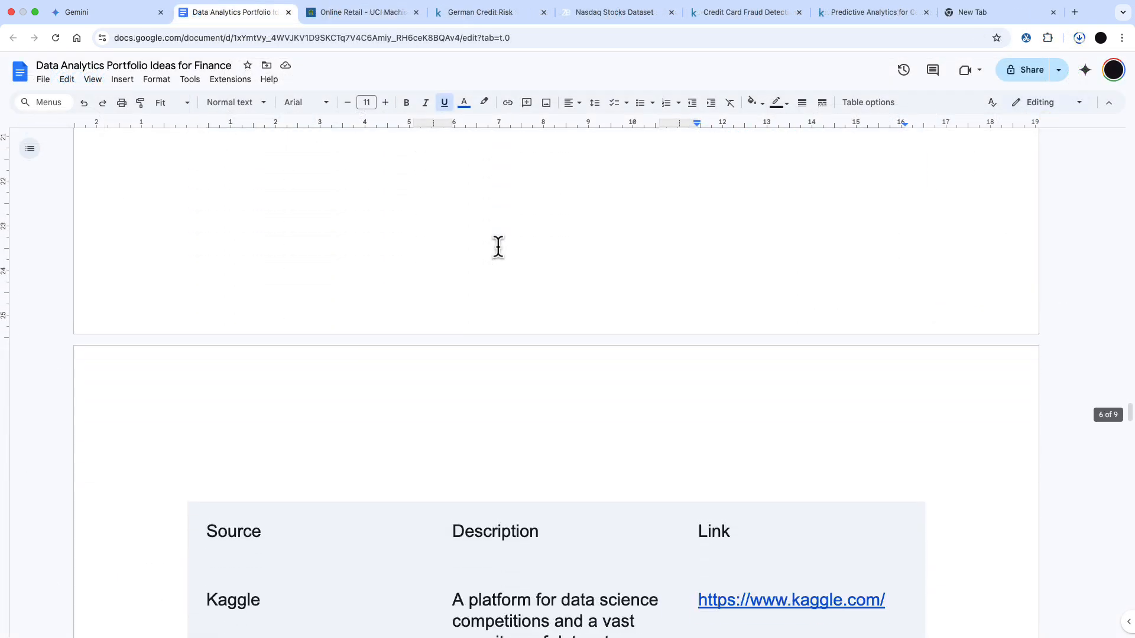
pyautogui.scroll(-3)
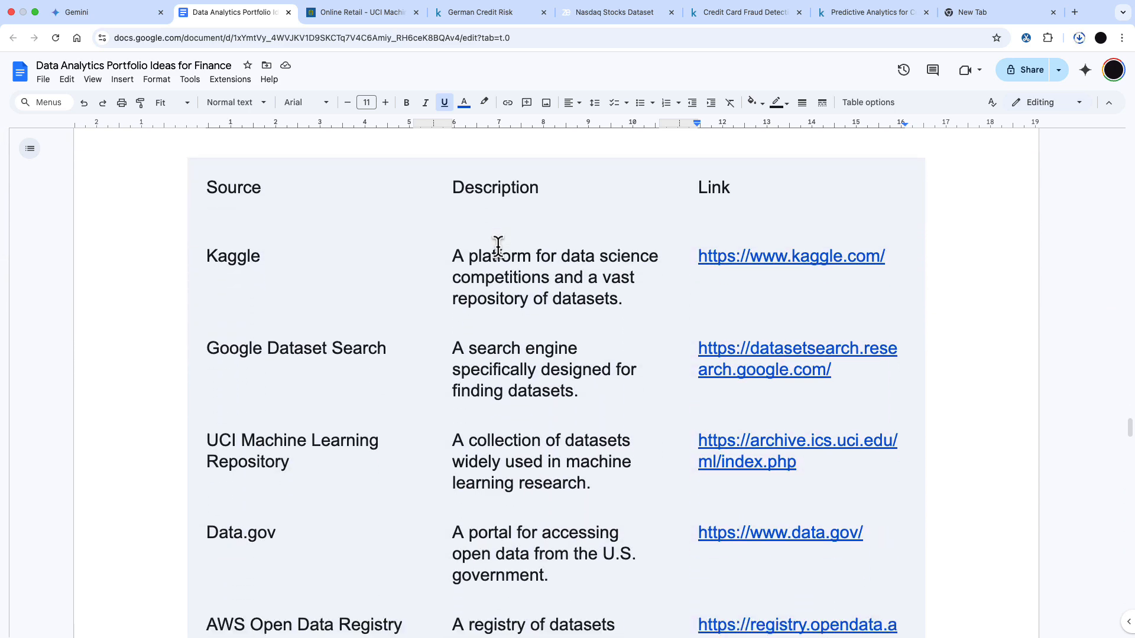
pyautogui.scroll(-3)
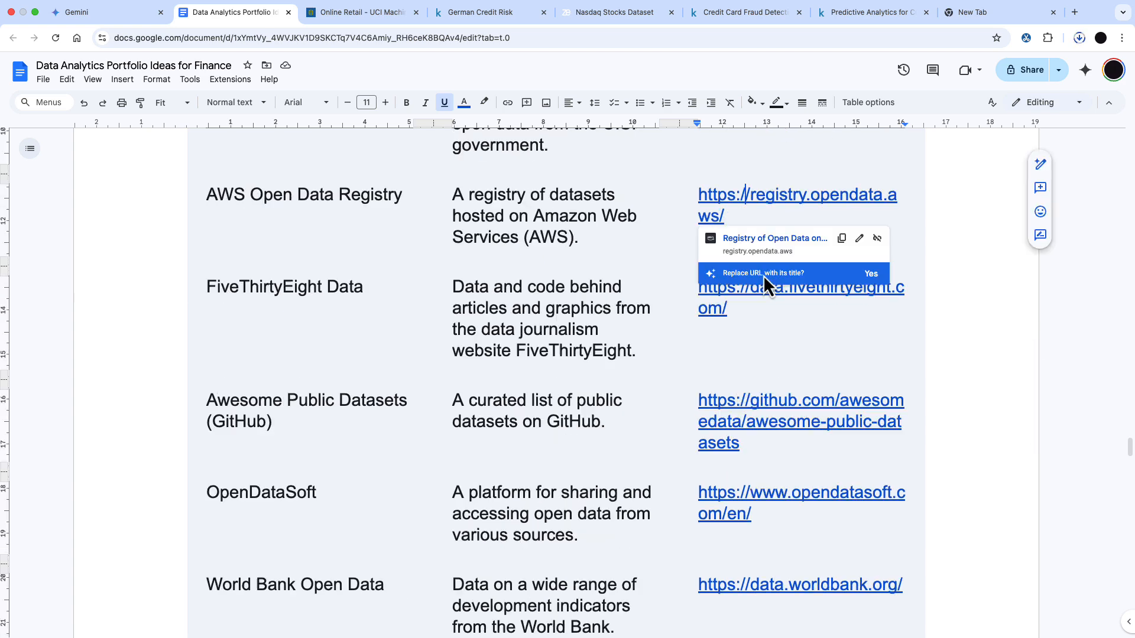
# View the Registry of Open Data on AWS site, then return and read on toward Works cited
pyautogui.click(796, 204)
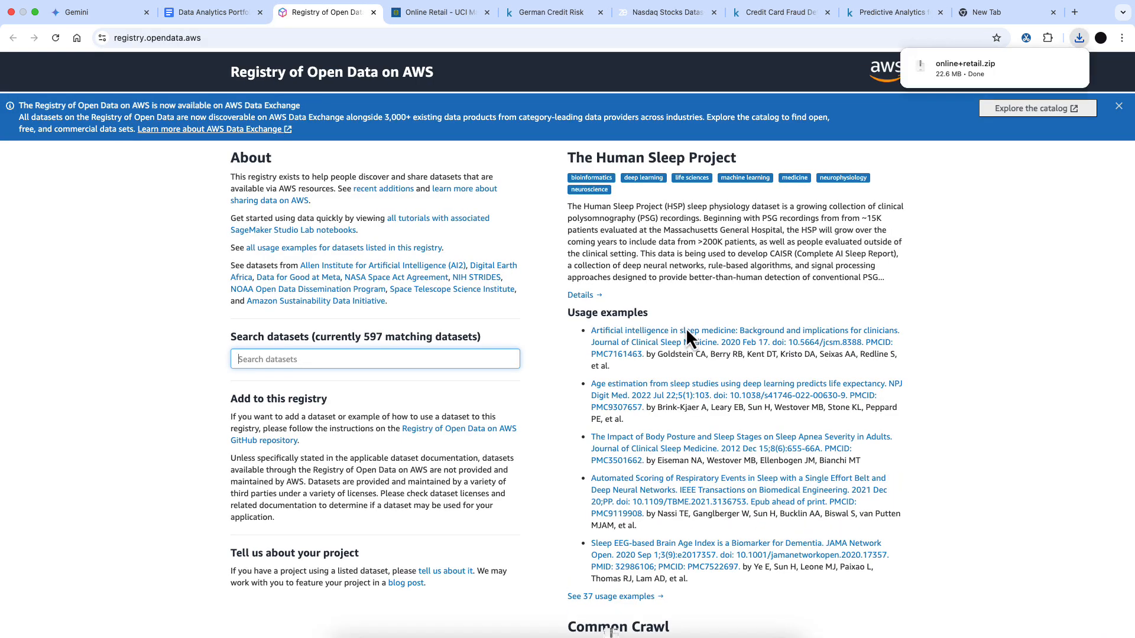
pyautogui.scroll(-3)
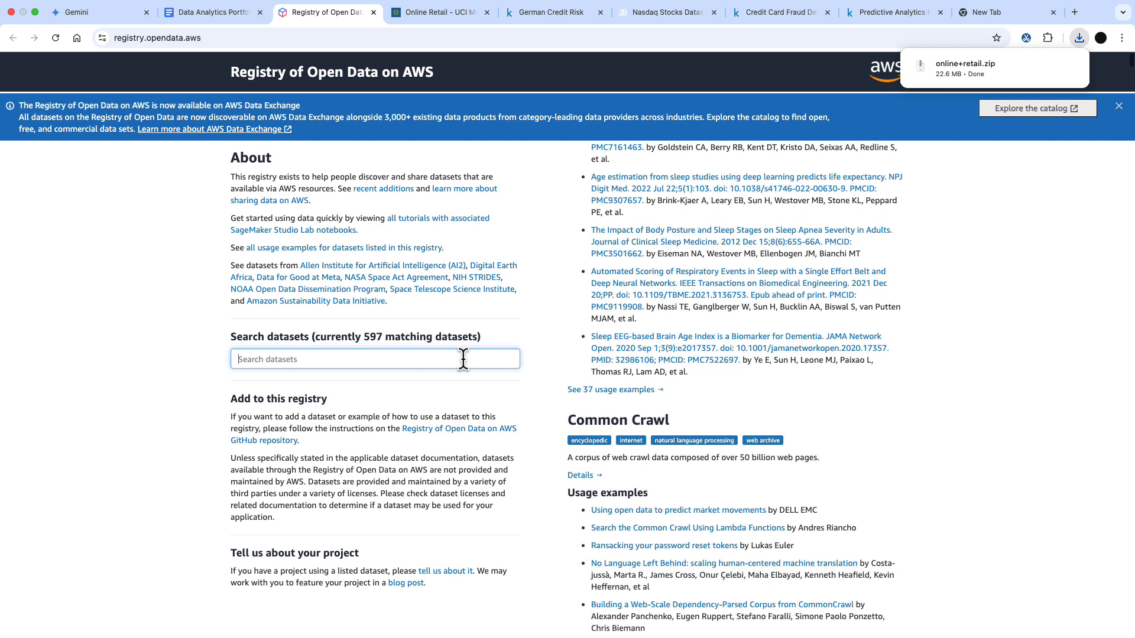
pyautogui.click(210, 12)
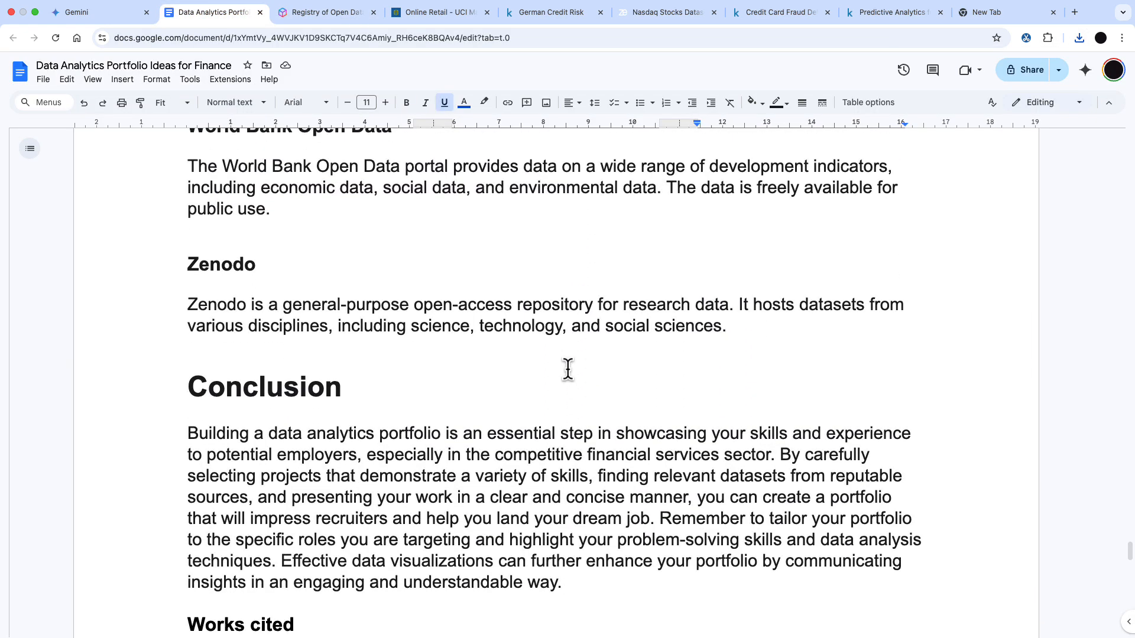
pyautogui.scroll(-3)
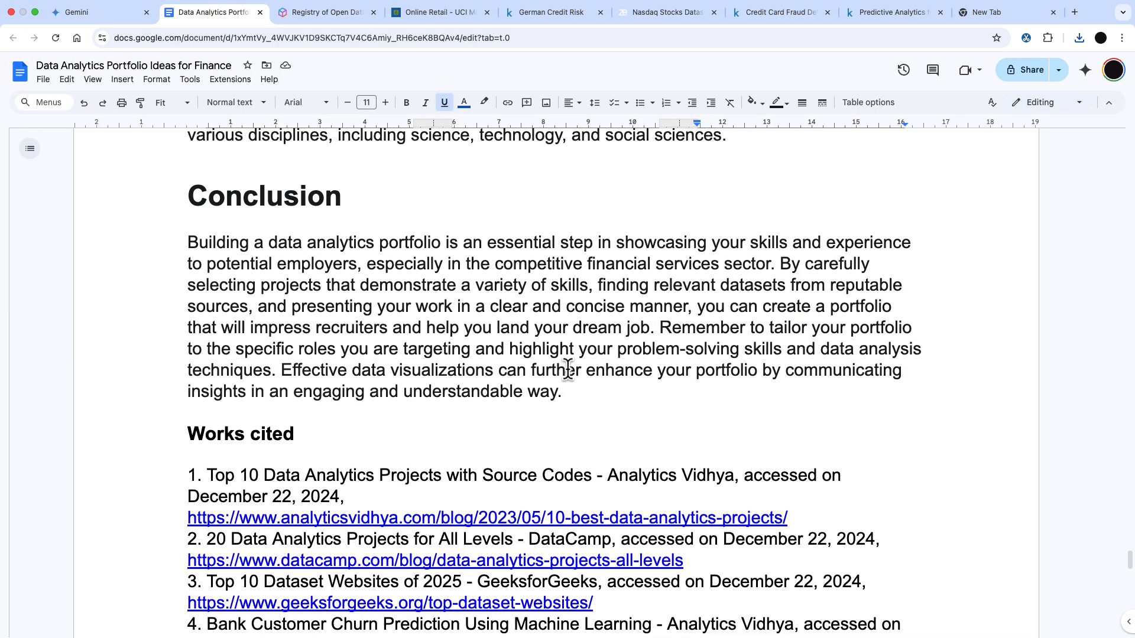
pyautogui.scroll(-3)
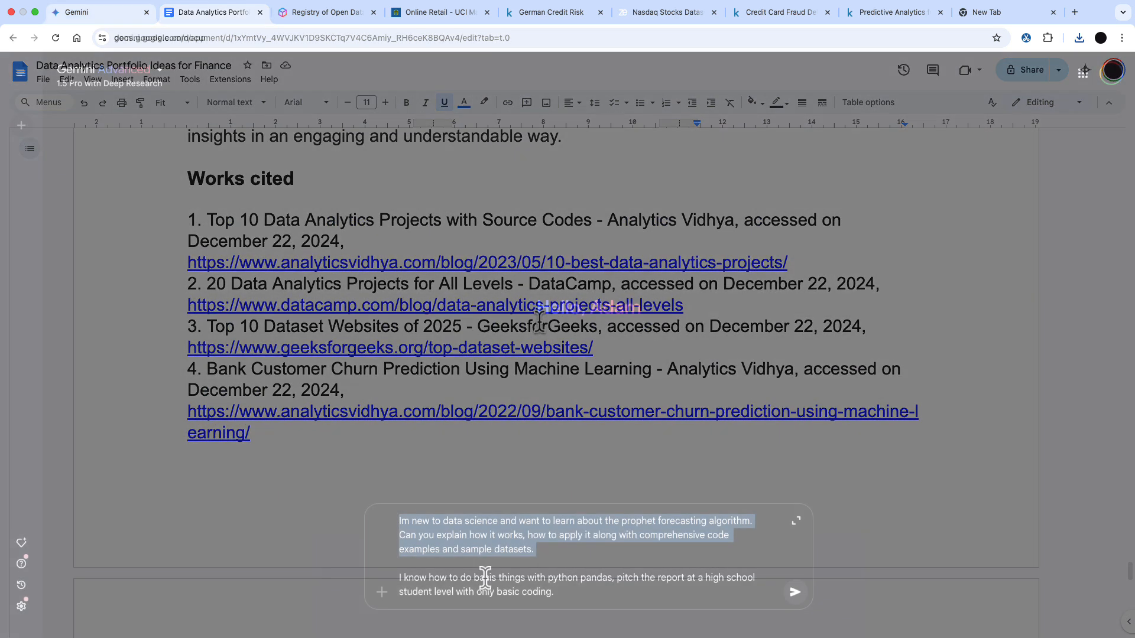
# Send the high-school-level Prophet tutorial request in Gemini and start research from its plan
pyautogui.click(98, 11)
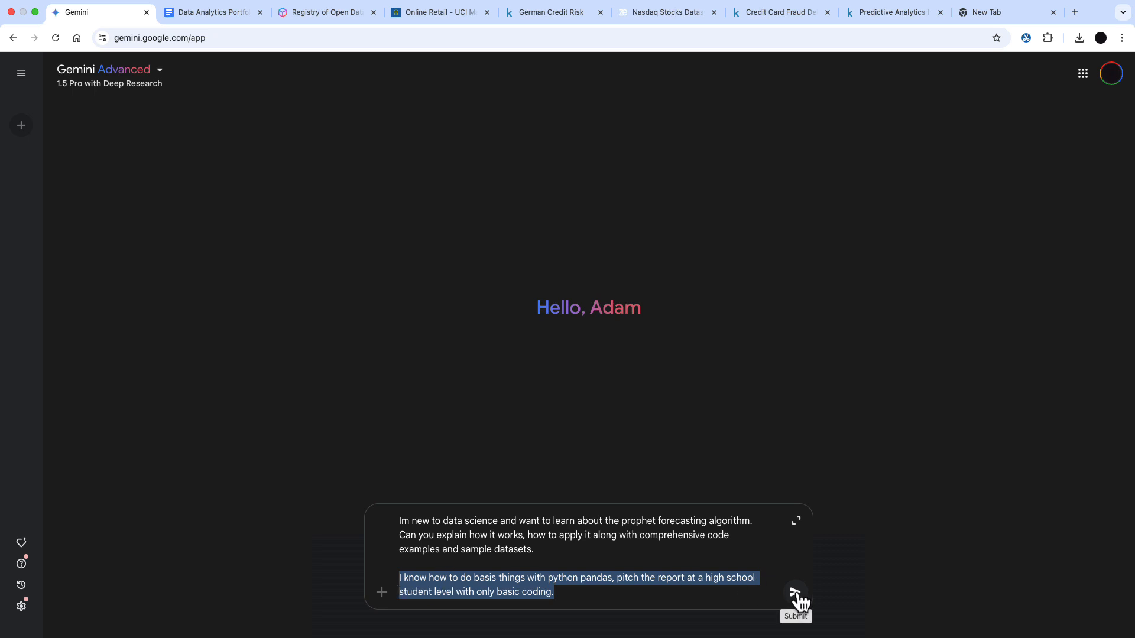
pyautogui.click(794, 592)
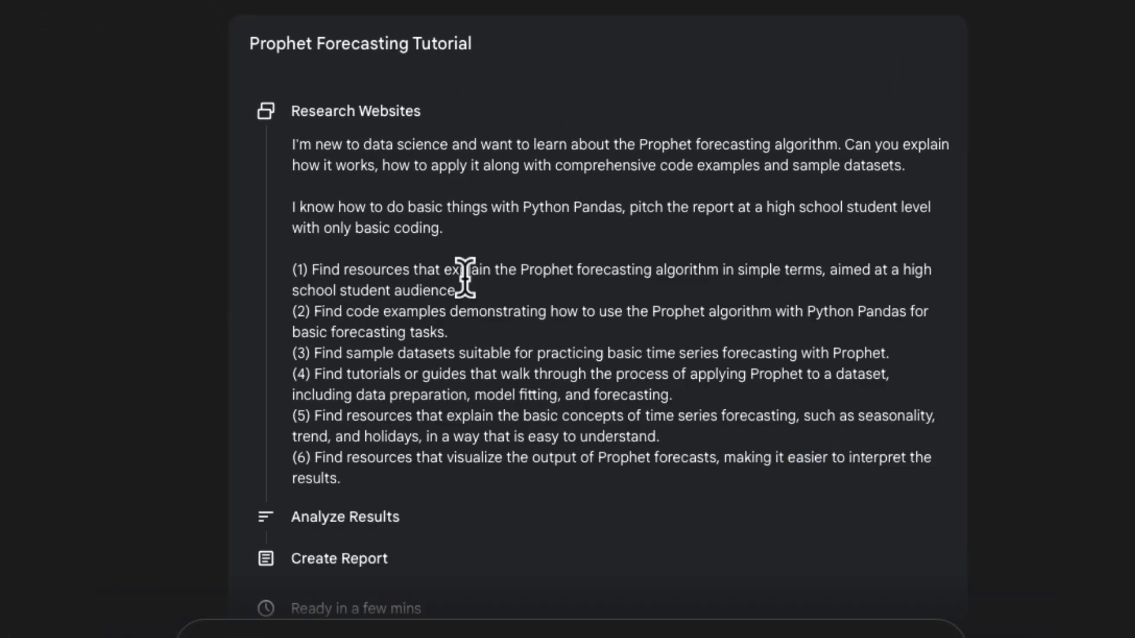
pyautogui.moveTo(482, 307)
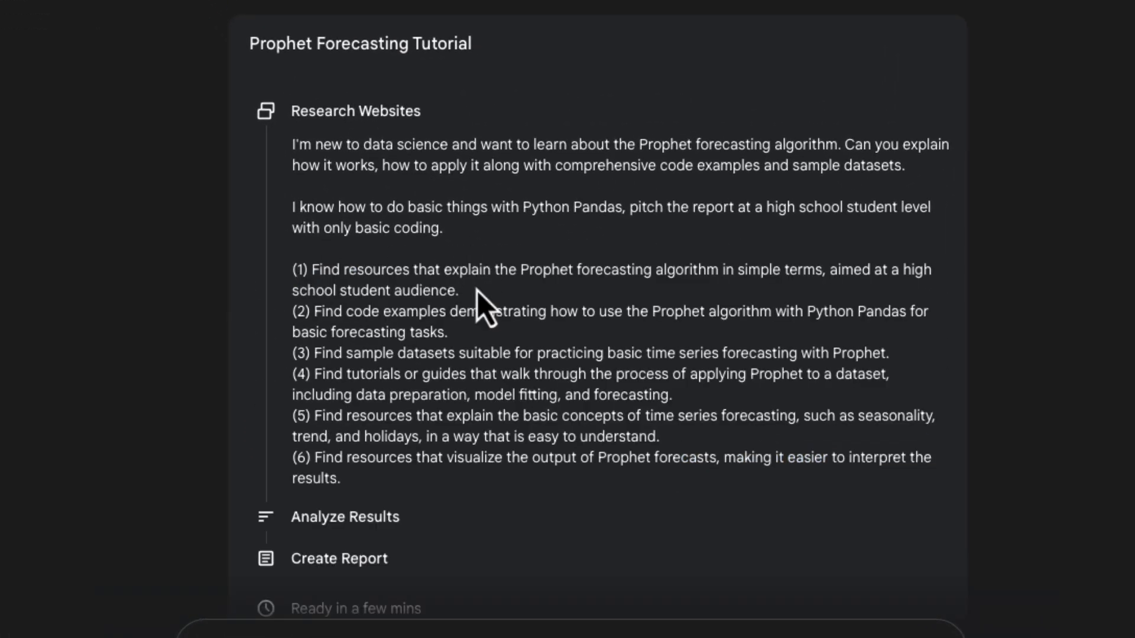
pyautogui.moveTo(293, 269); pyautogui.dragTo(459, 291)
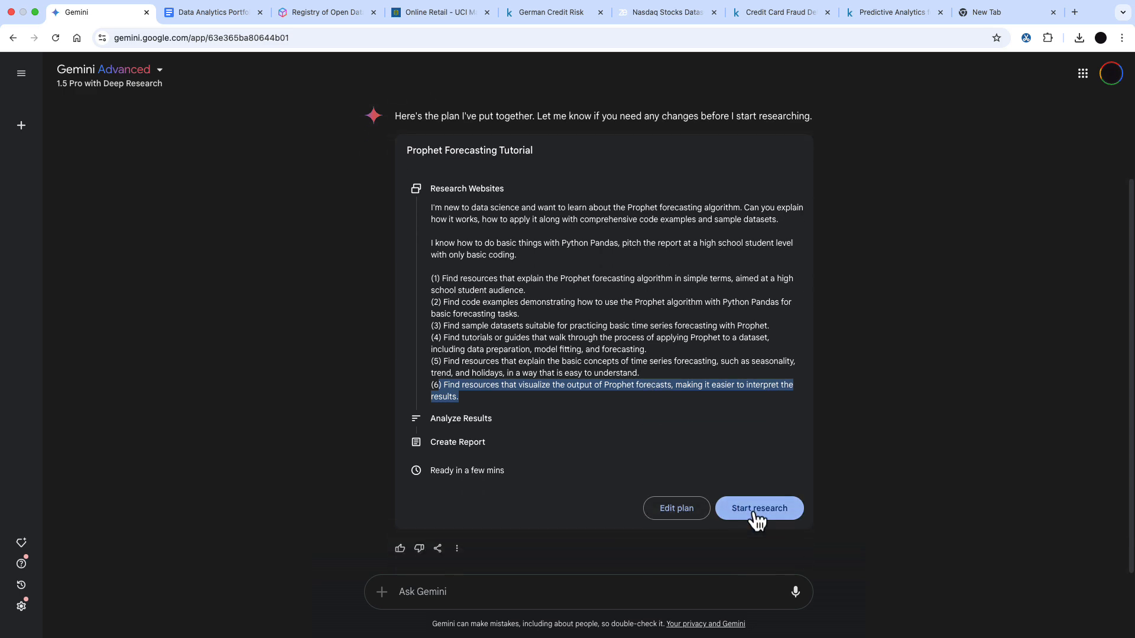
pyautogui.click(759, 508)
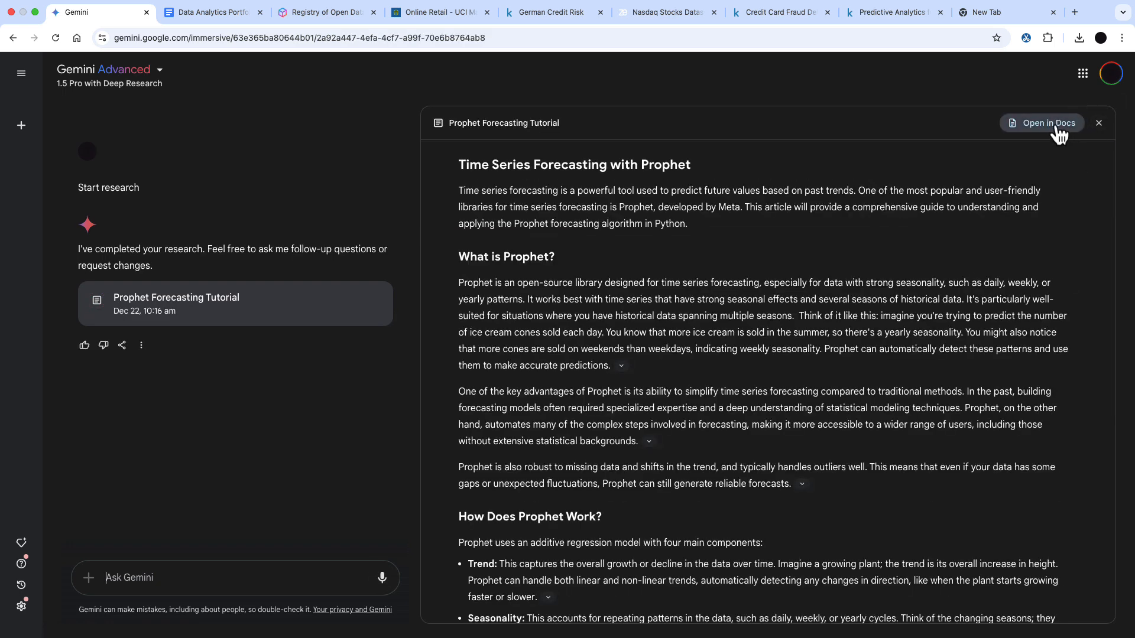
# Open the Prophet report as a Google Doc and read through its code down to the Sample Datasets table
pyautogui.click(1042, 122)
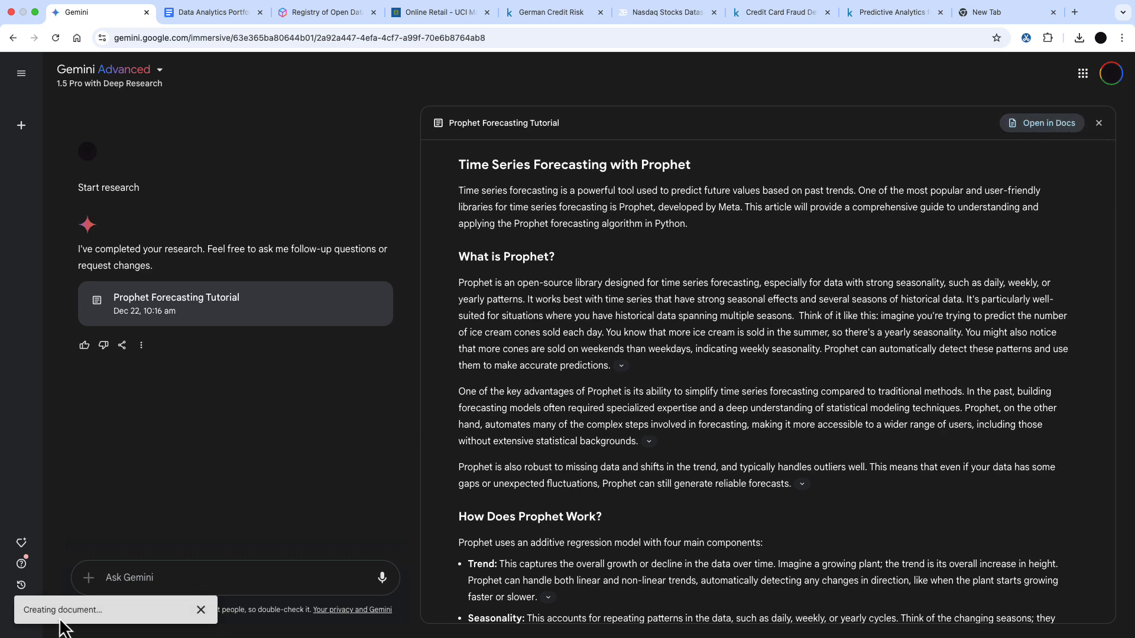
pyautogui.click(1043, 122)
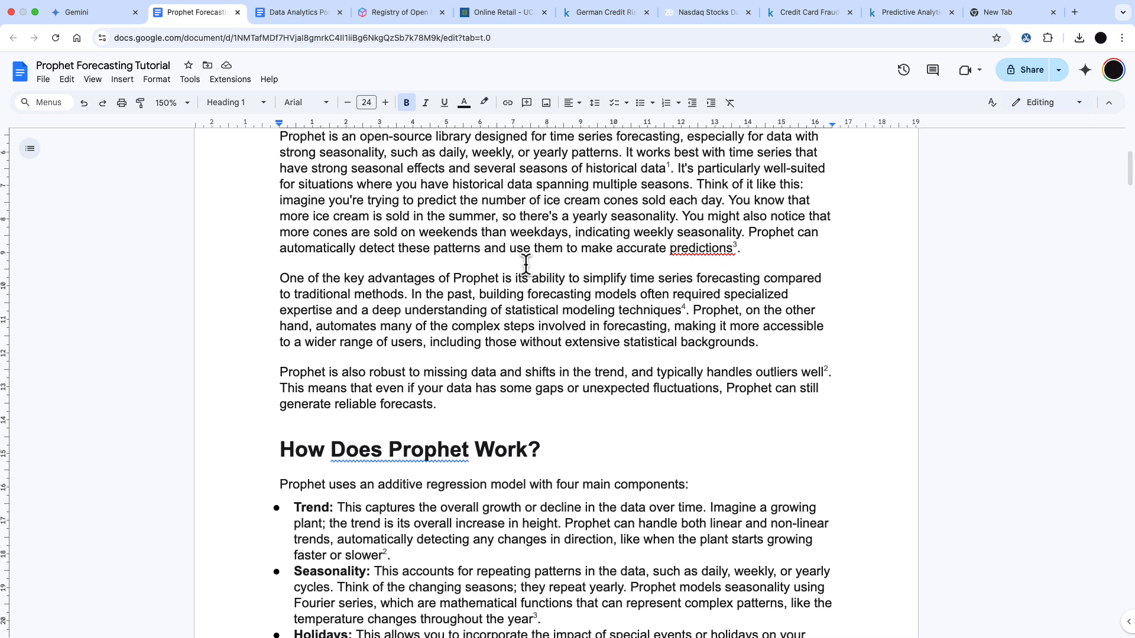
pyautogui.scroll(-3)
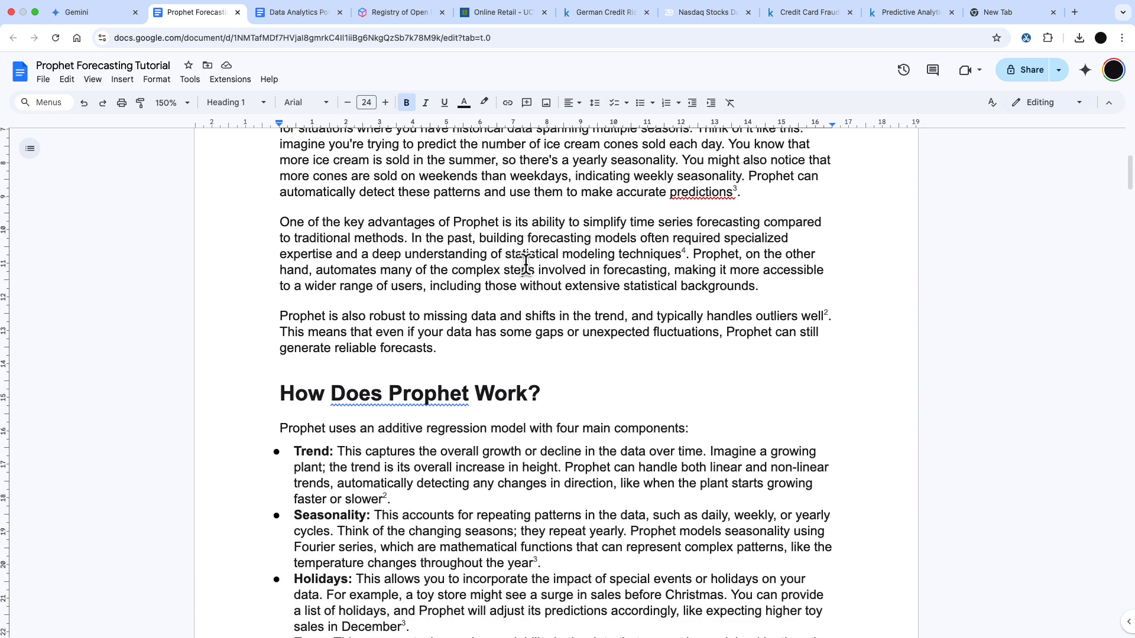
pyautogui.scroll(-3)
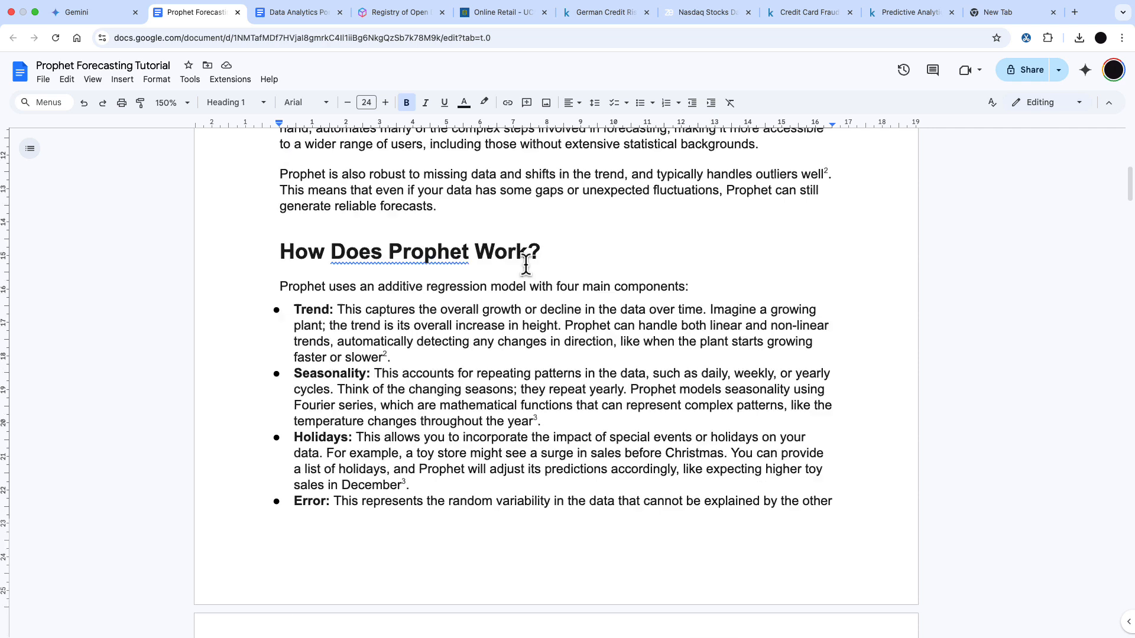
pyautogui.scroll(-3)
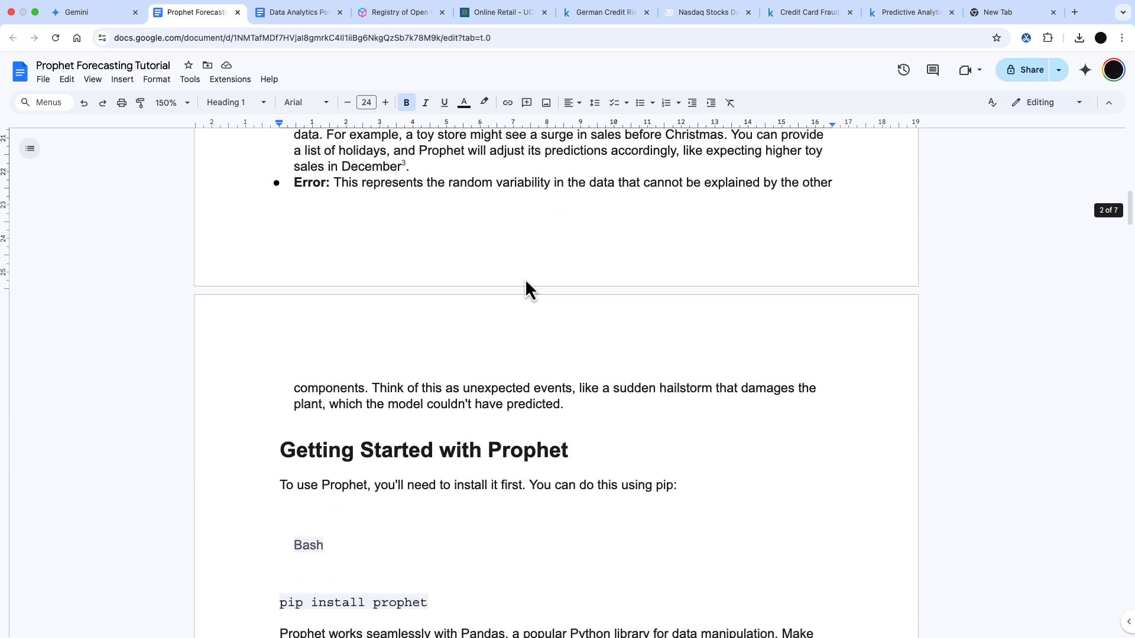
pyautogui.scroll(-3)
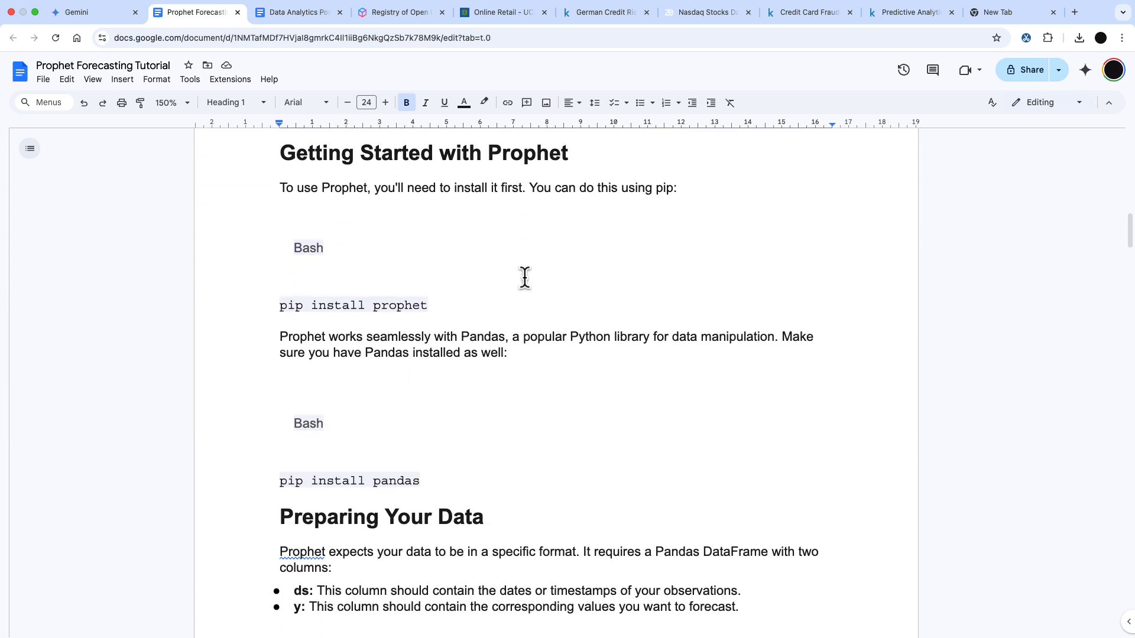
pyautogui.scroll(-3)
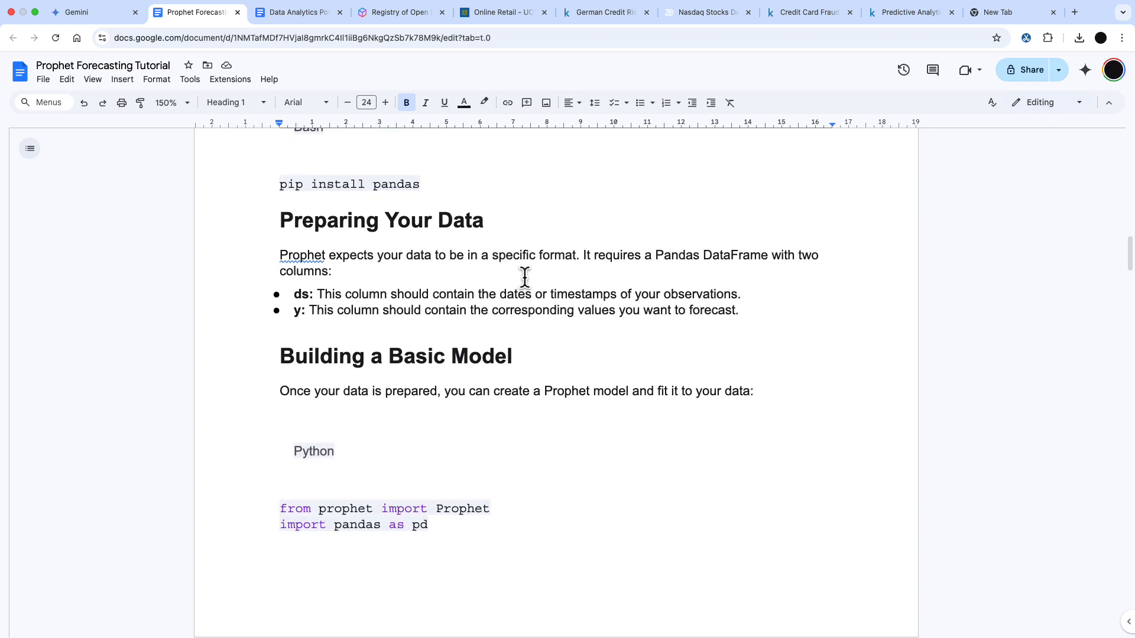
pyautogui.scroll(-3)
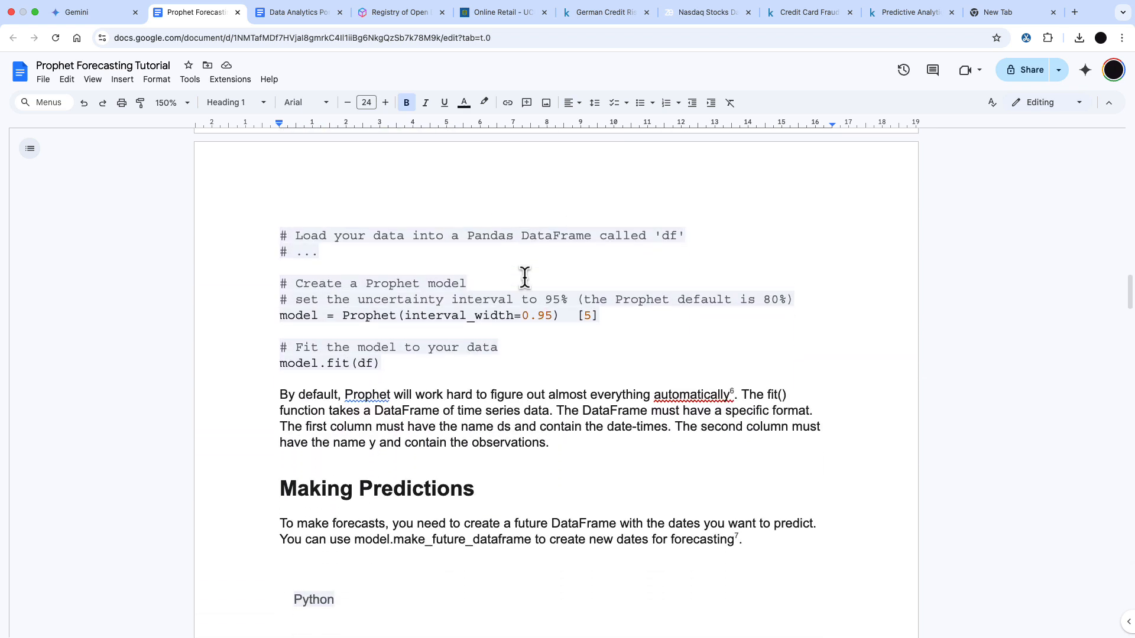
pyautogui.scroll(-3)
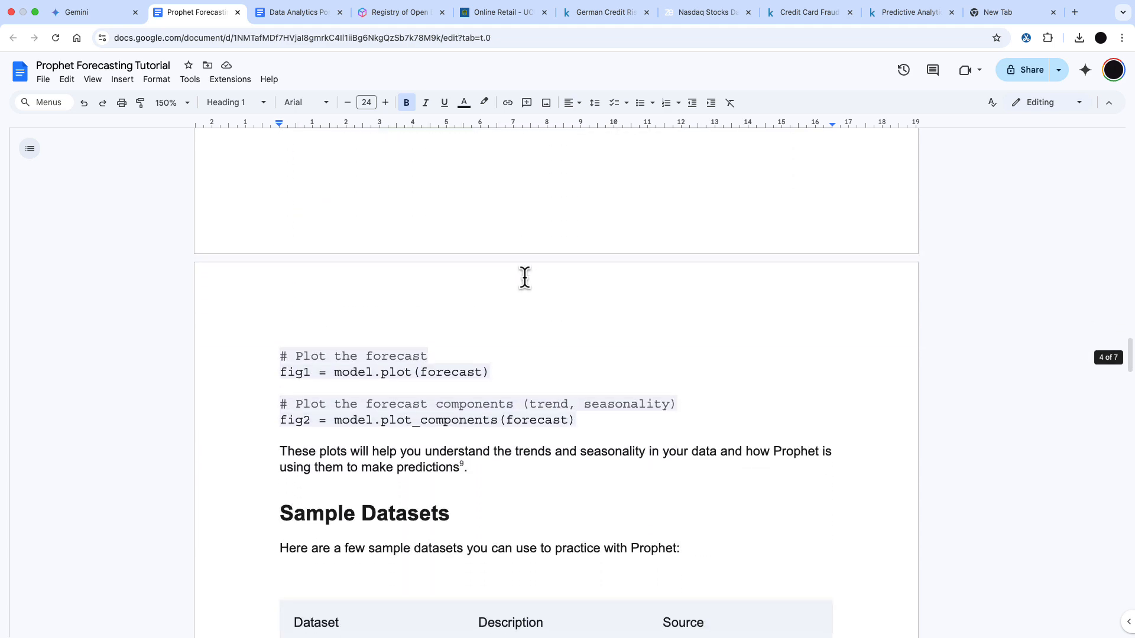
pyautogui.scroll(-3)
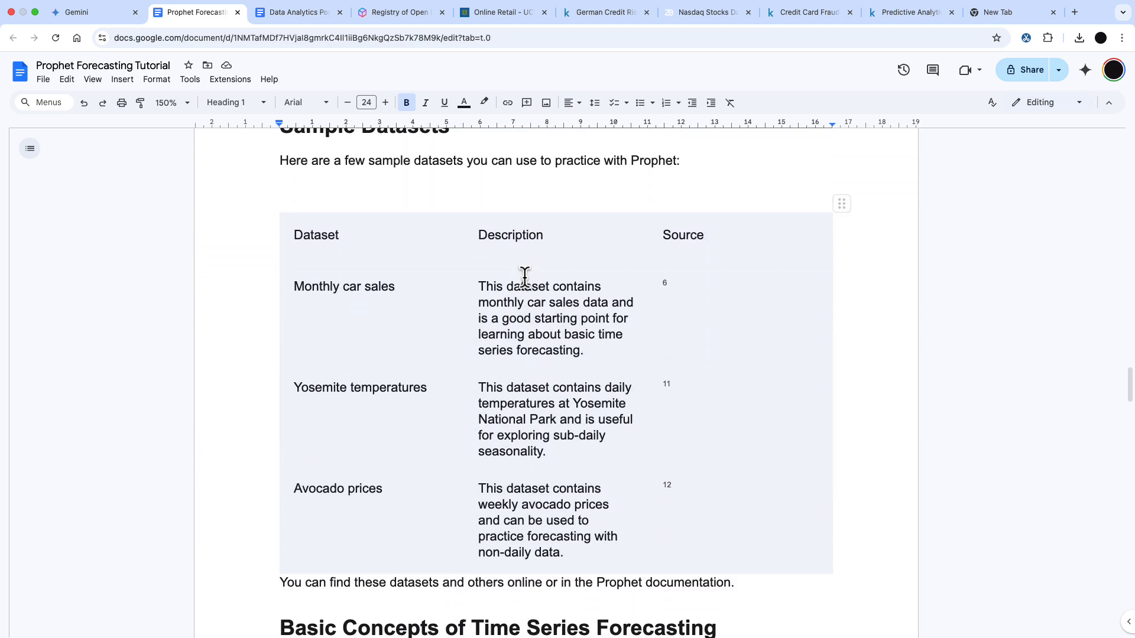
pyautogui.scroll(-3)
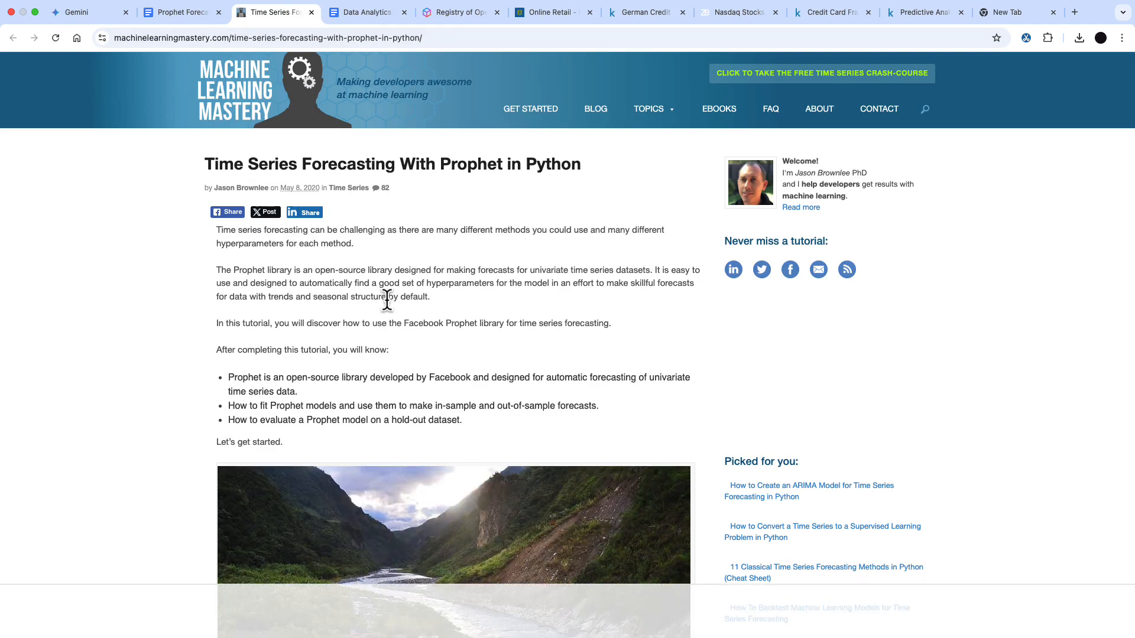
# Scroll through the cited Machine Learning Mastery article and the raw monthly car sales CSV
pyautogui.scroll(-3)
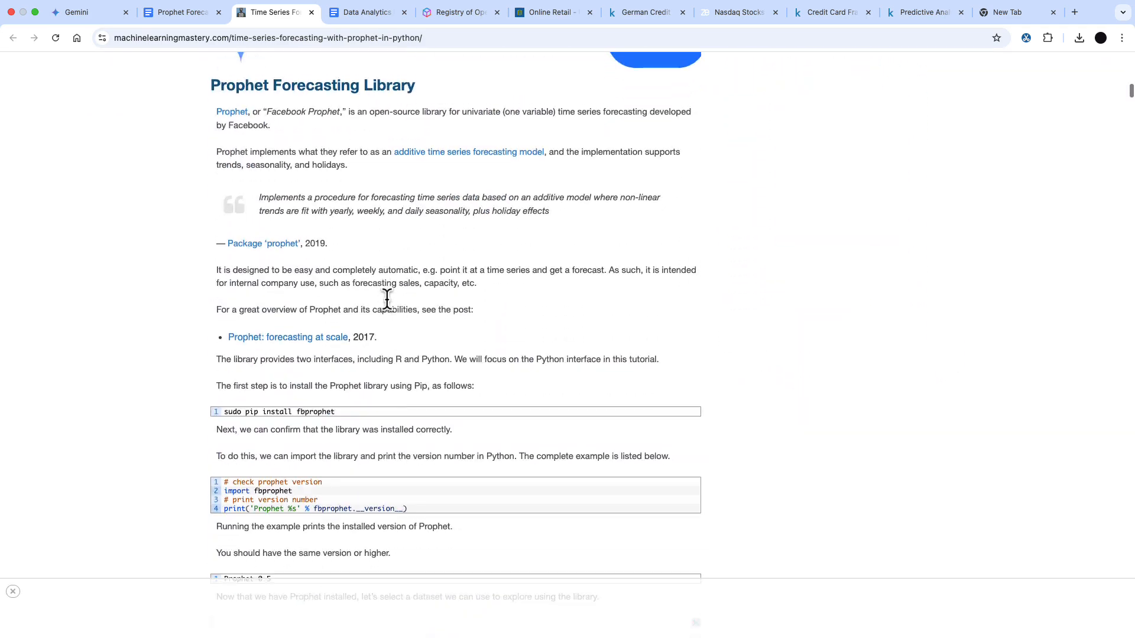
pyautogui.scroll(-3)
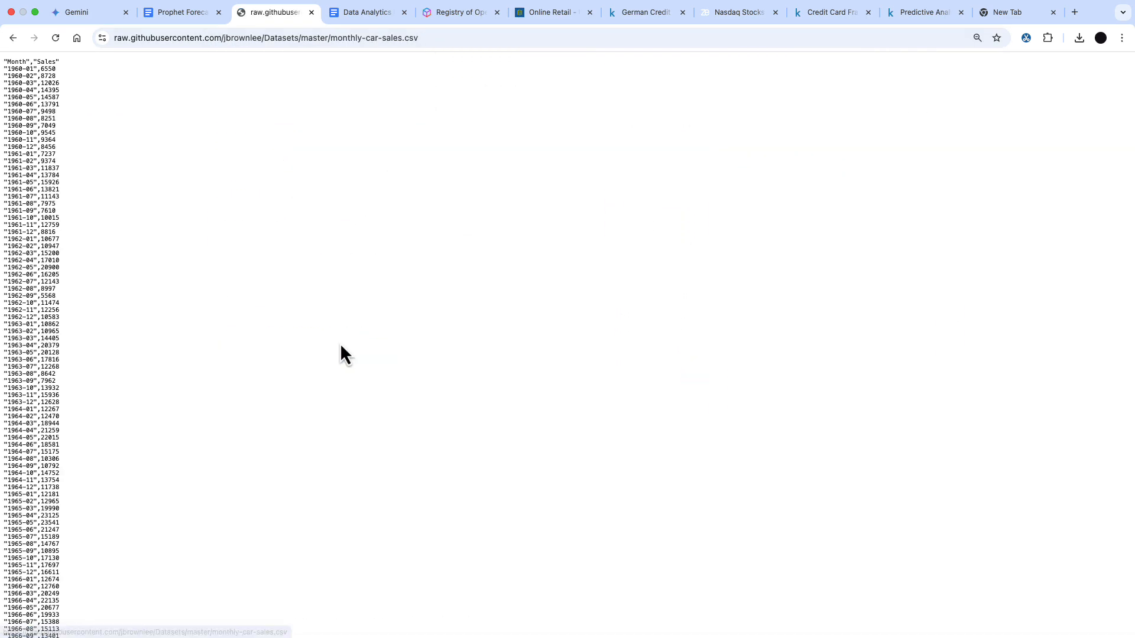
pyautogui.scroll(-3)
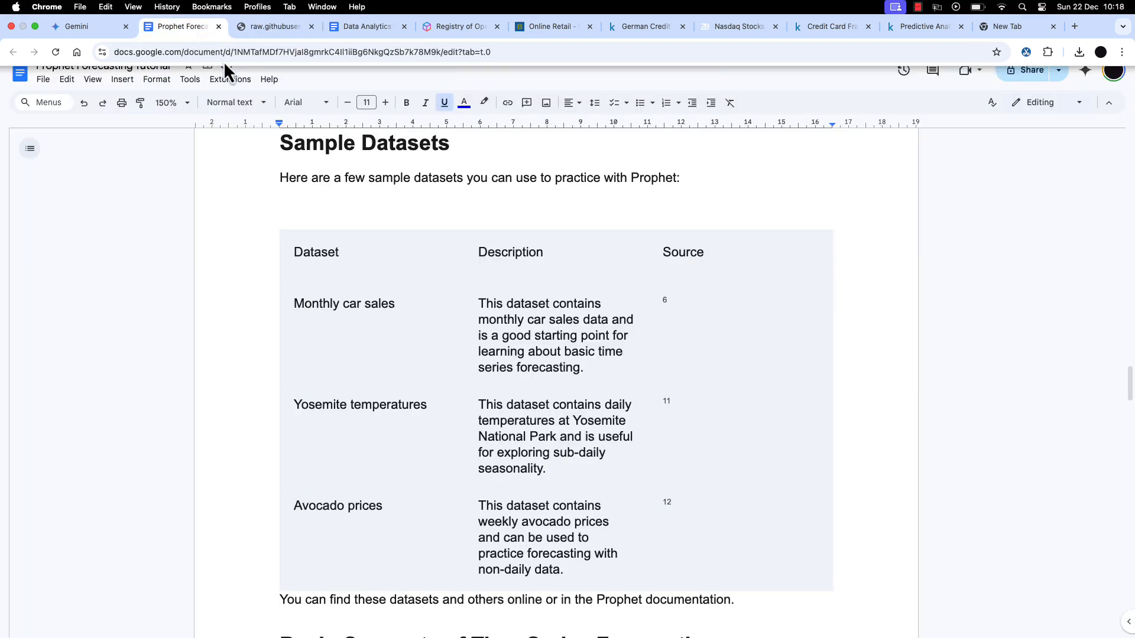
pyautogui.scroll(-3)
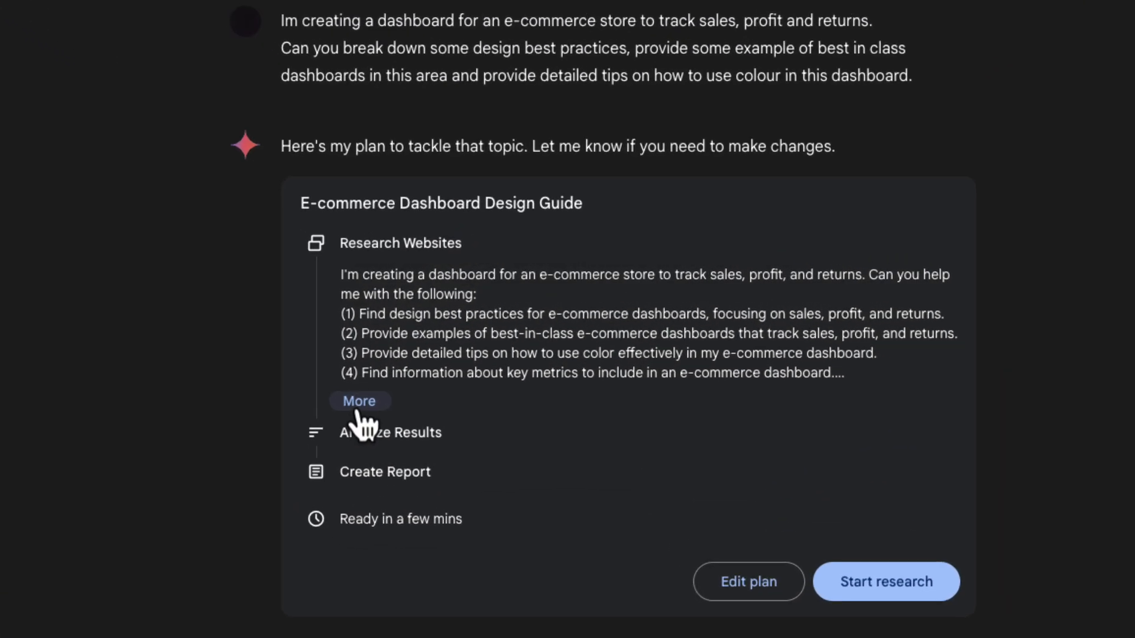
# Ask Gemini to revise the dashboard plan to include links to dashboard samples, and expand the revised plan
pyautogui.click(360, 401)
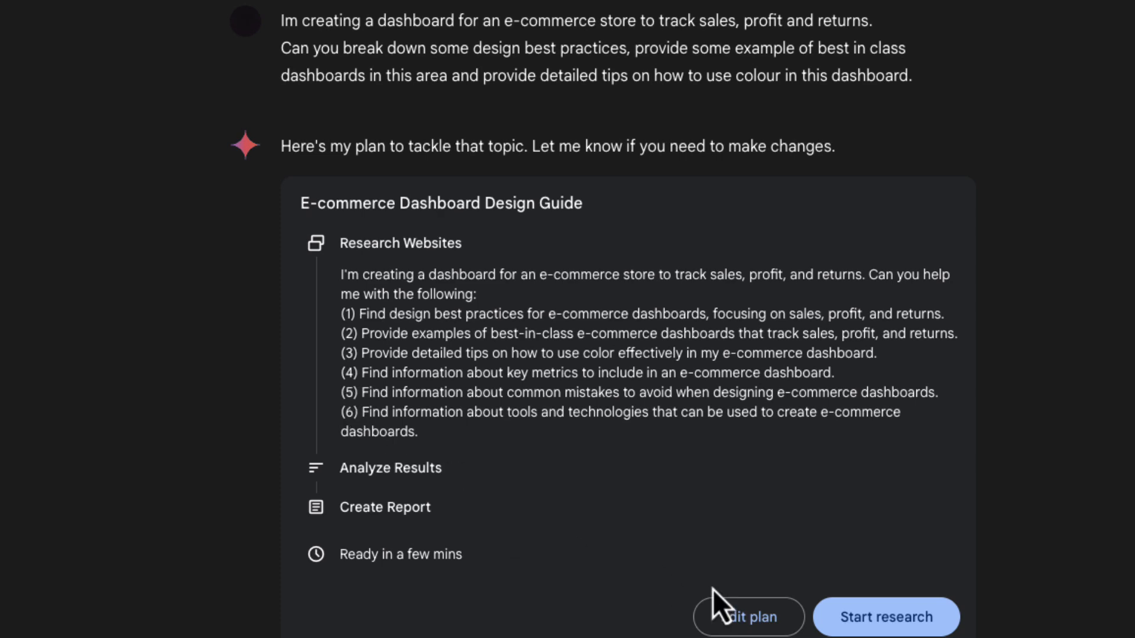
pyautogui.click(748, 617)
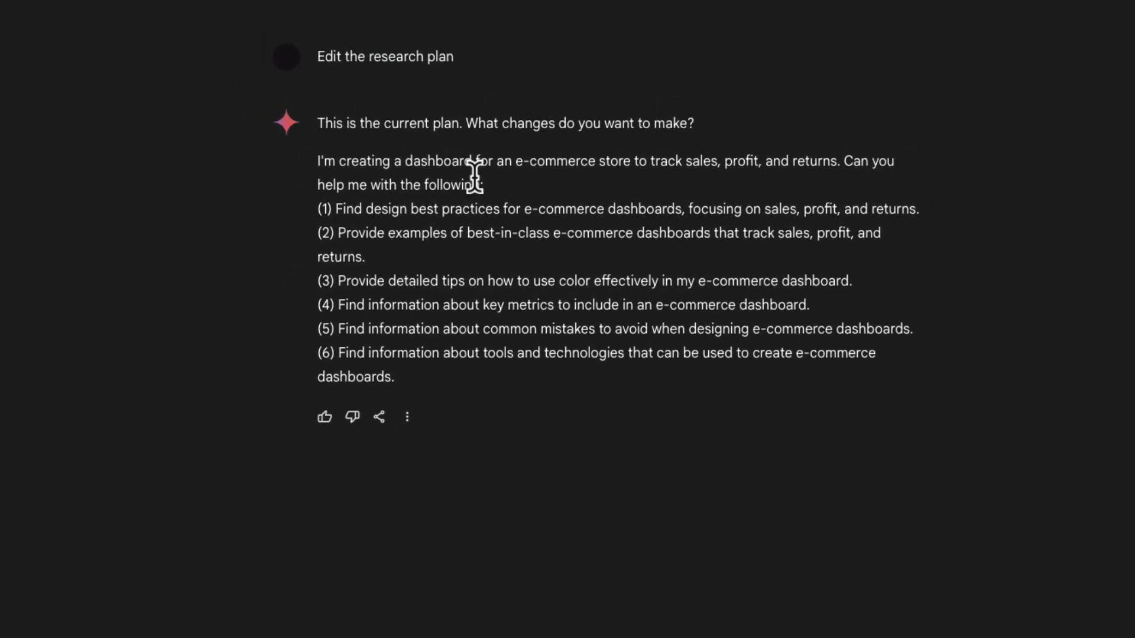
pyautogui.write('I want to also include links to dashboard samples, can you create a revi')
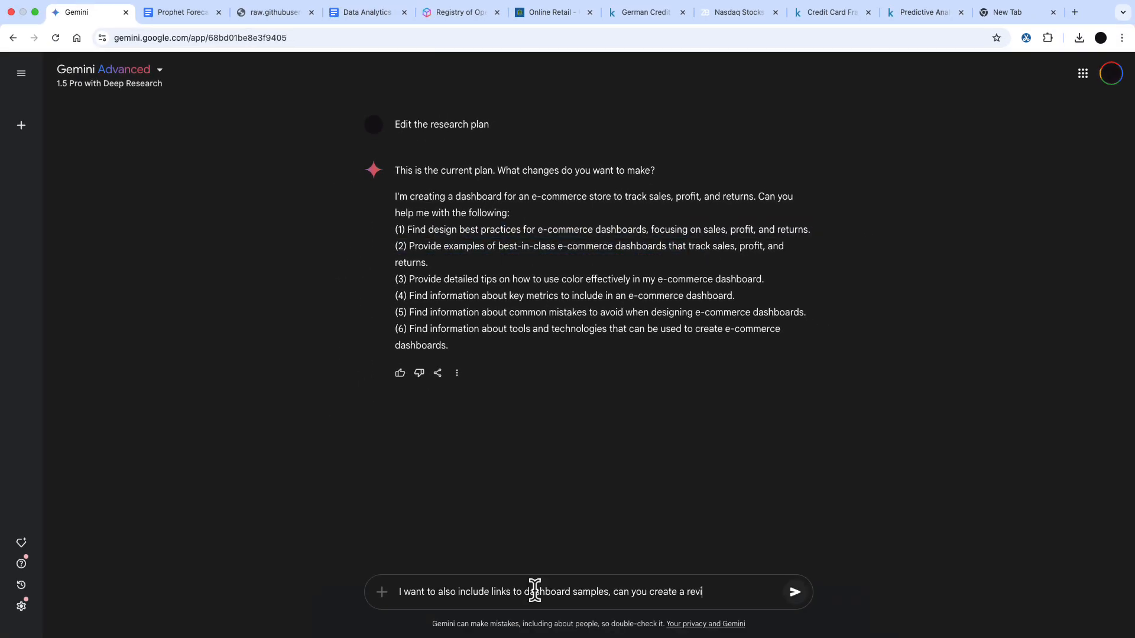
pyautogui.click(795, 591)
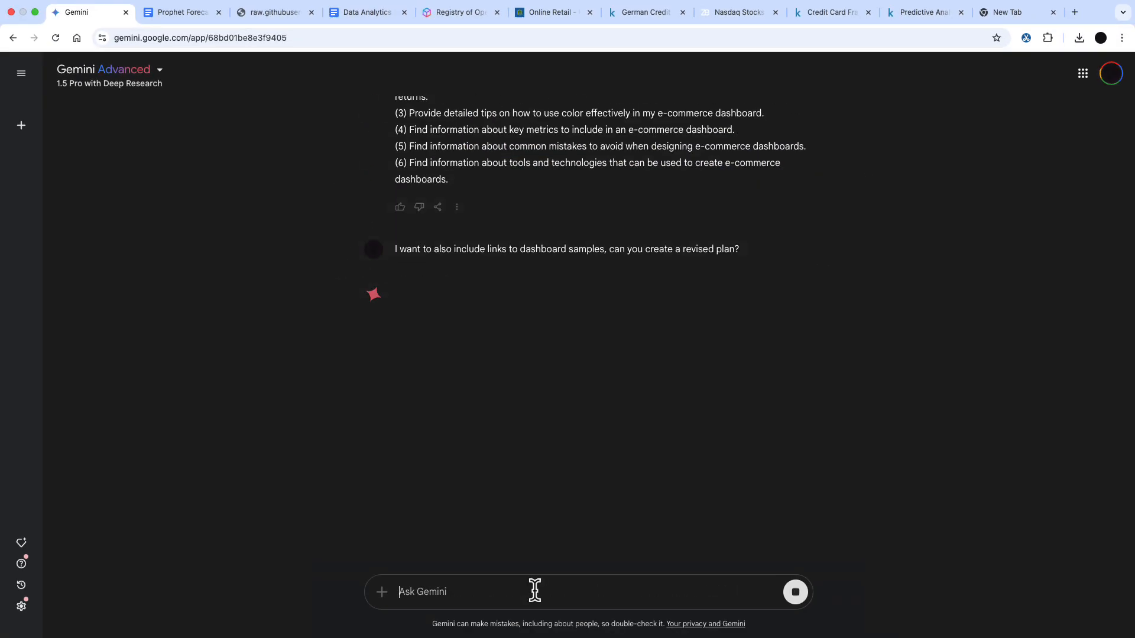
pyautogui.click(794, 591)
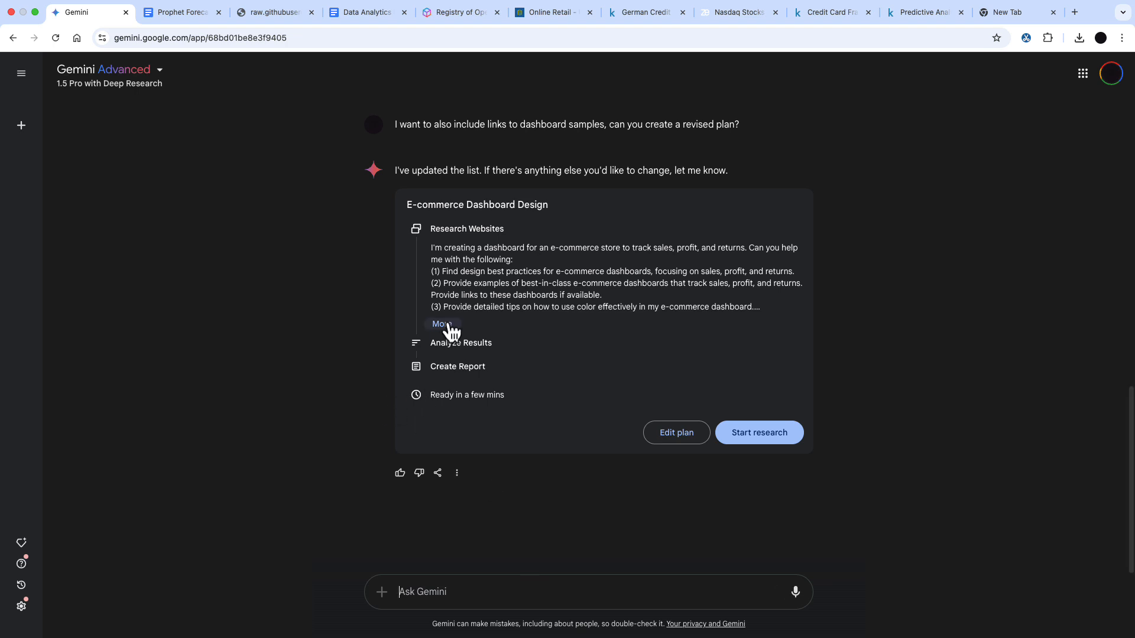
pyautogui.click(441, 324)
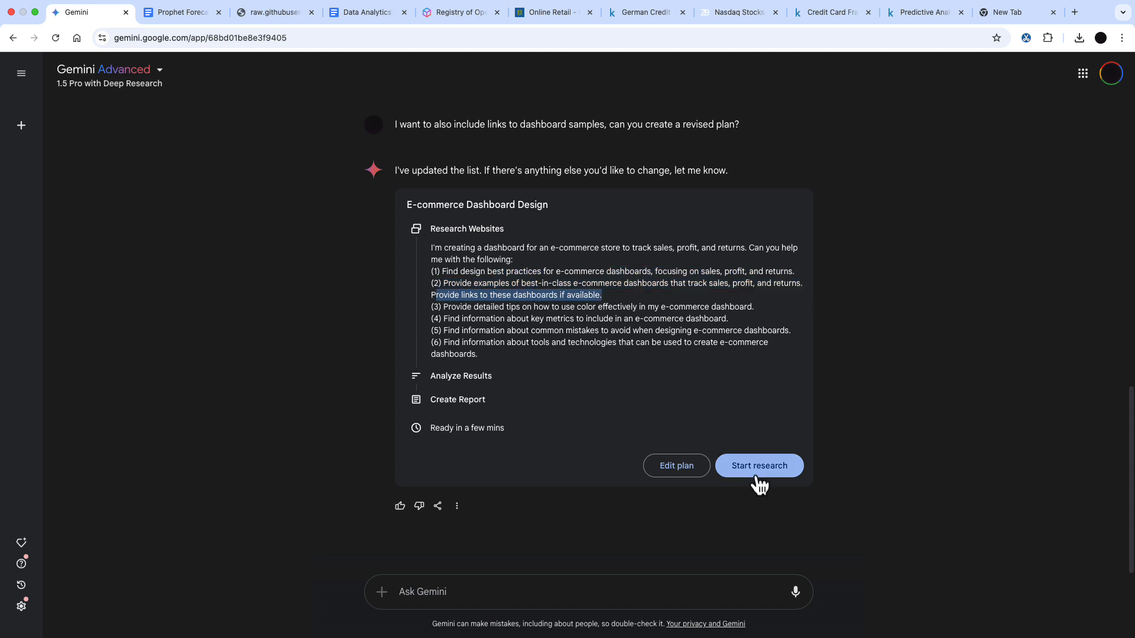
# Run the dashboard design research and save the finished comprehensive guide as a new document
pyautogui.click(759, 466)
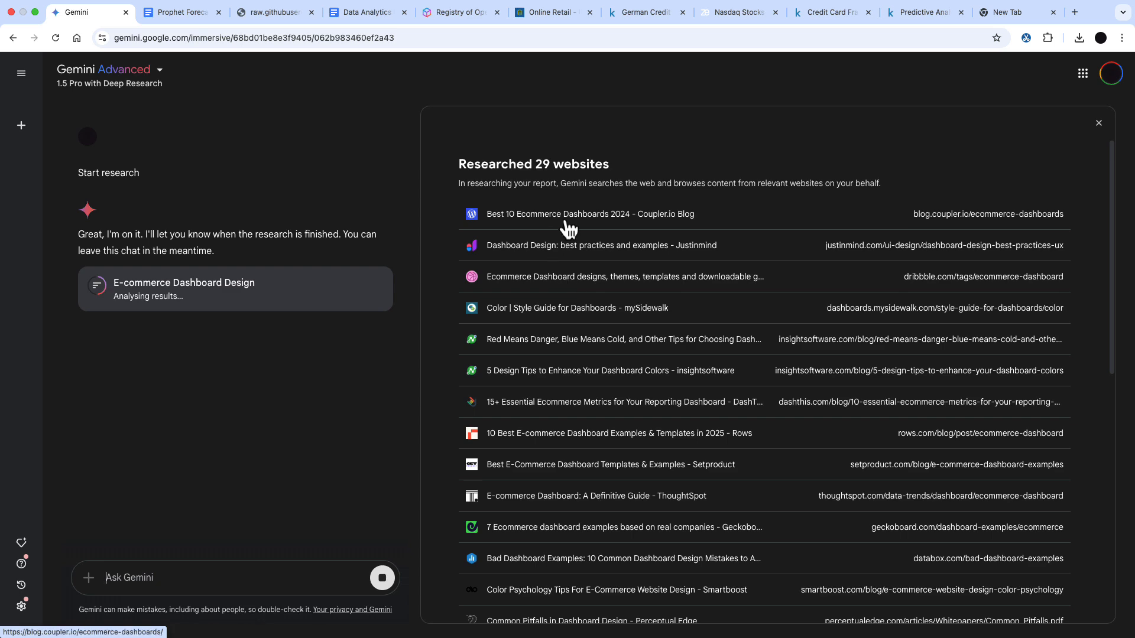
pyautogui.scroll(-3)
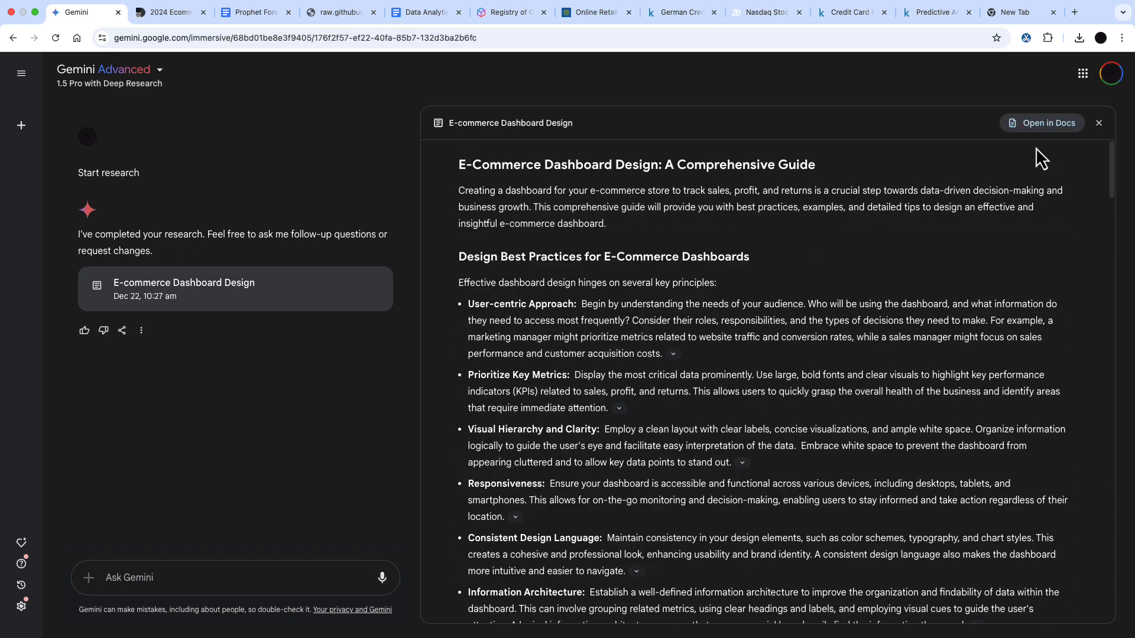
pyautogui.click(1046, 123)
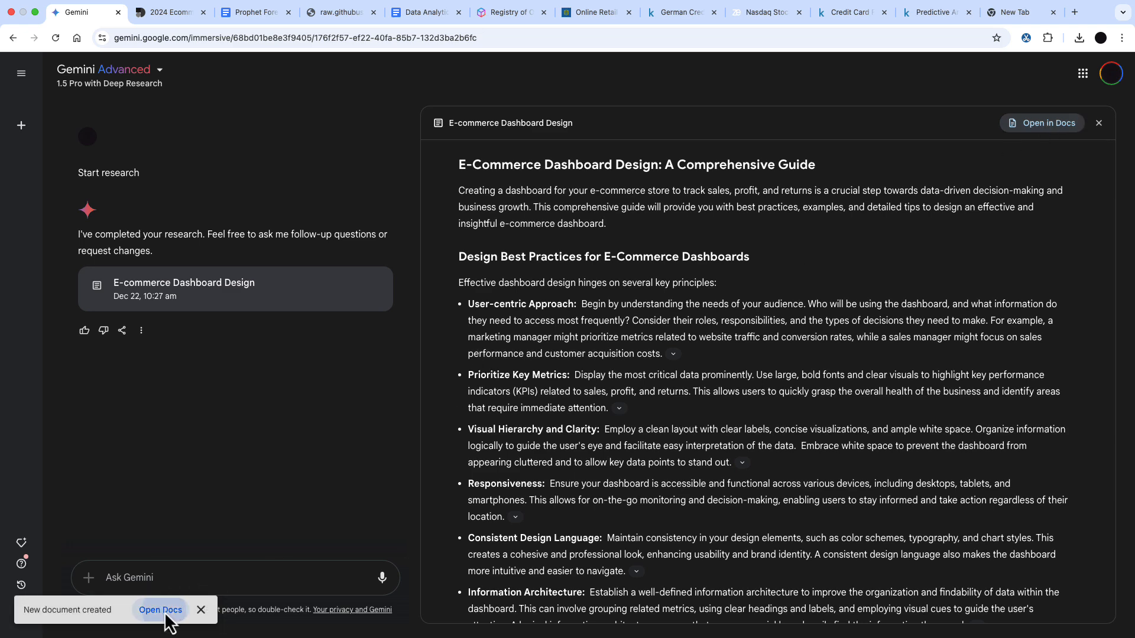
# Open the new research report in Google Docs and skim down to the Key Metrics table
pyautogui.click(160, 611)
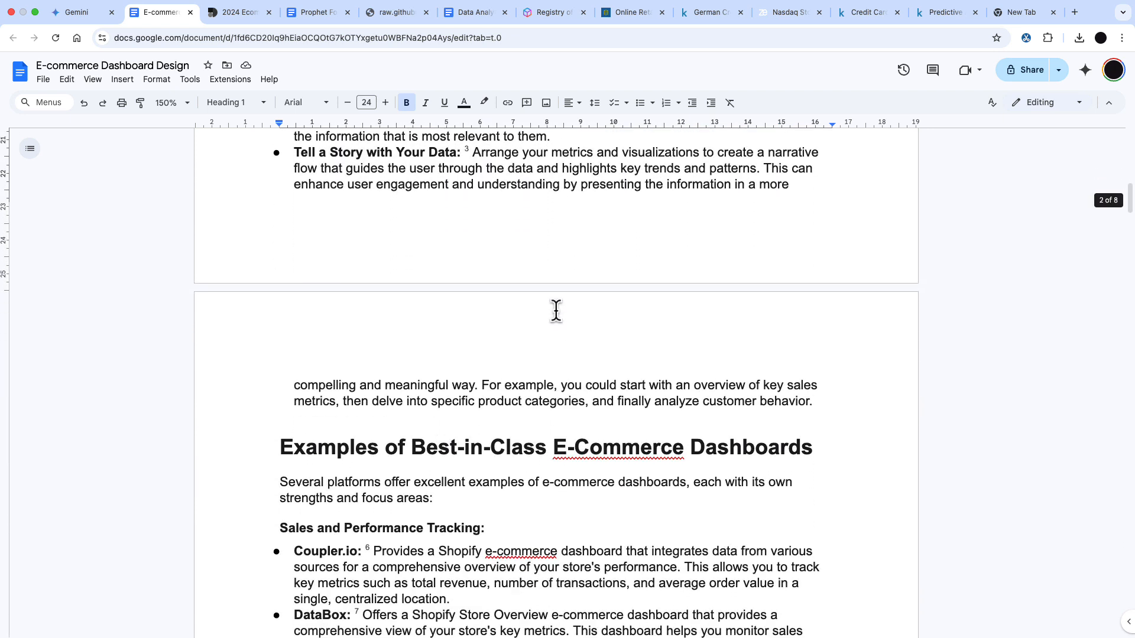
pyautogui.scroll(-3)
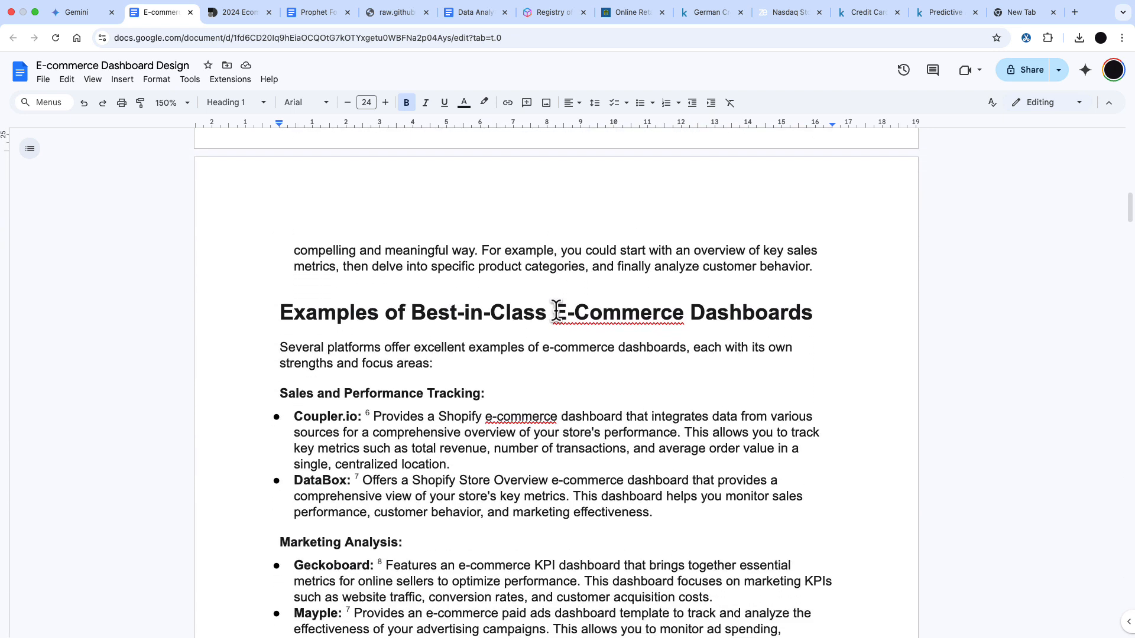
pyautogui.scroll(-3)
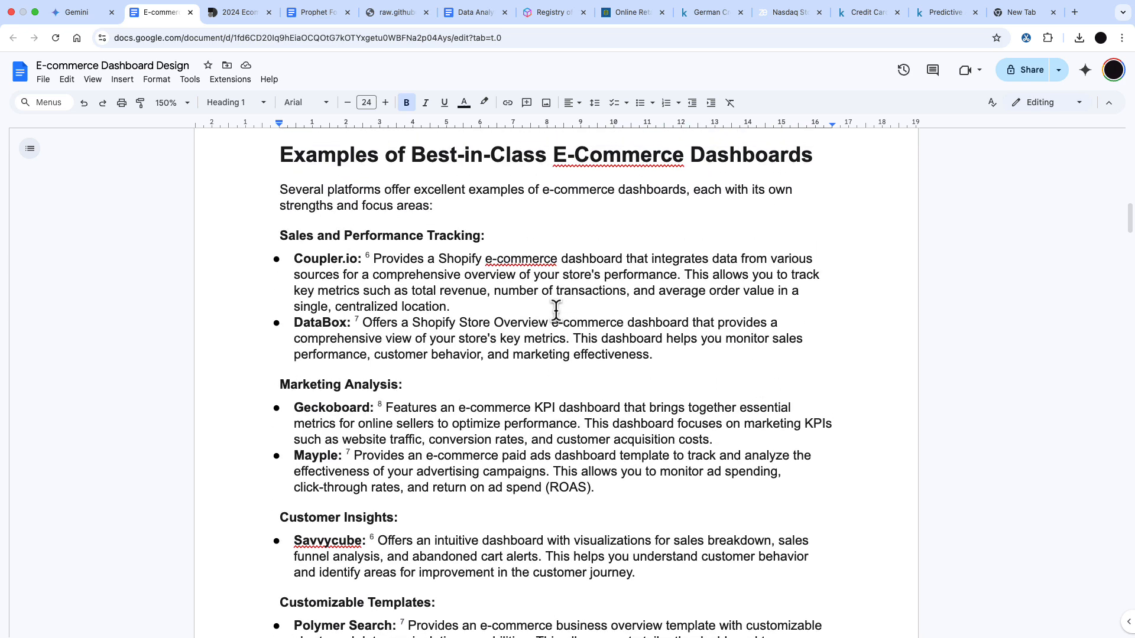
pyautogui.scroll(-3)
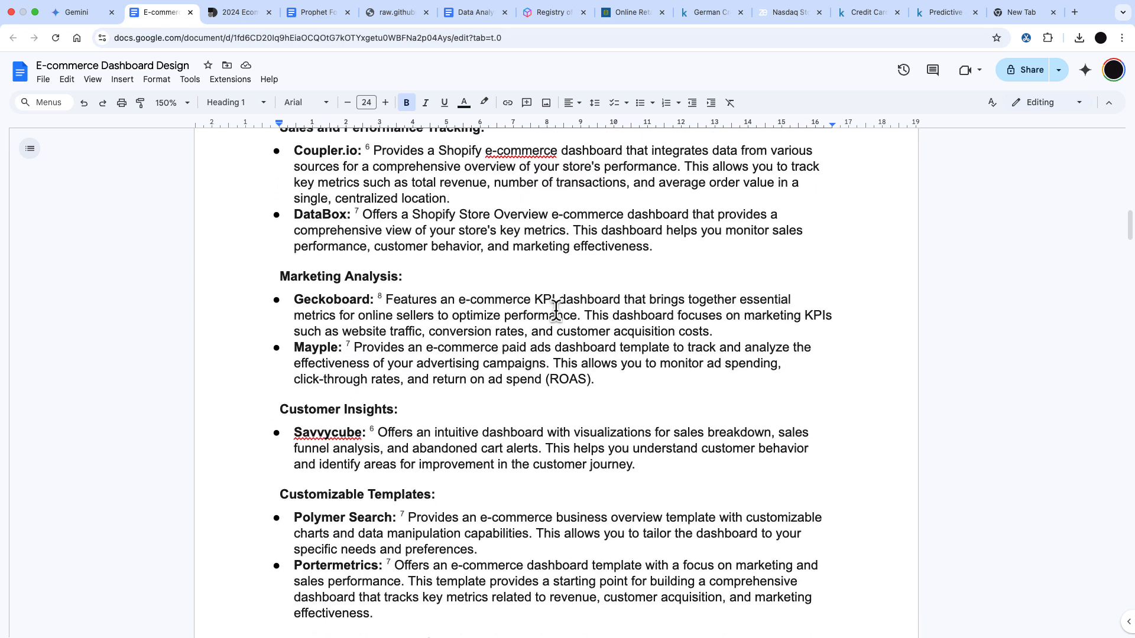
pyautogui.scroll(-3)
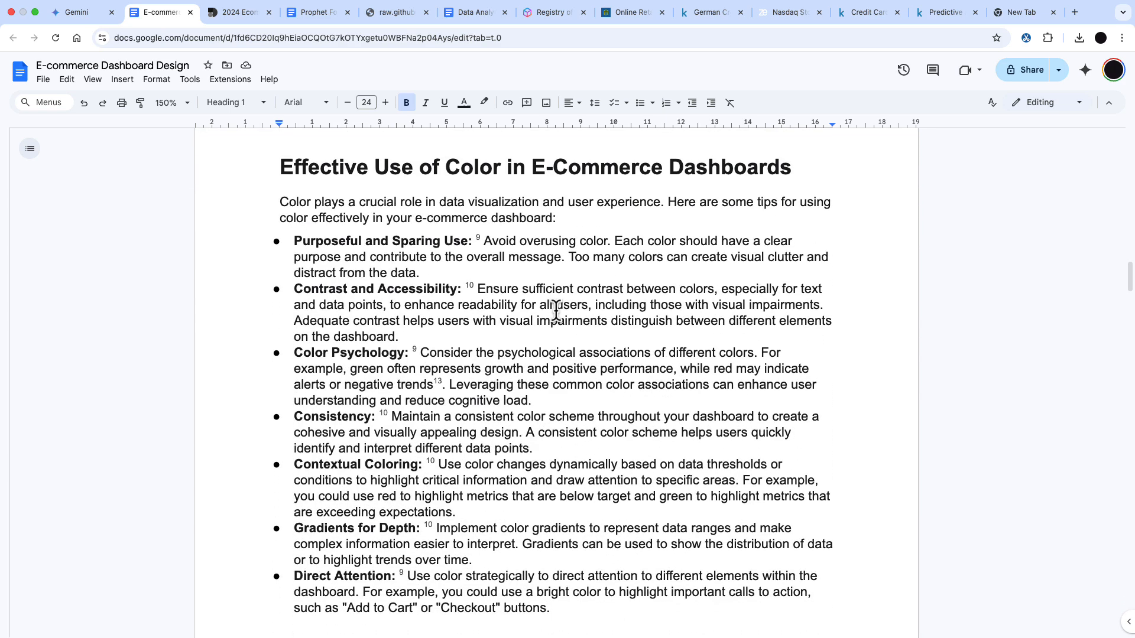
pyautogui.scroll(-3)
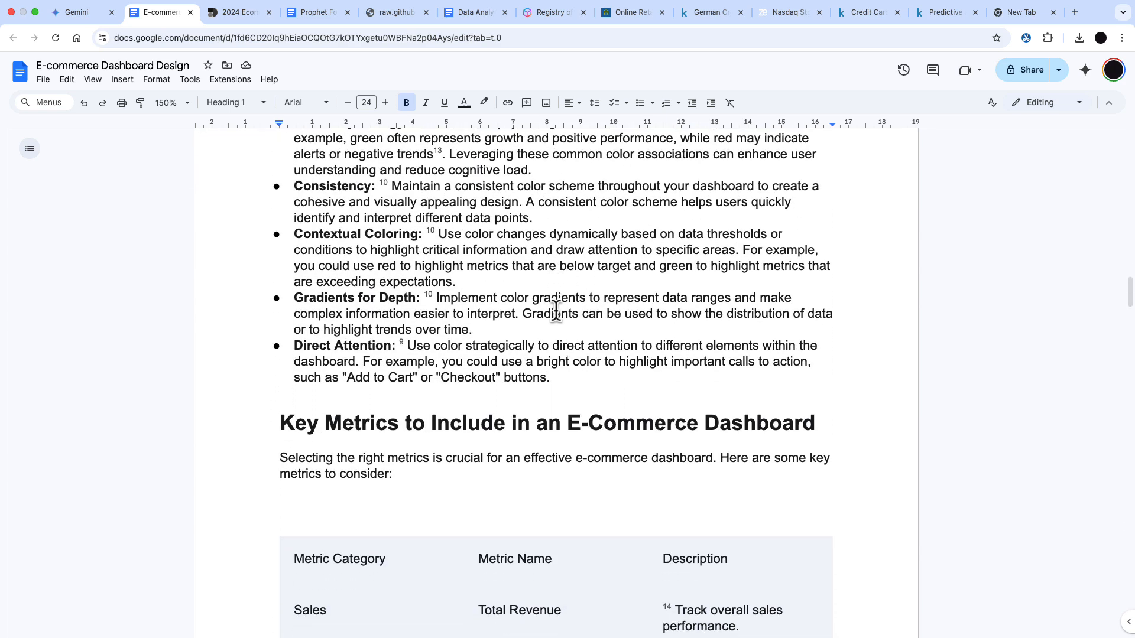
pyautogui.scroll(-3)
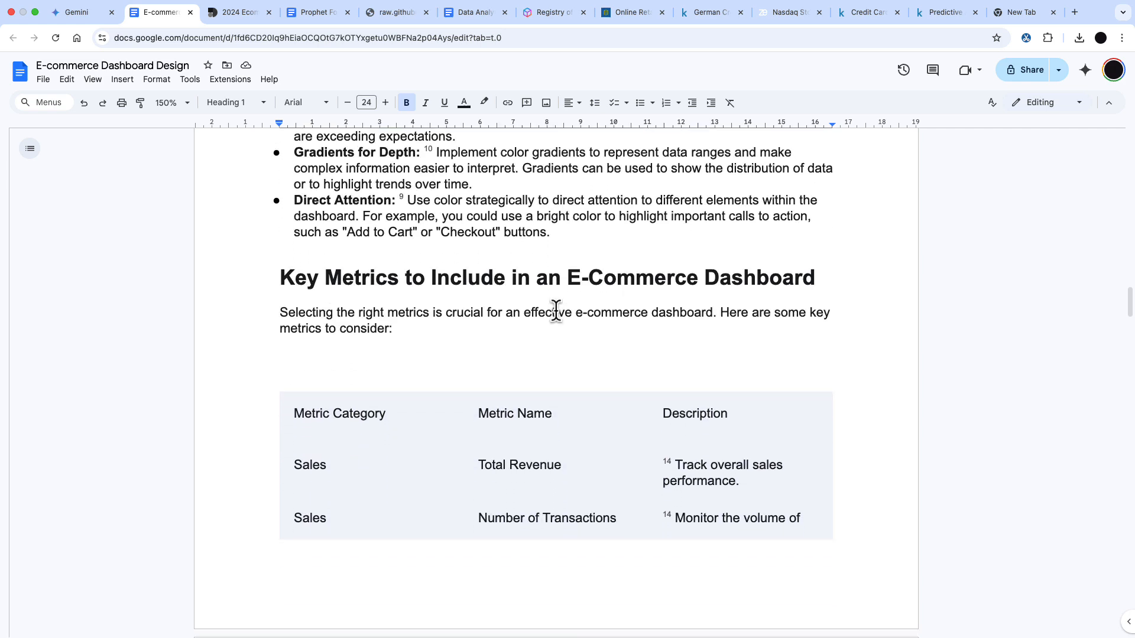
pyautogui.scroll(-3)
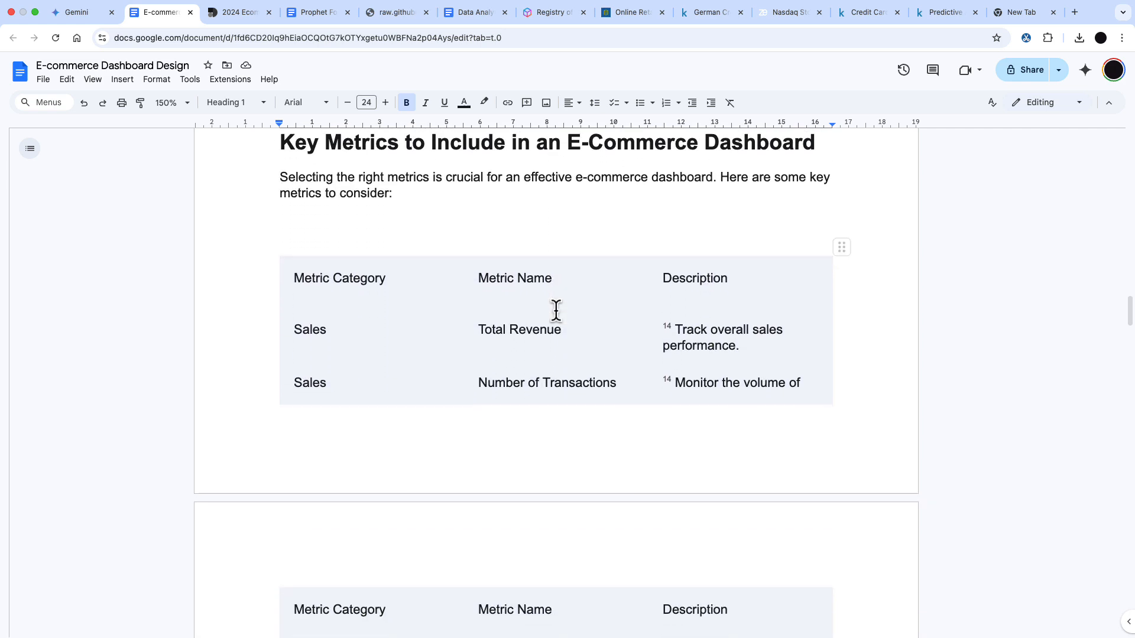
pyautogui.scroll(-3)
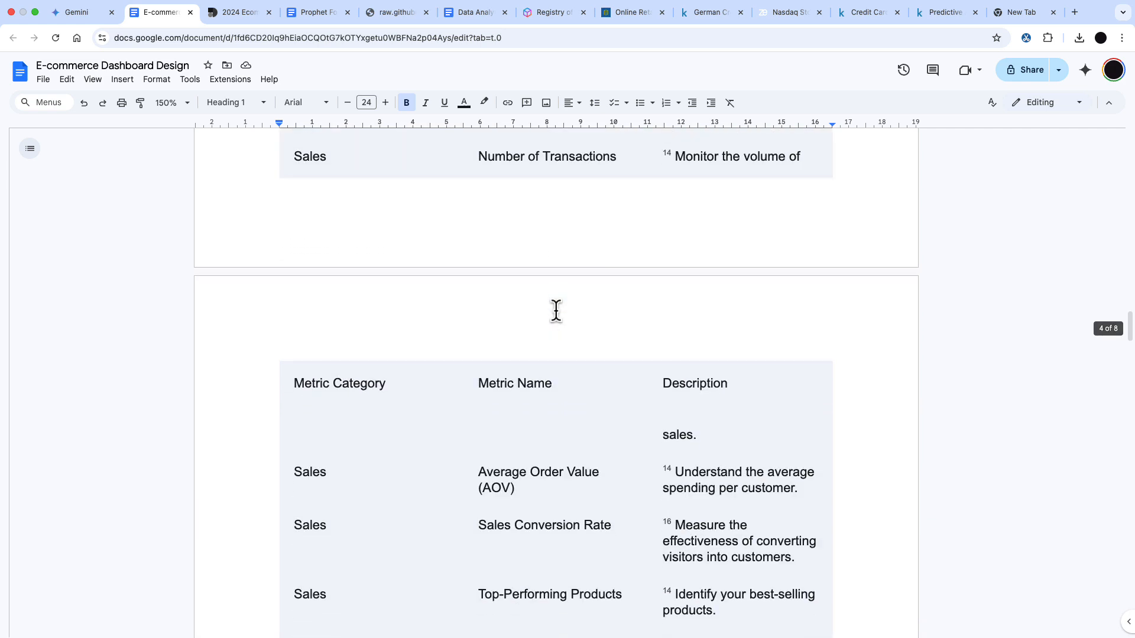
# Continue through the Tools section down to the references citing the Coupler.io dashboards article
pyautogui.scroll(-3)
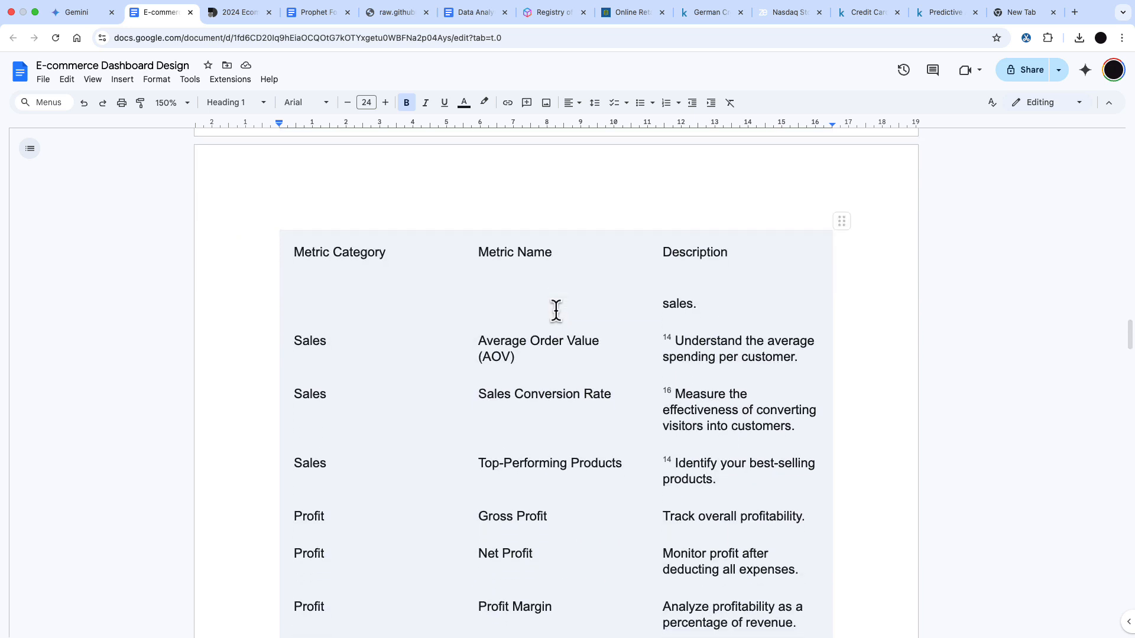
pyautogui.scroll(-3)
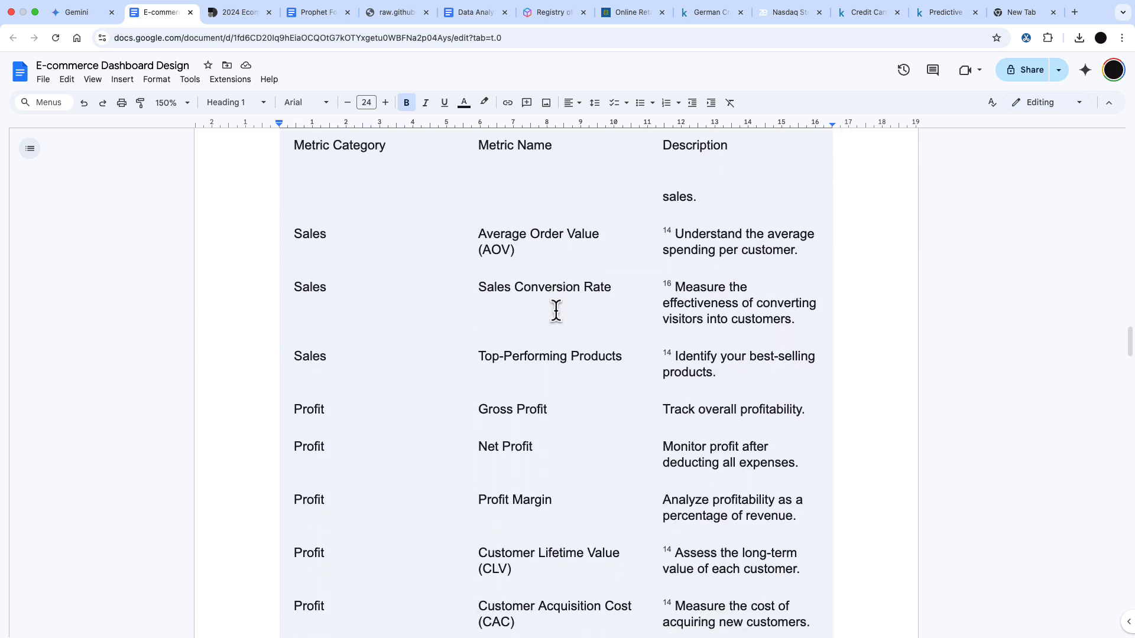
pyautogui.scroll(-3)
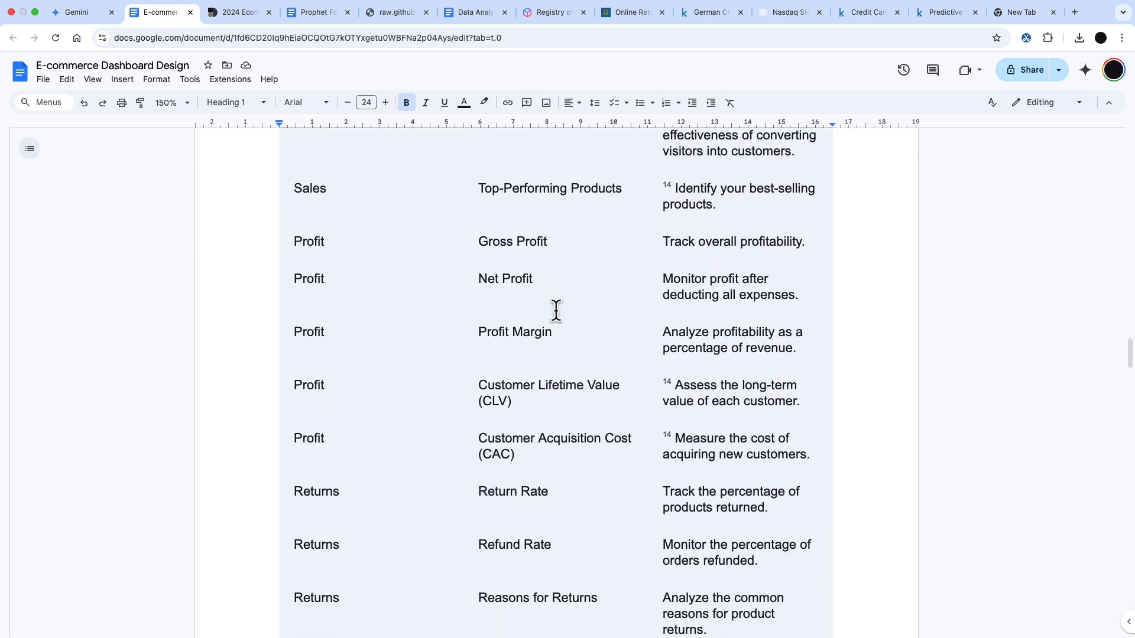
pyautogui.scroll(-3)
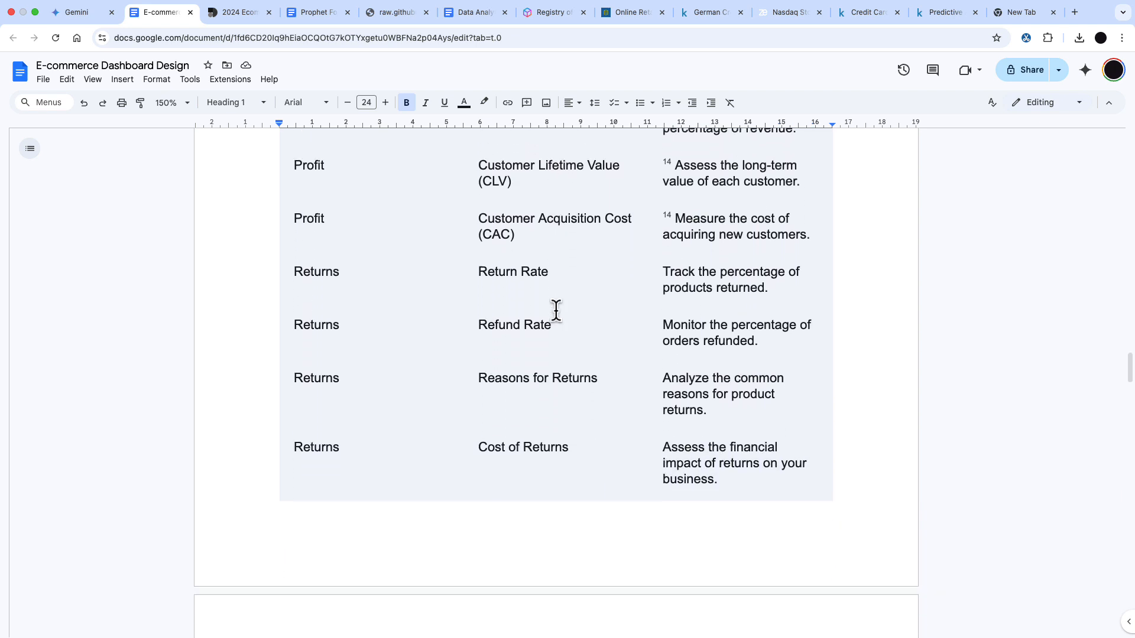
pyautogui.scroll(-3)
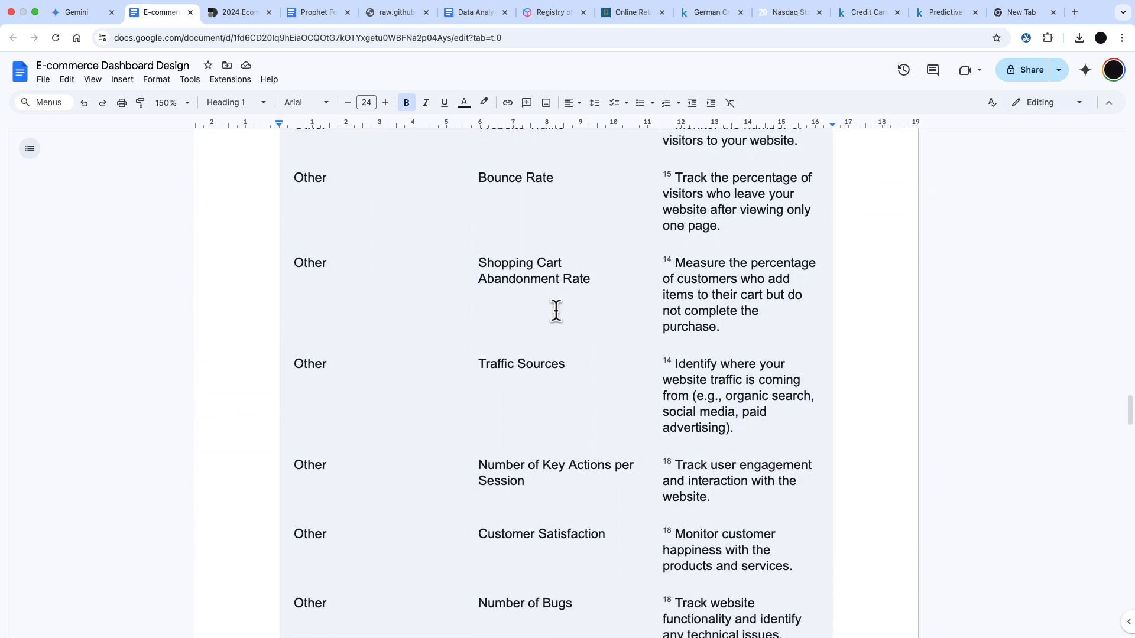
pyautogui.scroll(-3)
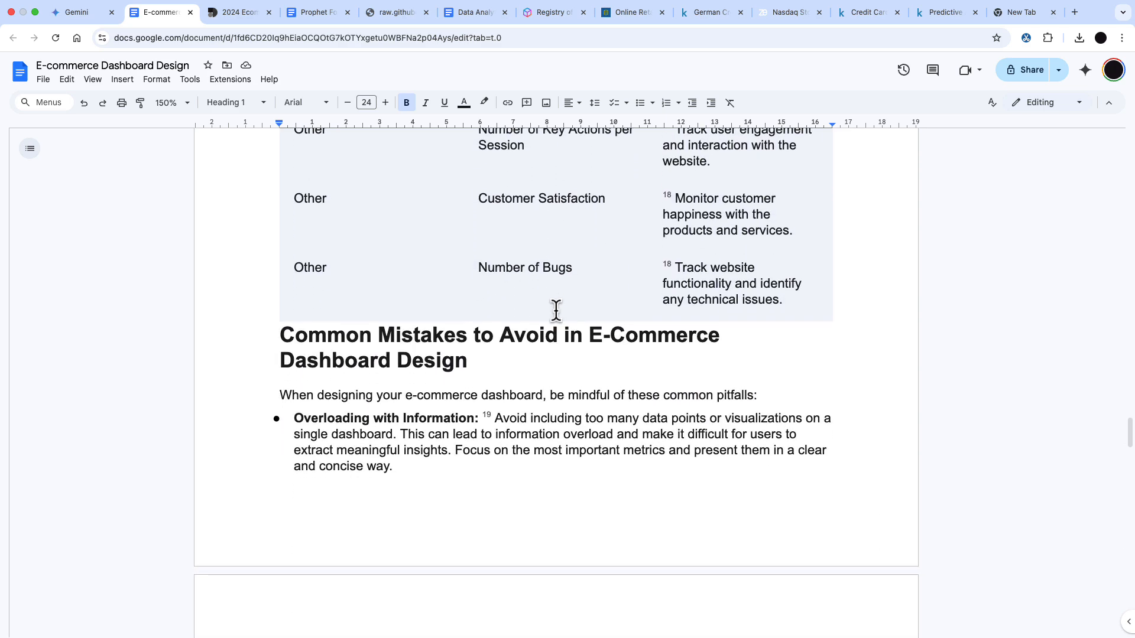
pyautogui.scroll(-3)
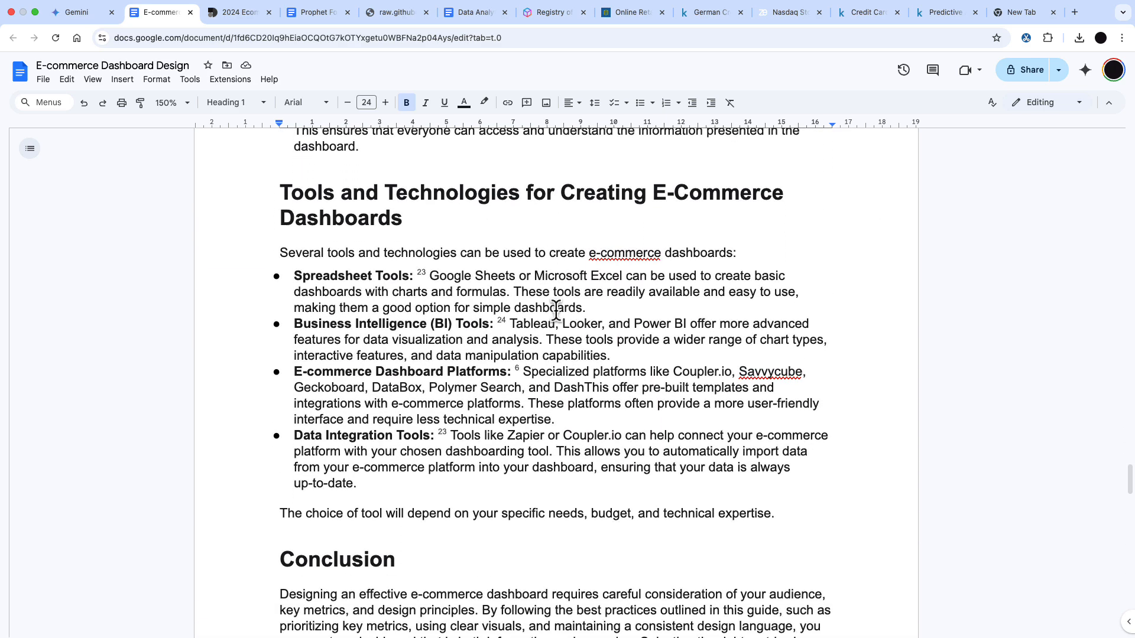
pyautogui.scroll(-3)
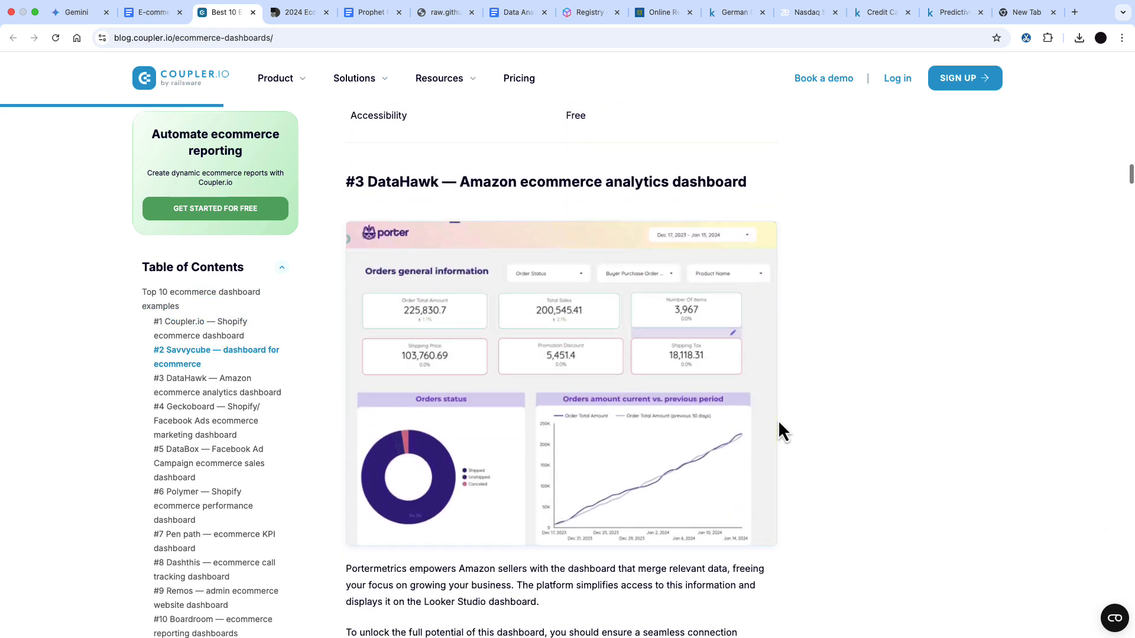
# From the report's references, view the Geckoboard Ecommerce KPI dashboard example enlarged, then return to the report
pyautogui.click(151, 12)
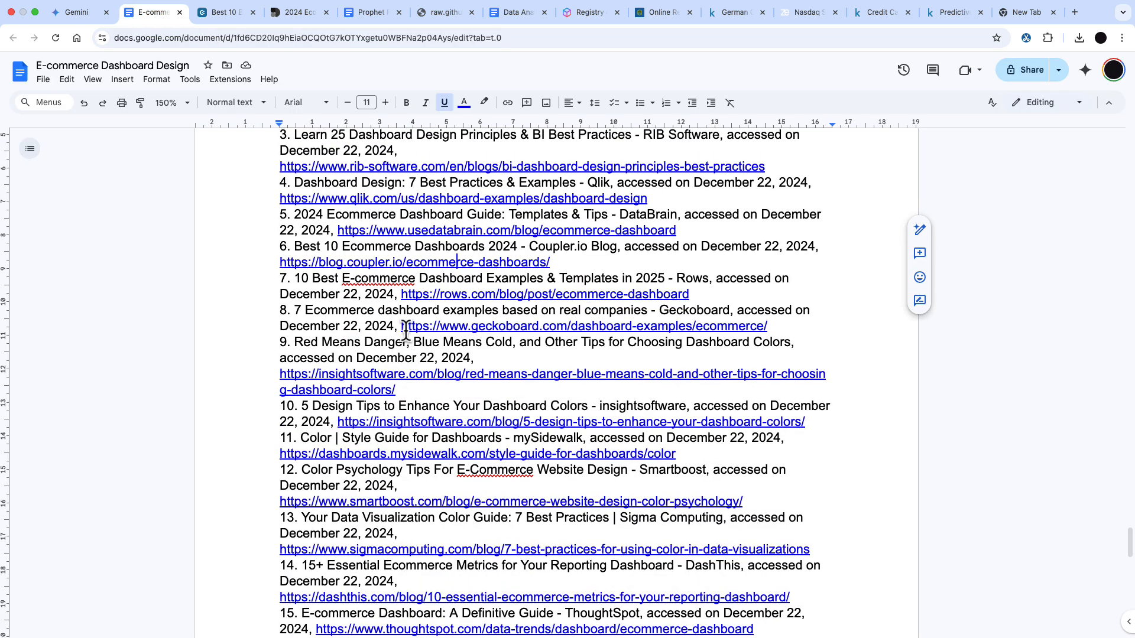
pyautogui.click(583, 327)
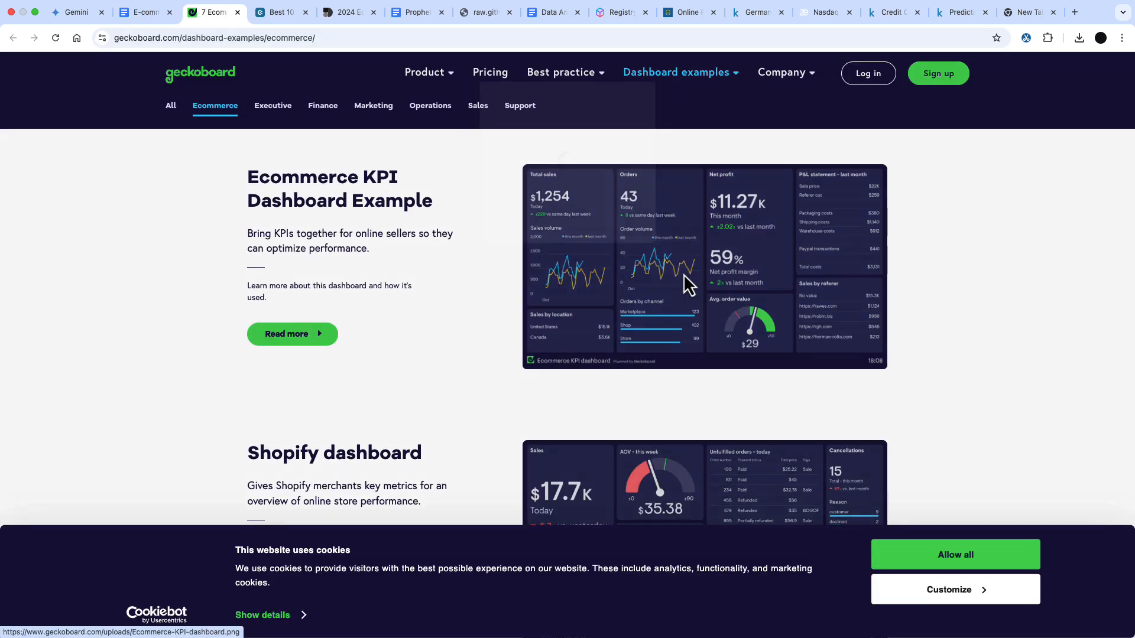
pyautogui.click(704, 266)
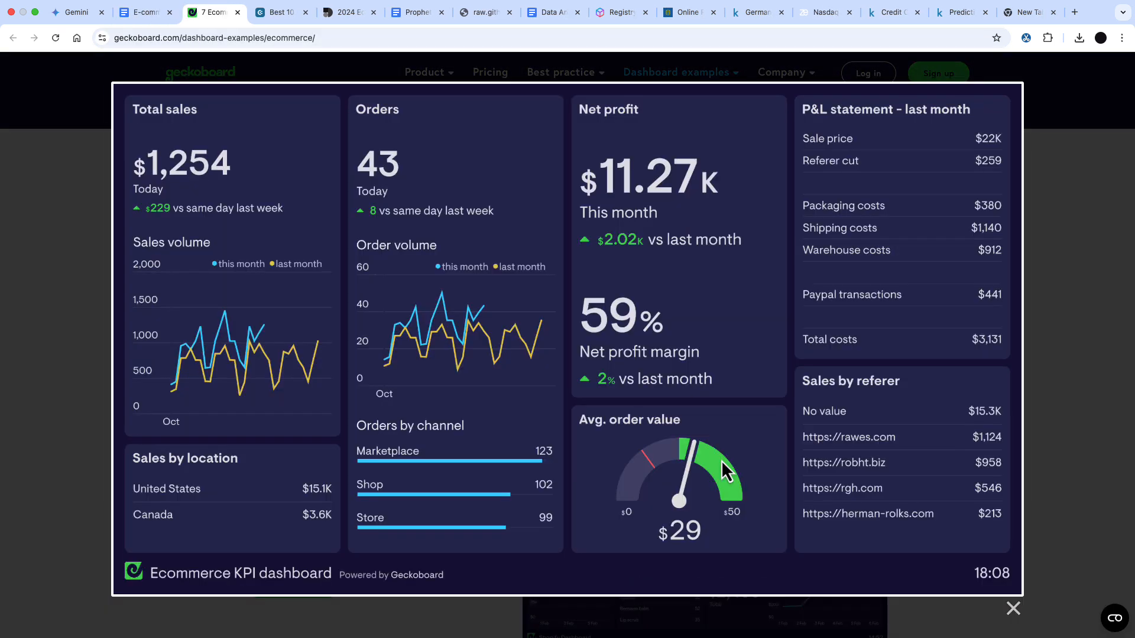
pyautogui.moveTo(93, 317)
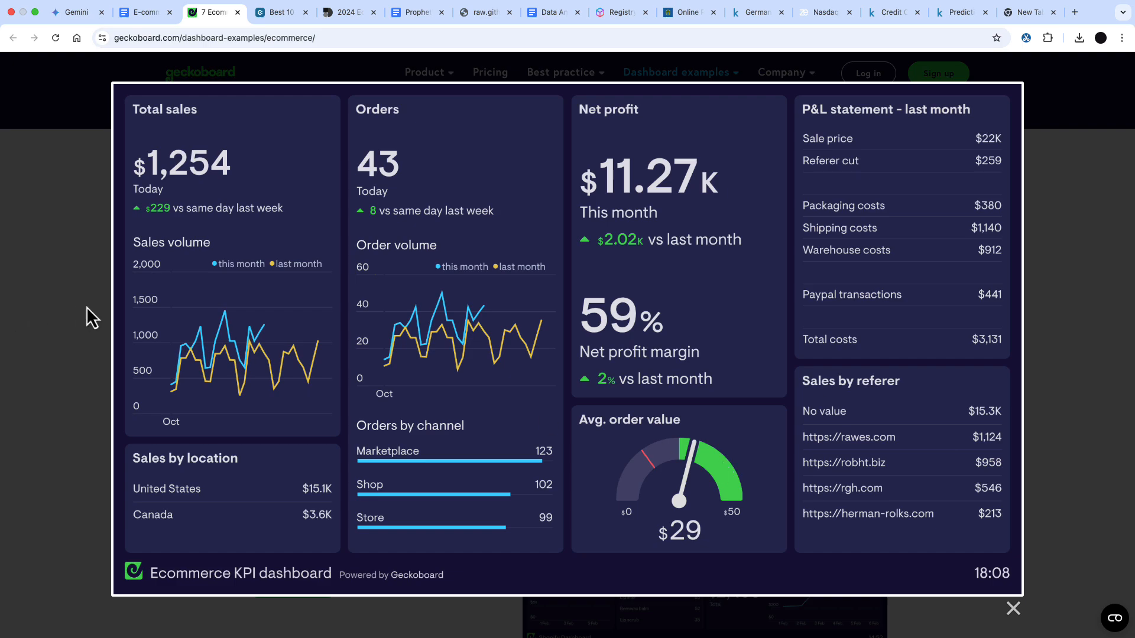
pyautogui.click(144, 11)
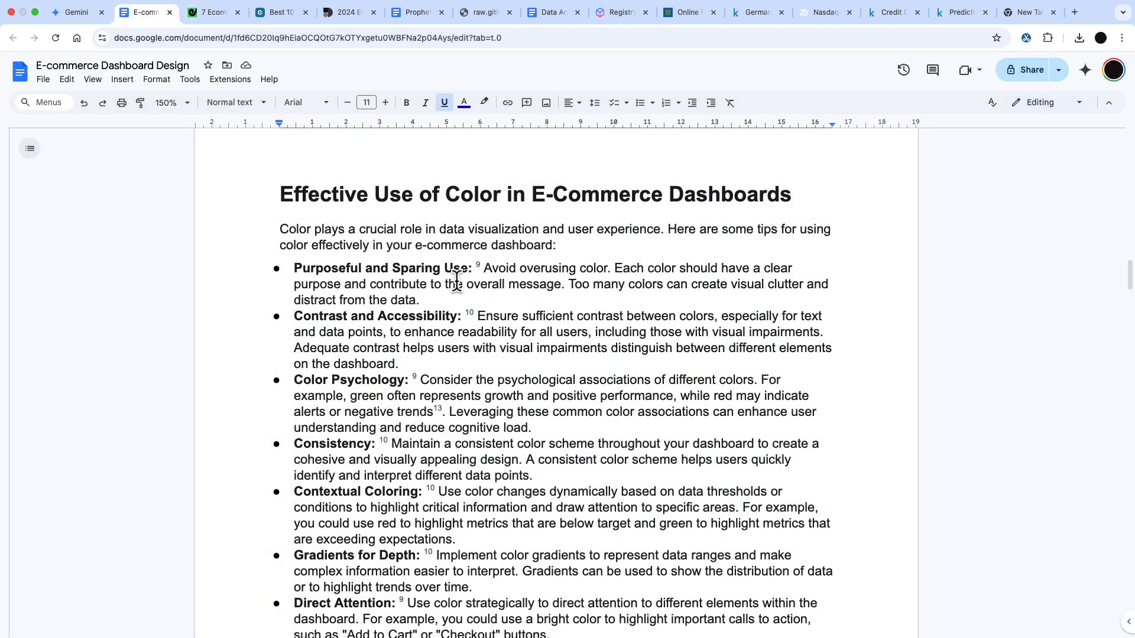
# Scroll the report's references down to the cited Smartboost e-commerce color psychology article
pyautogui.scroll(-3)
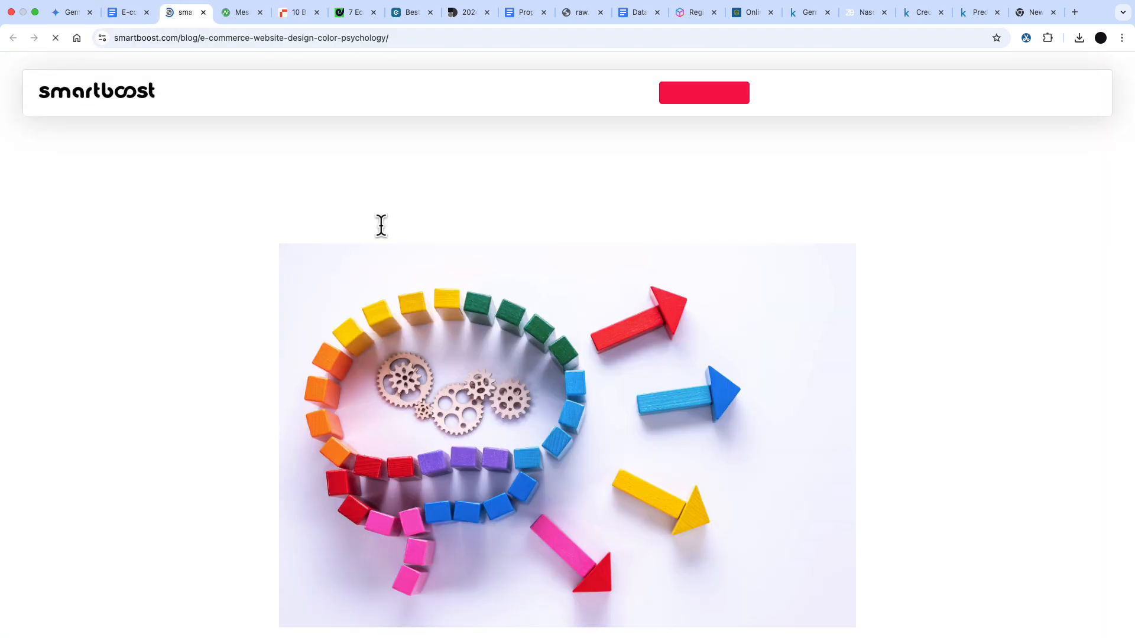
pyautogui.scroll(-3)
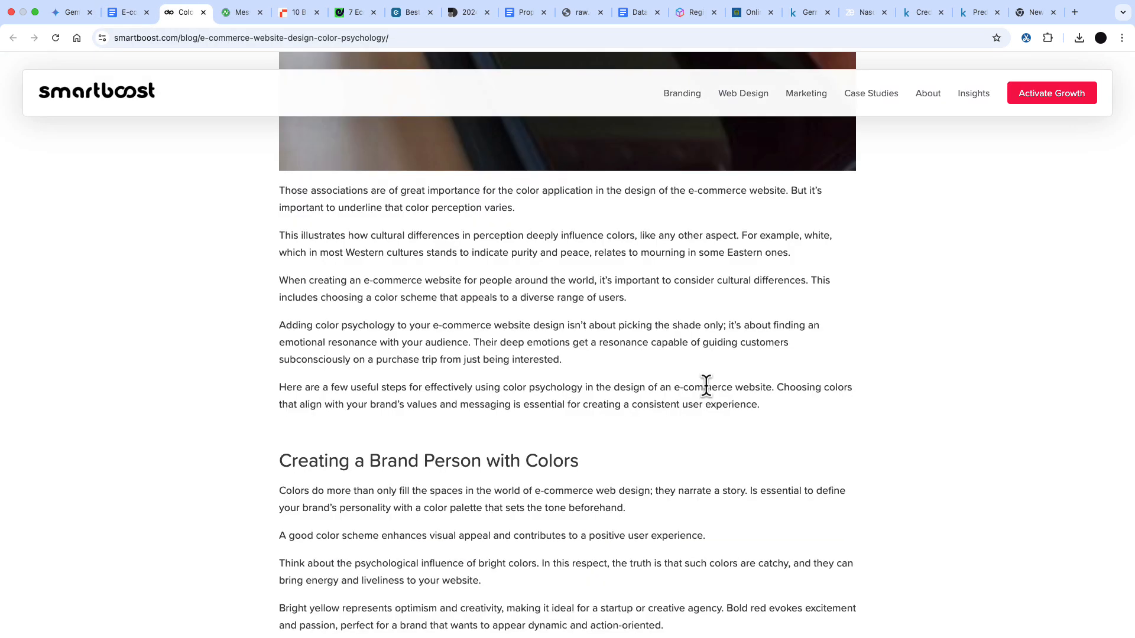
pyautogui.scroll(-3)
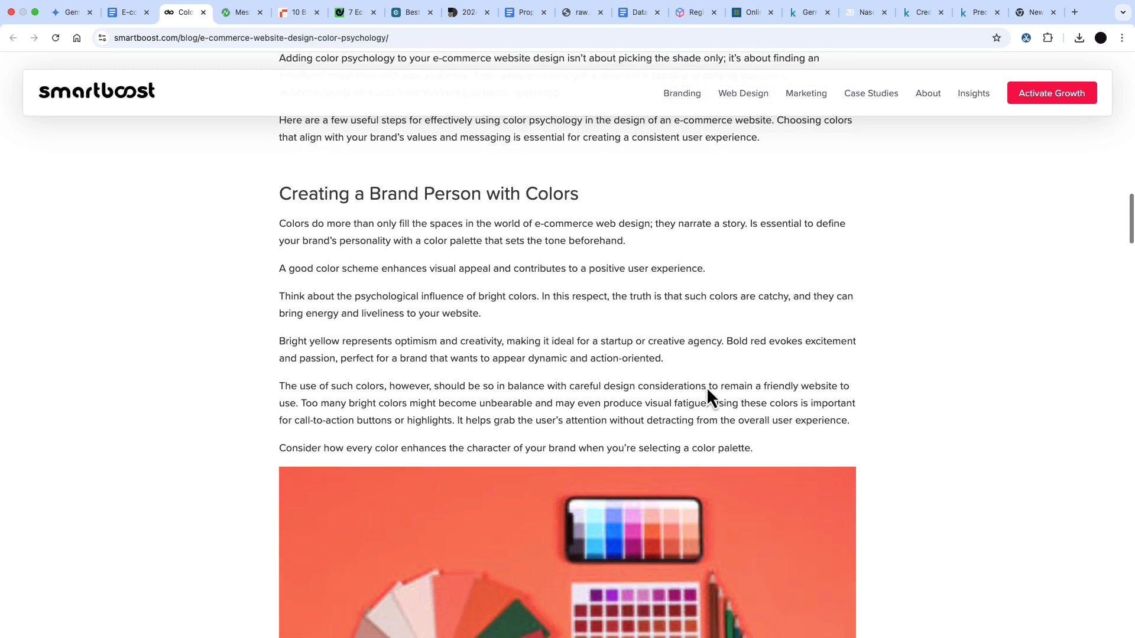
pyautogui.scroll(-3)
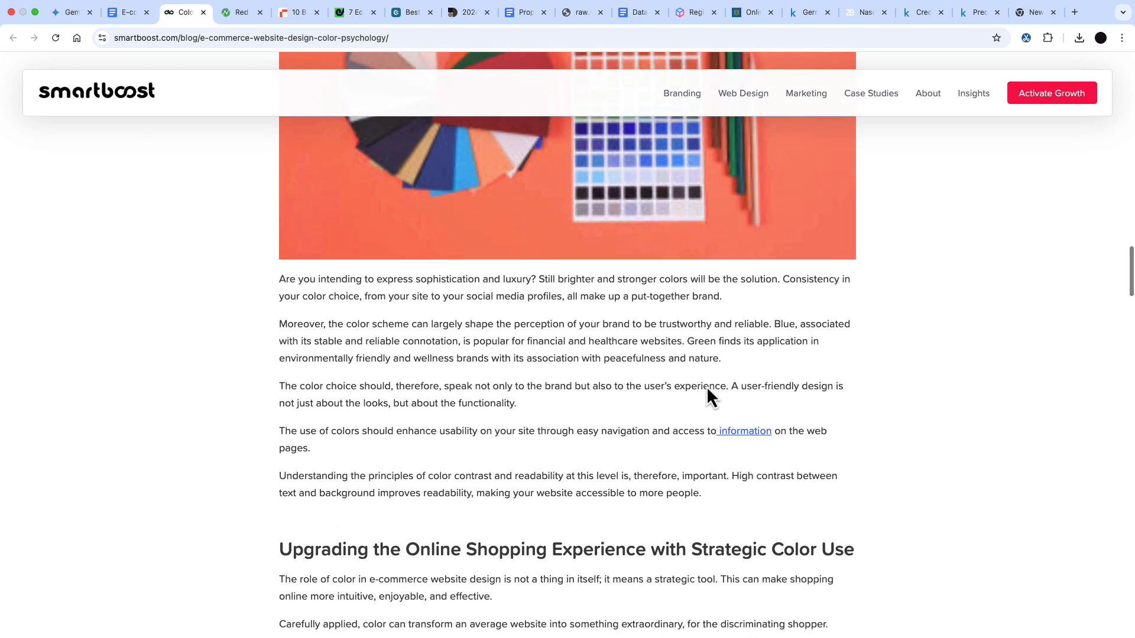